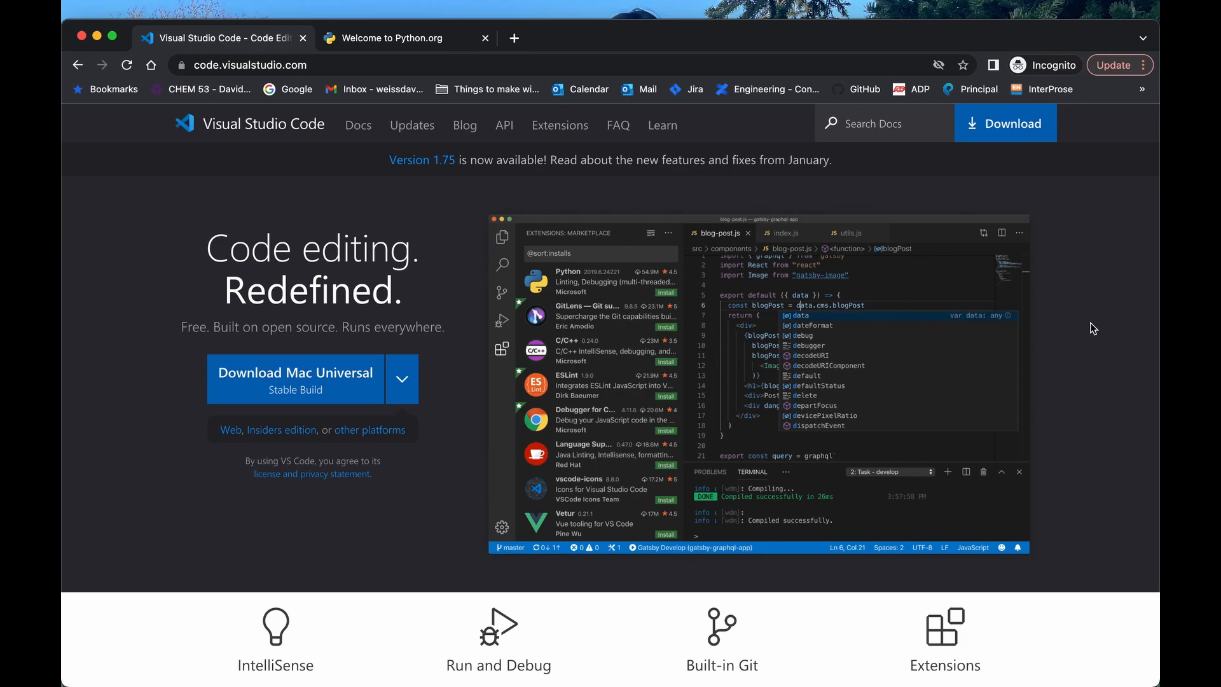
{"action": "mouse_move", "coordinate": [169, 154]}
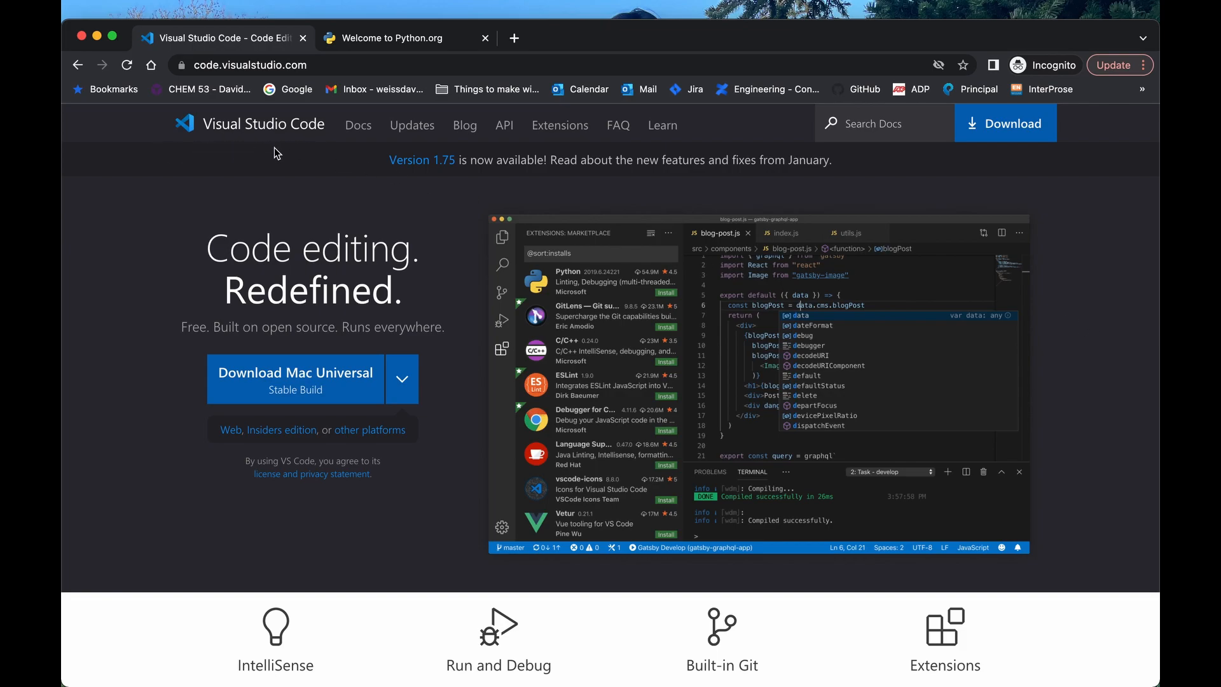
{"action": "mouse_move", "coordinate": [246, 157]}
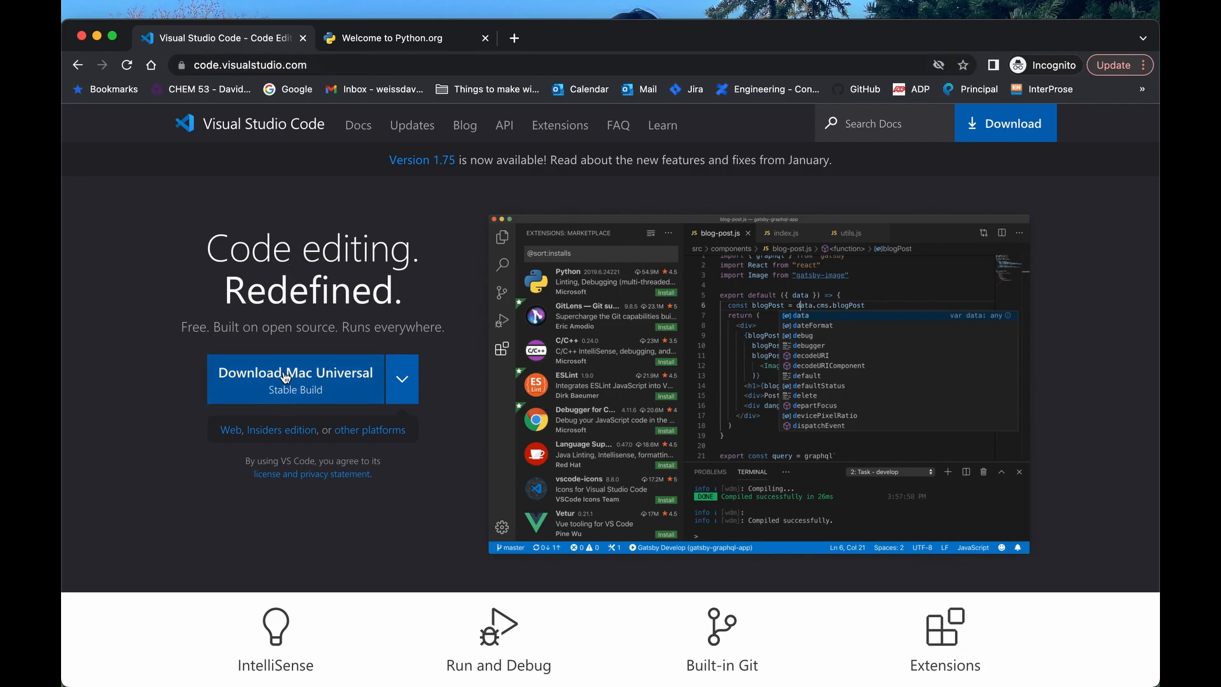
{"action": "mouse_move", "coordinate": [325, 391]}
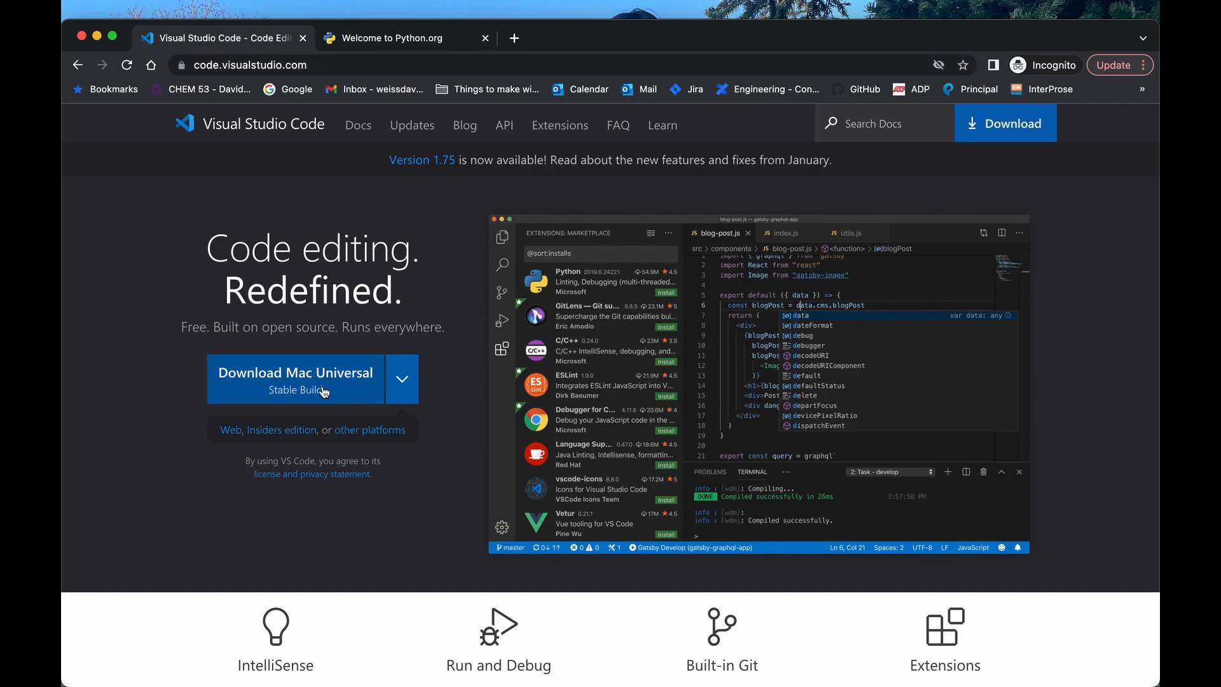
{"action": "mouse_move", "coordinate": [302, 376]}
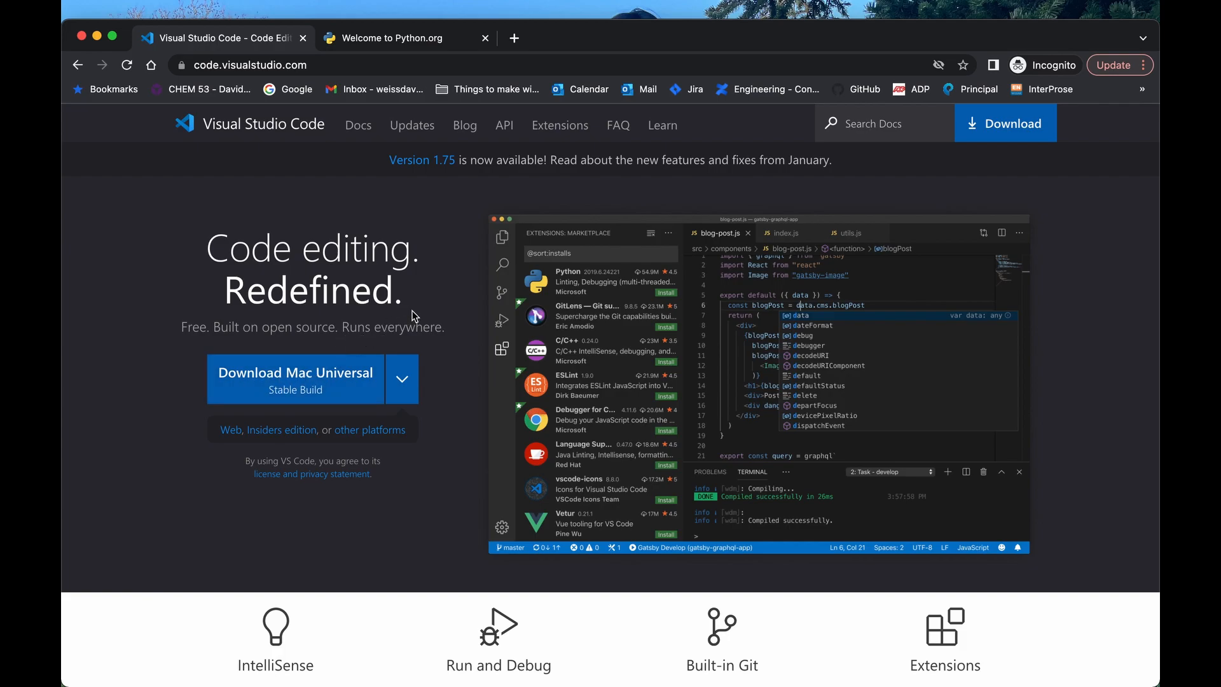
{"action": "mouse_move", "coordinate": [426, 307]}
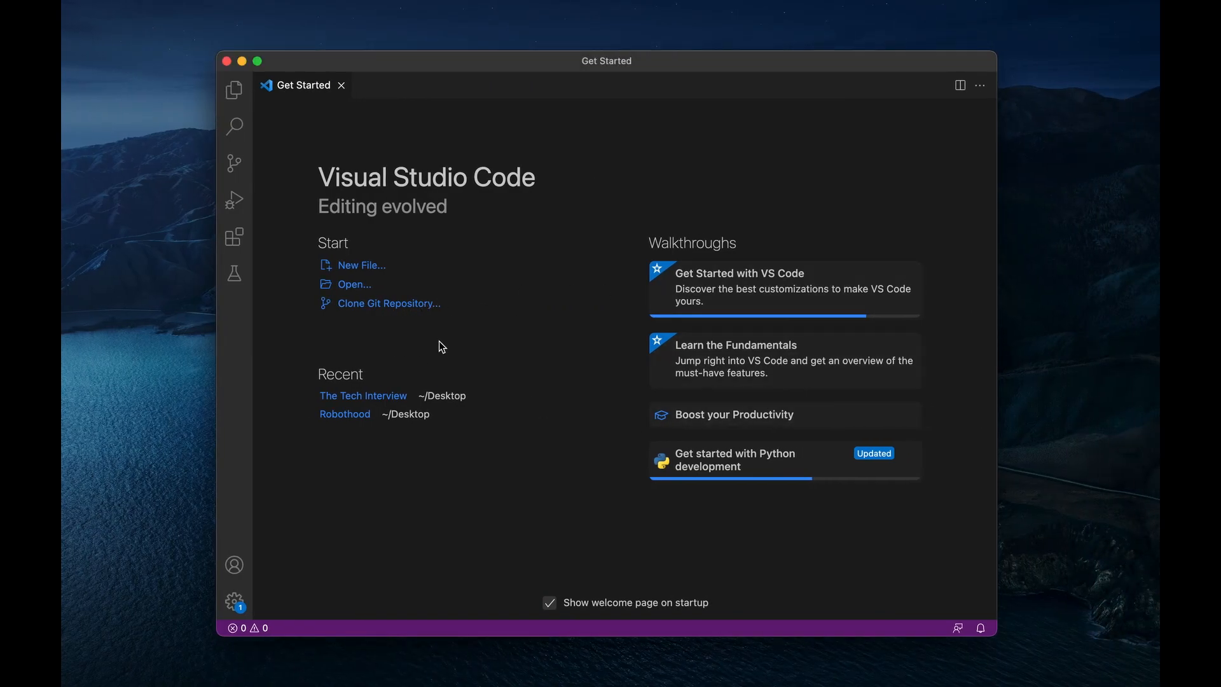
{"action": "mouse_move", "coordinate": [546, 399]}
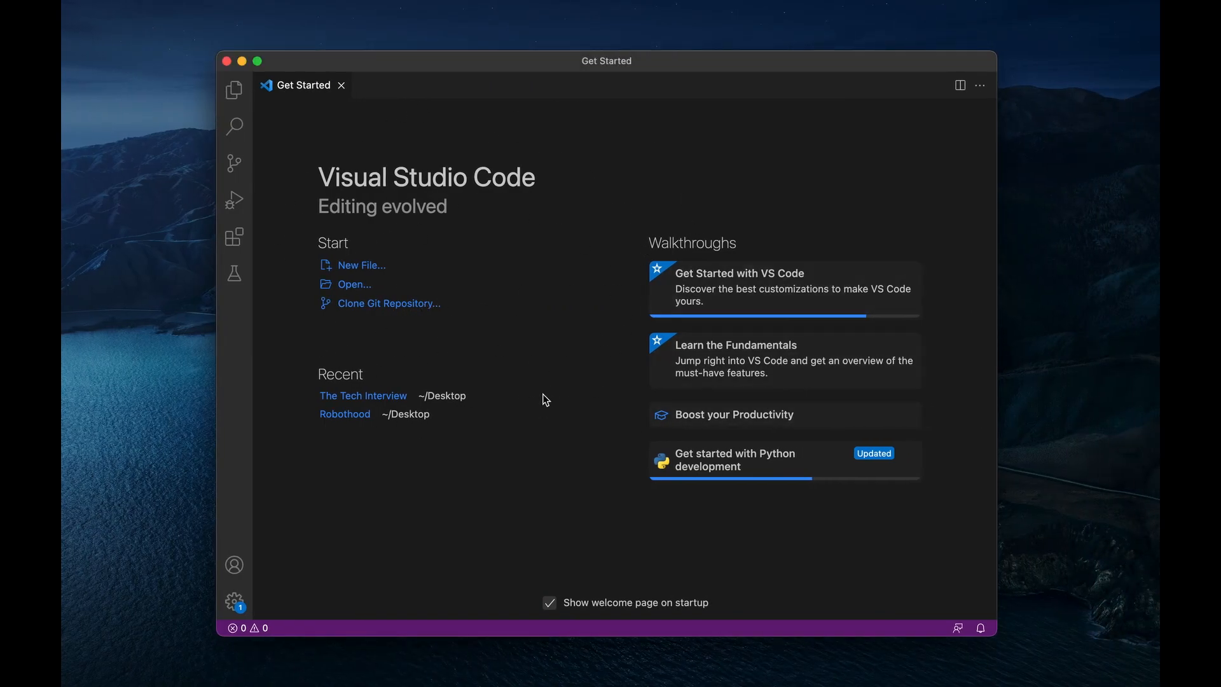
{"action": "mouse_move", "coordinate": [655, 128]}
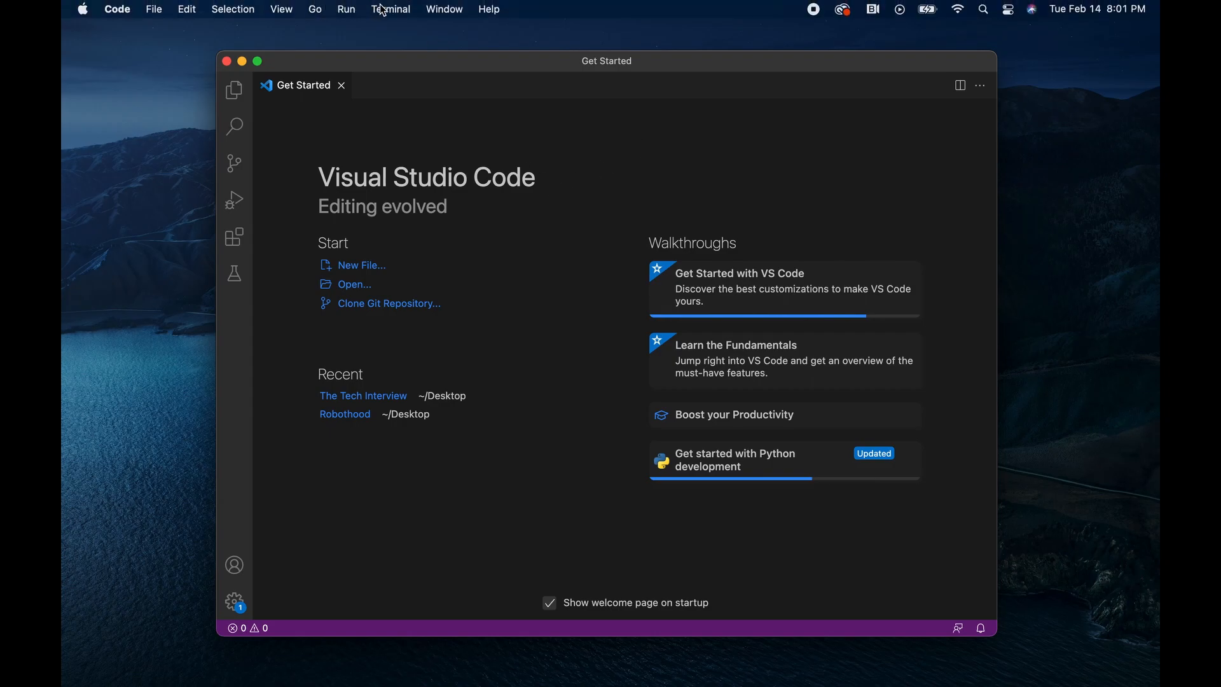
Step: In a new terminal, run python -V and python3 -V, showing Python 2.7.16 and 3.10.0
{"action": "left_click", "coordinate": [390, 9]}
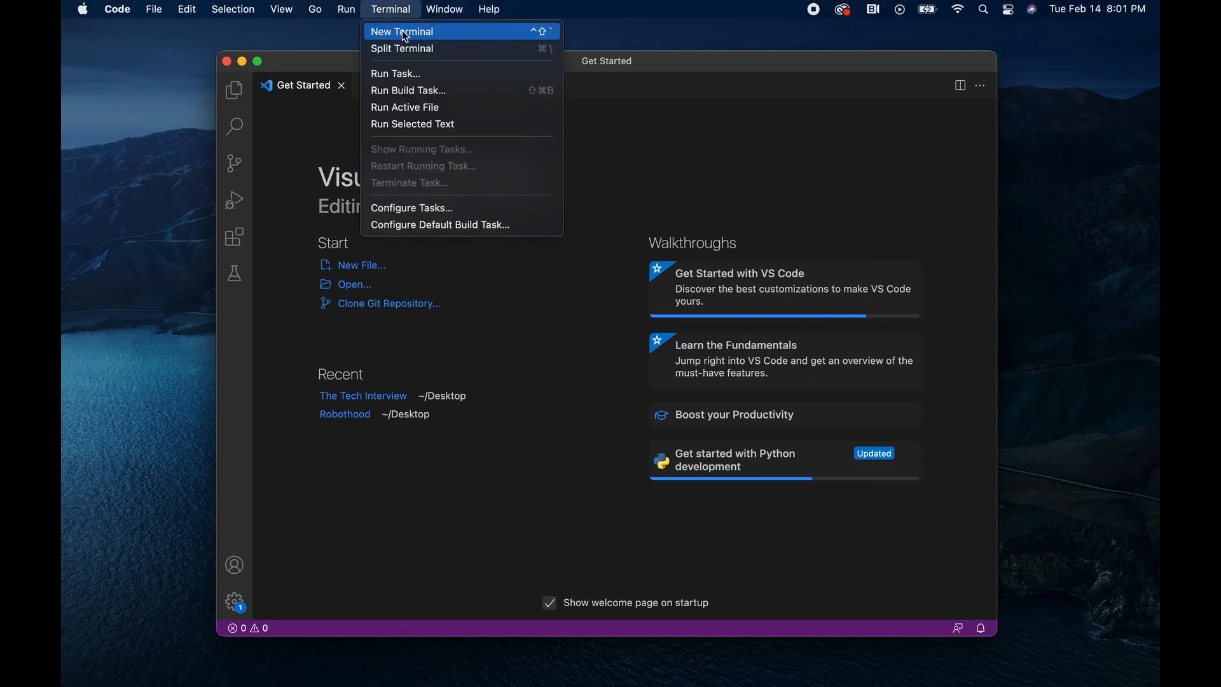
{"action": "left_click", "coordinate": [401, 30]}
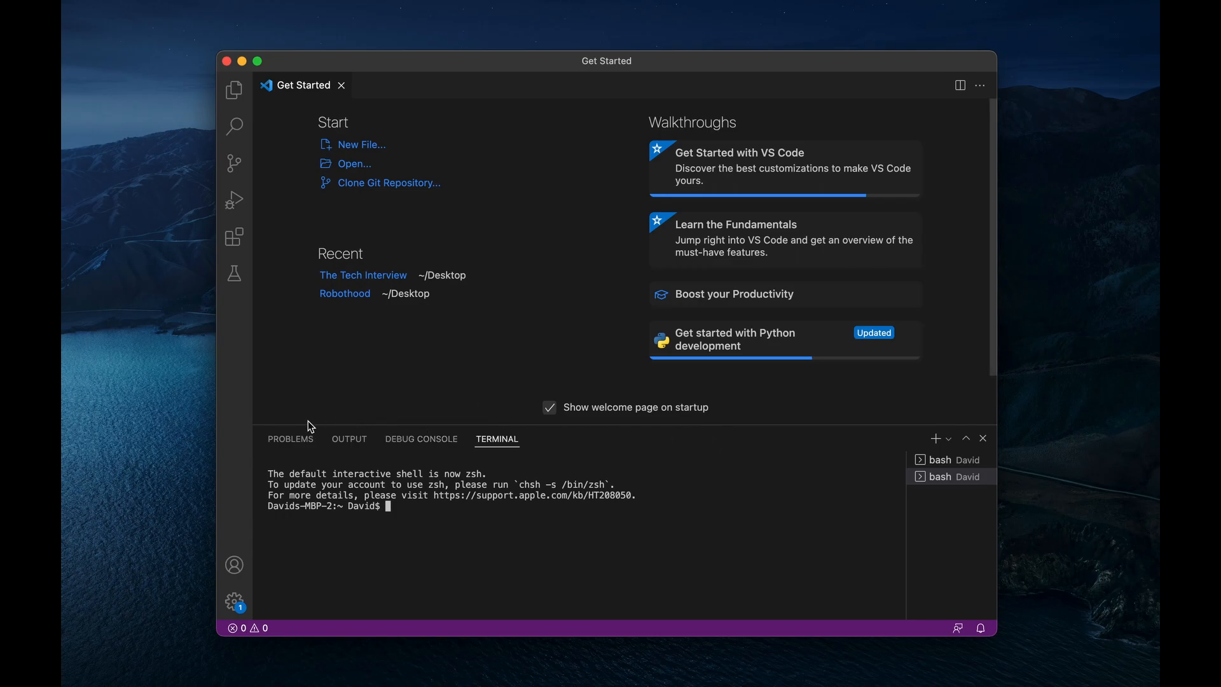
{"action": "mouse_move", "coordinate": [326, 423]}
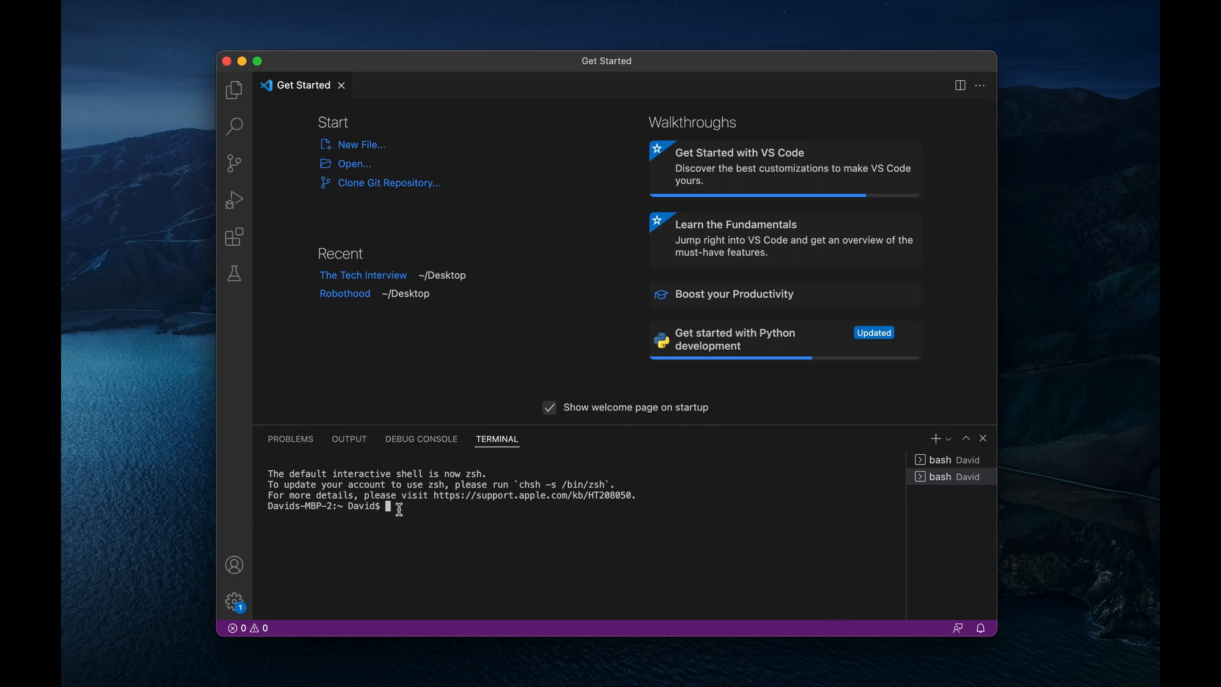
{"action": "type", "text": "python -V"}
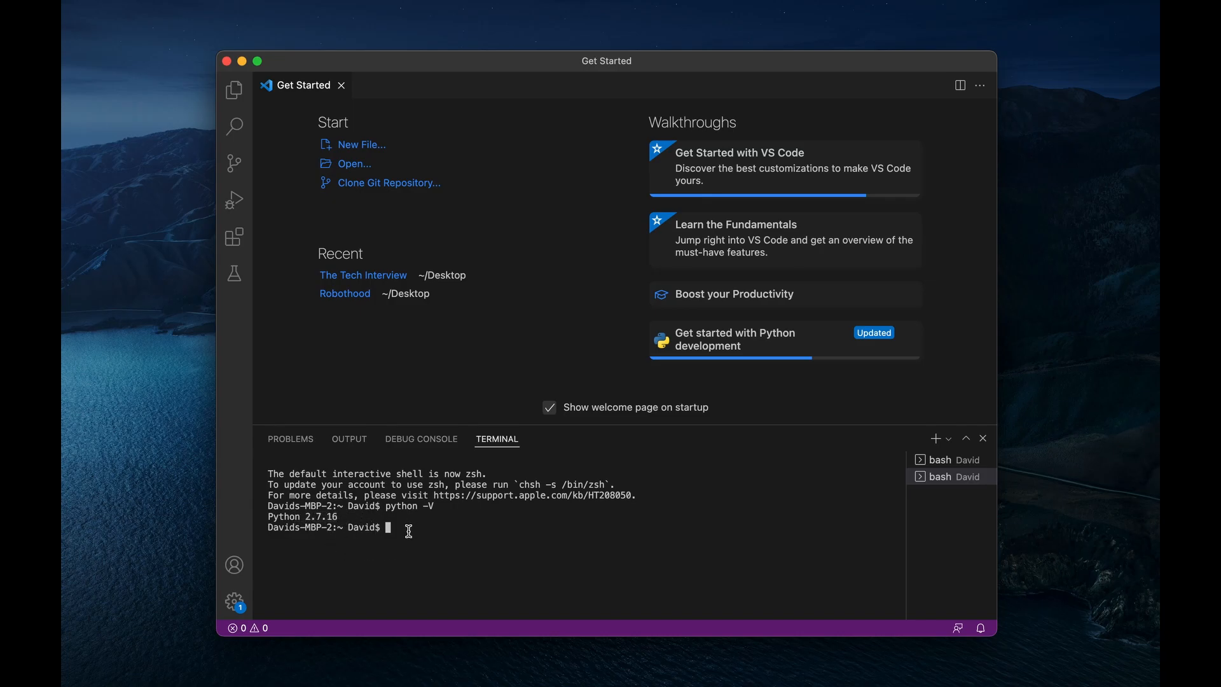
{"action": "type", "text": "p"}
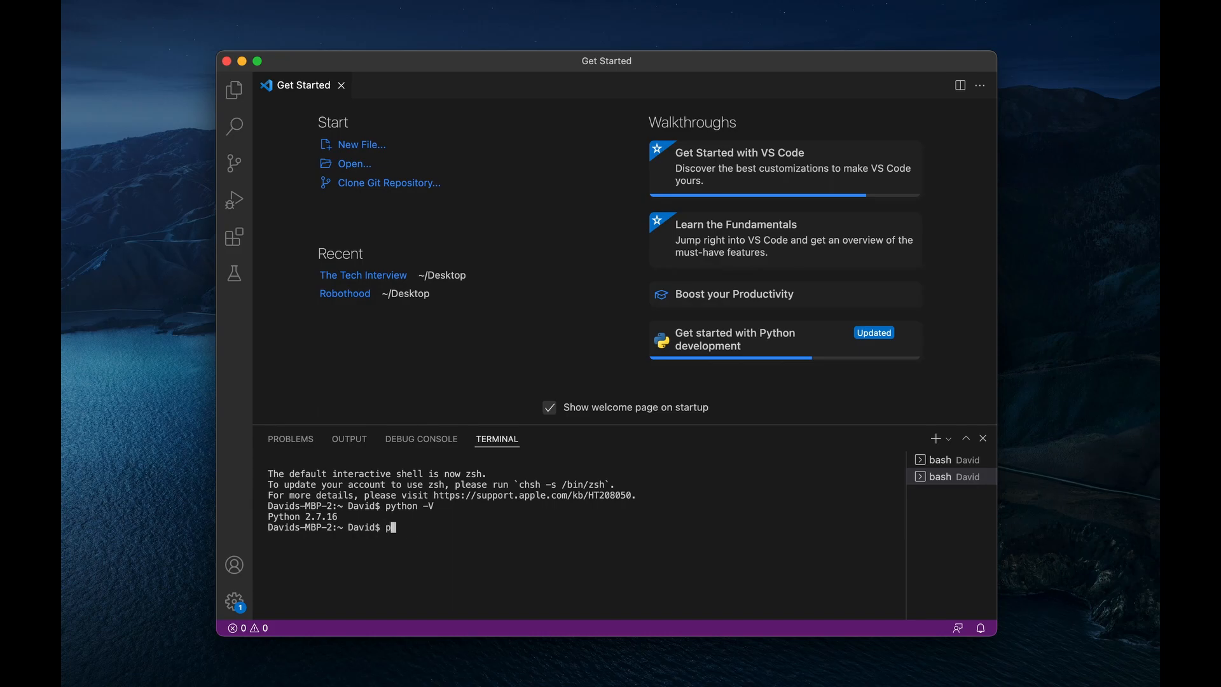
{"action": "type", "text": "ython3 -V"}
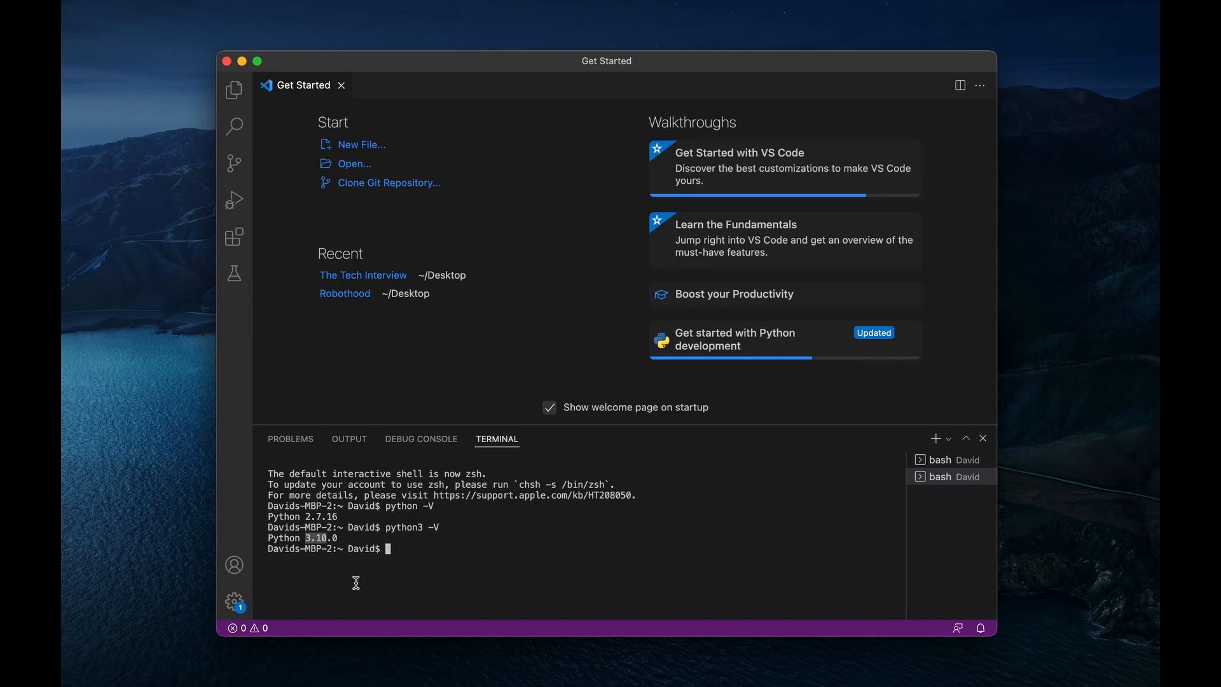
{"action": "mouse_move", "coordinate": [312, 563]}
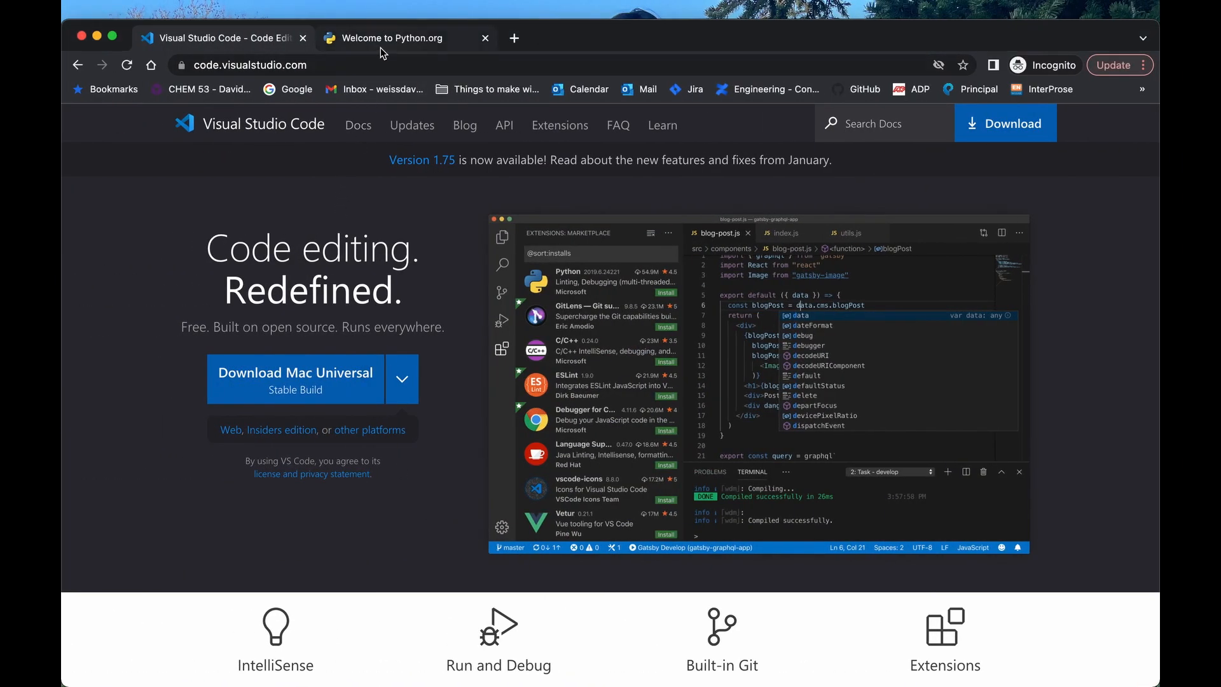
Step: Switch to the python.org tab and browse its example code slides
{"action": "left_click", "coordinate": [397, 37]}
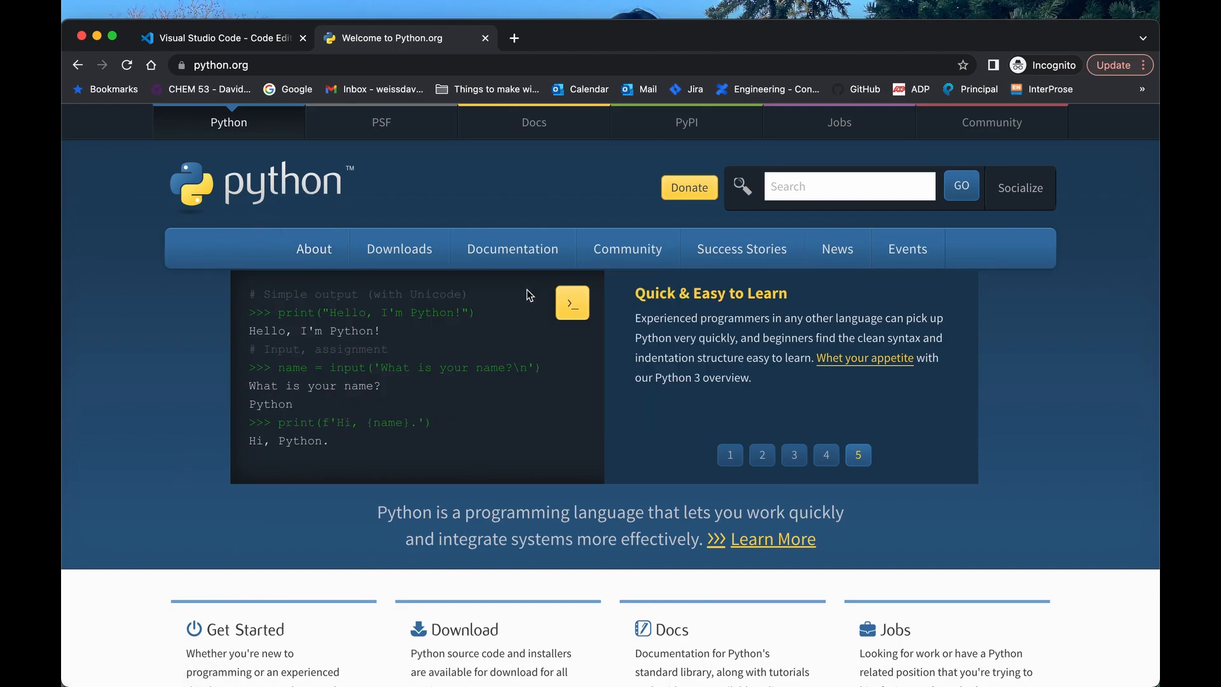
{"action": "mouse_move", "coordinate": [213, 373]}
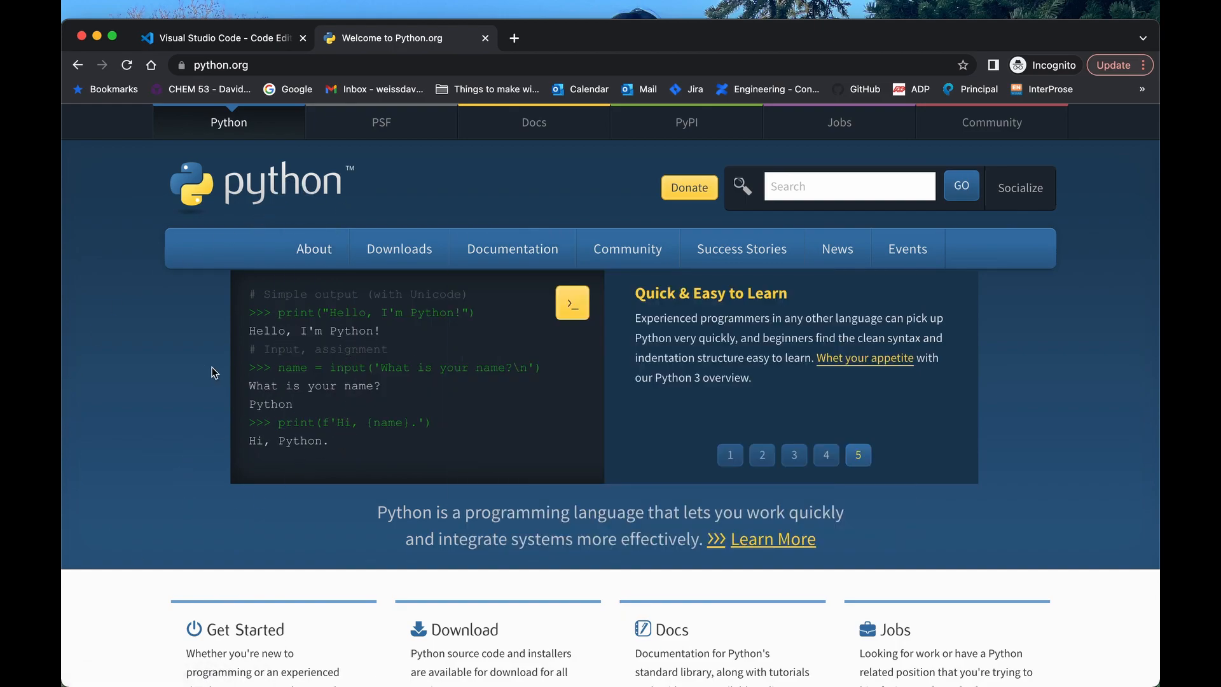
{"action": "left_click", "coordinate": [793, 455]}
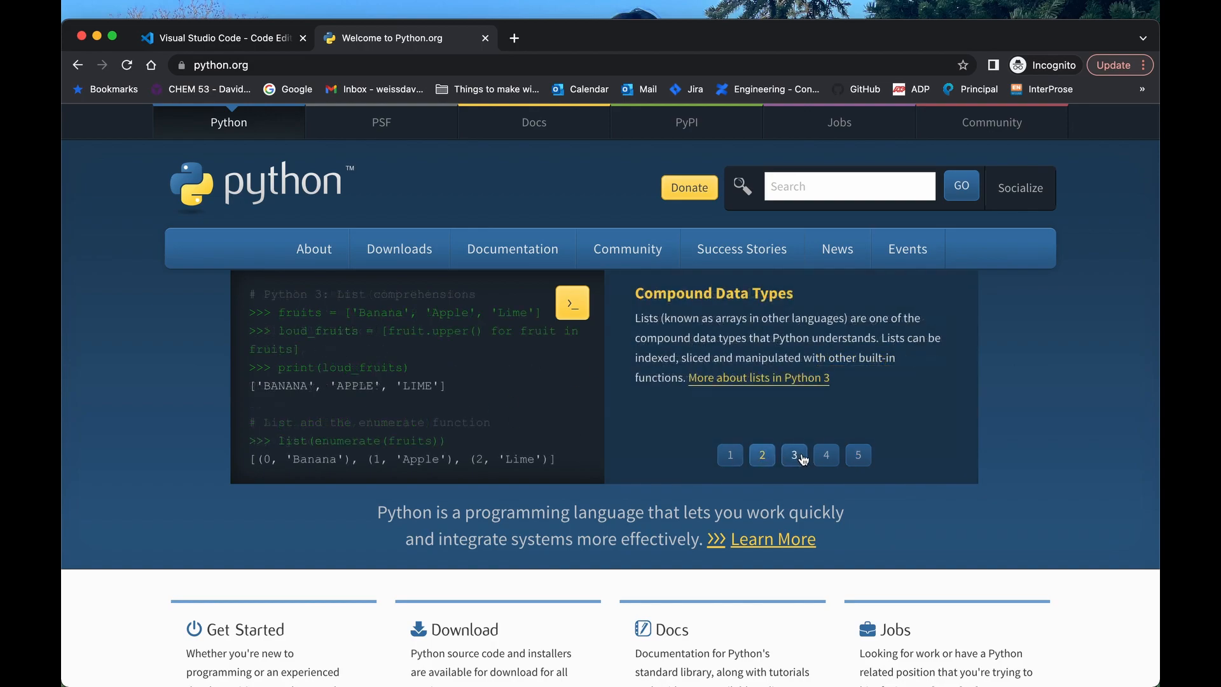
{"action": "left_click", "coordinate": [825, 455]}
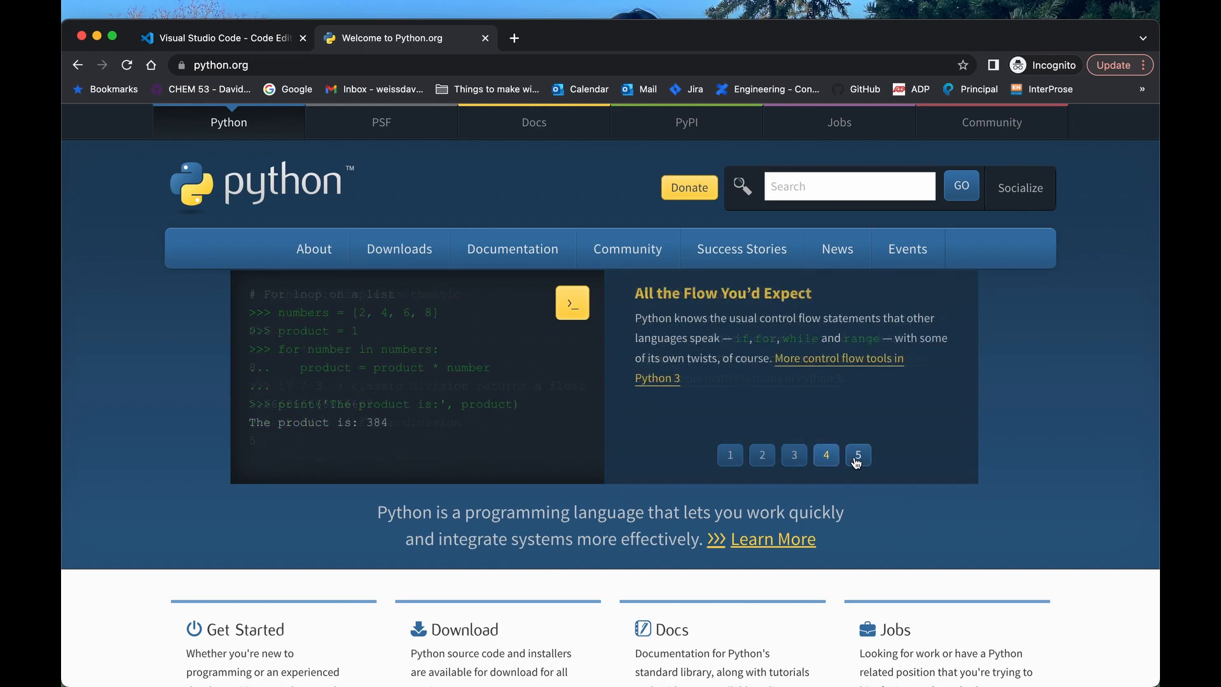
{"action": "left_click", "coordinate": [398, 249]}
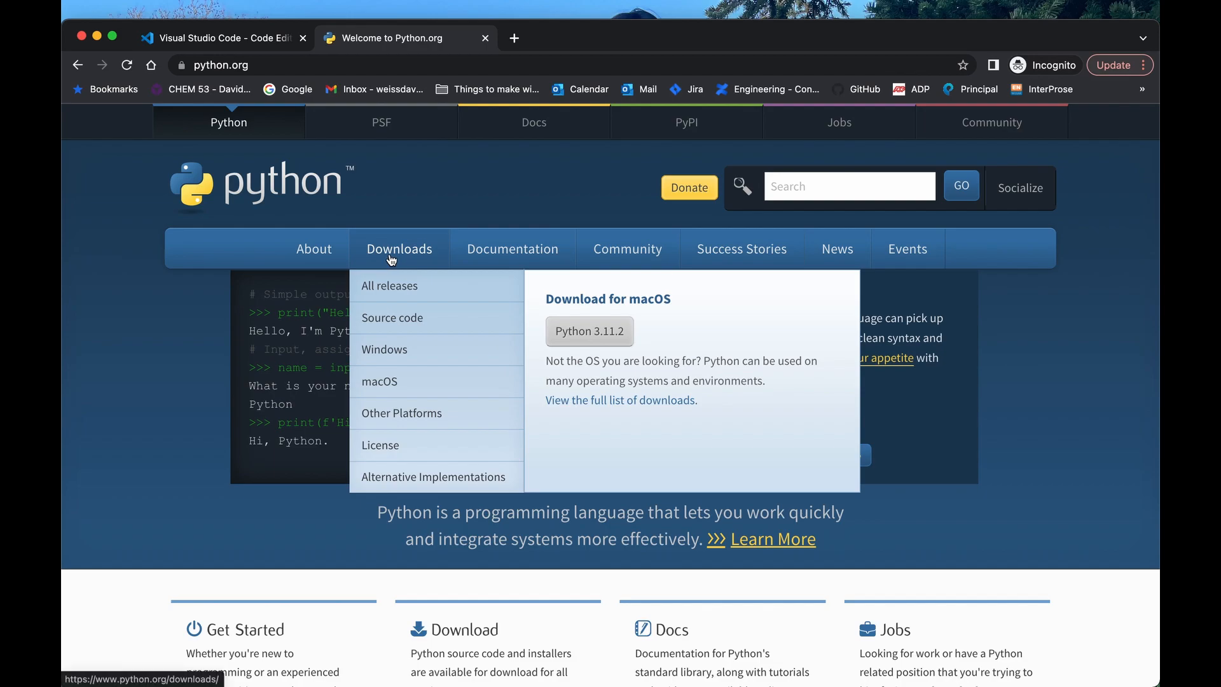
{"action": "mouse_move", "coordinate": [389, 241]}
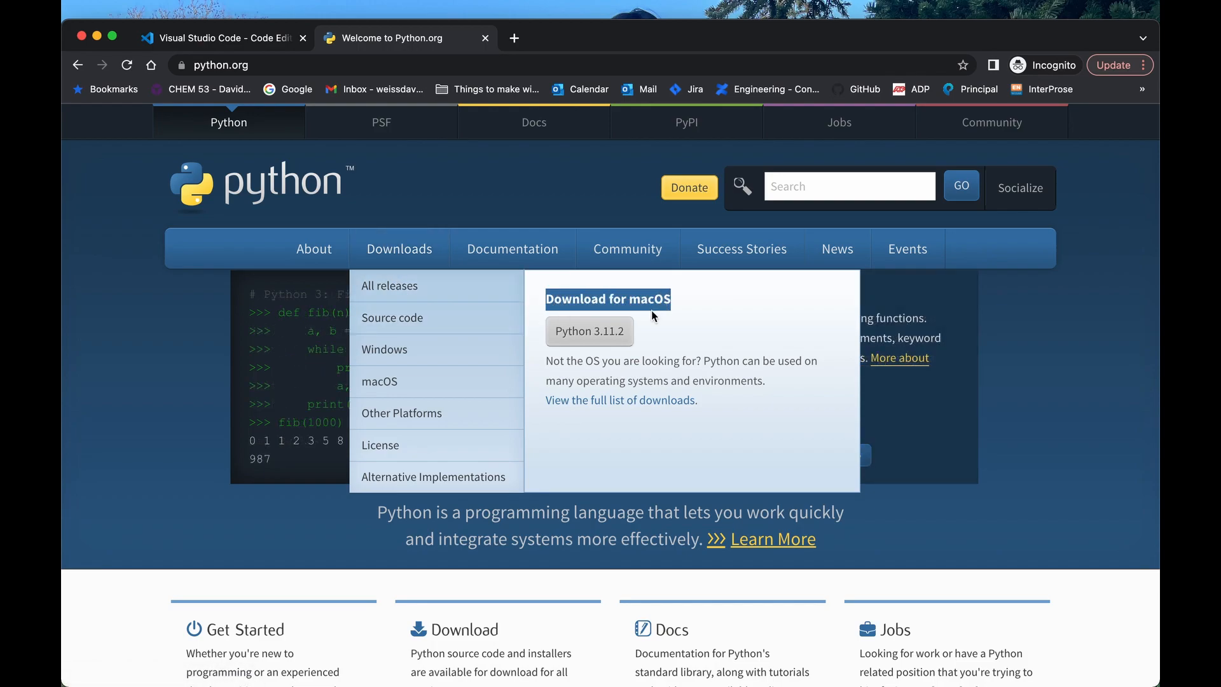
{"action": "mouse_move", "coordinate": [589, 330]}
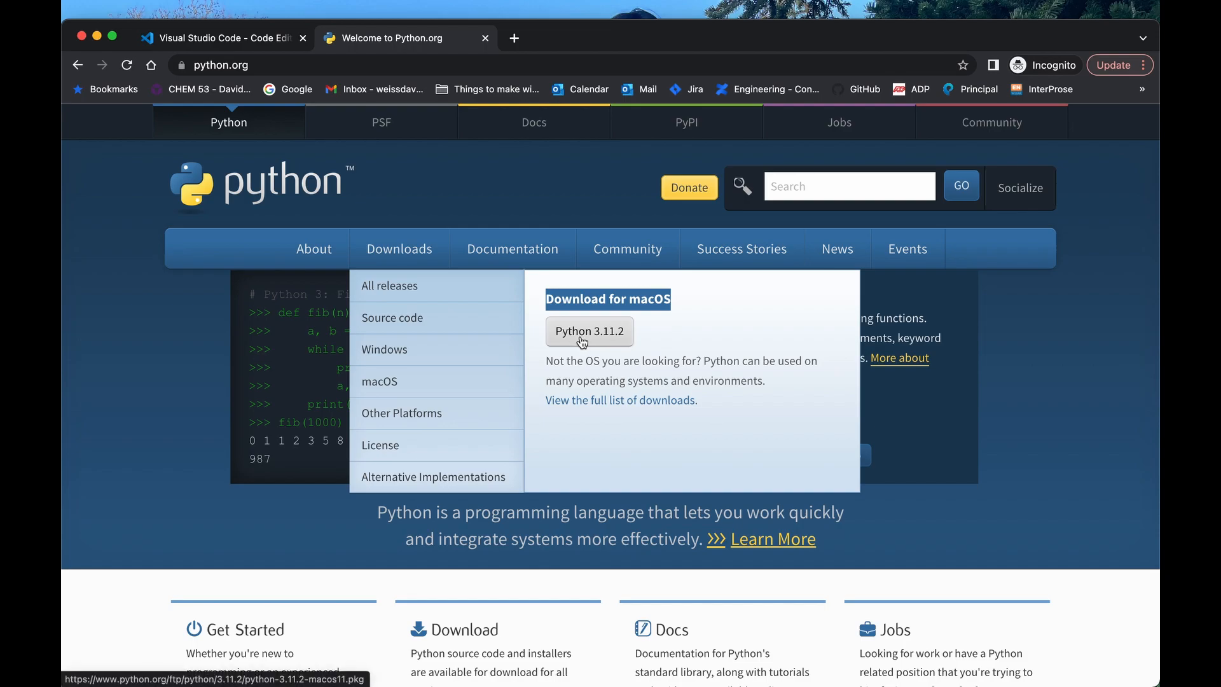
{"action": "mouse_move", "coordinate": [595, 344]}
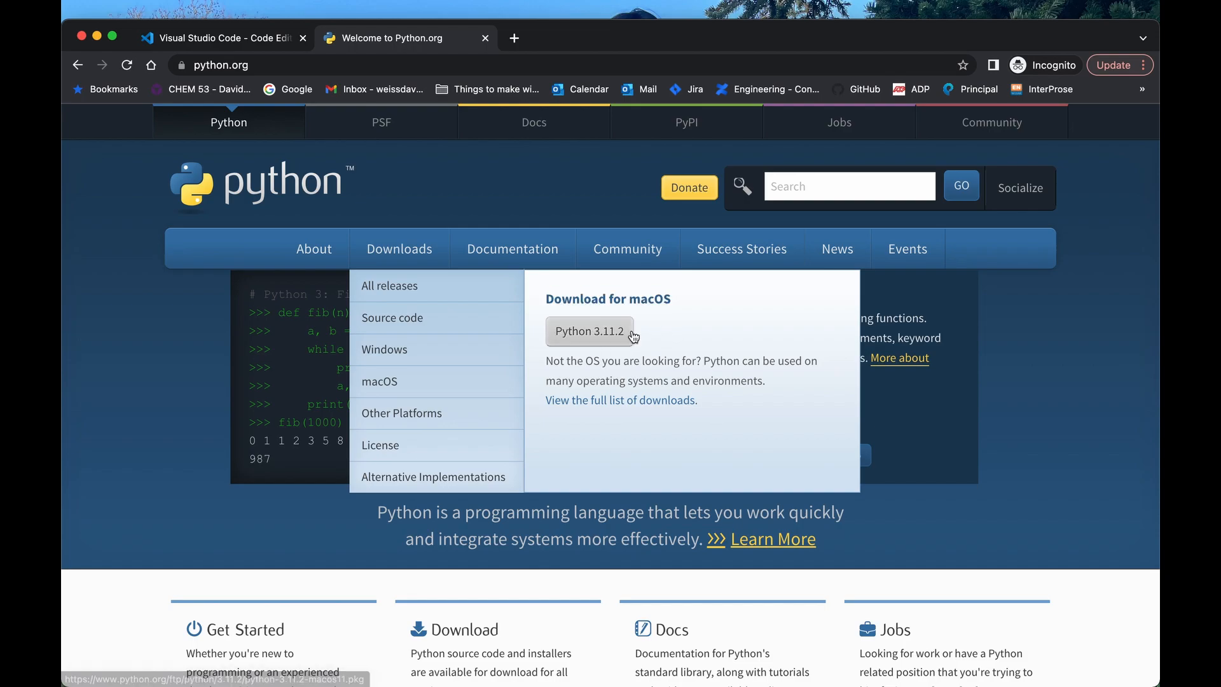
Step: Download the Python 3.11.2 macOS installer and launch the downloaded .pkg
{"action": "left_click", "coordinate": [589, 331]}
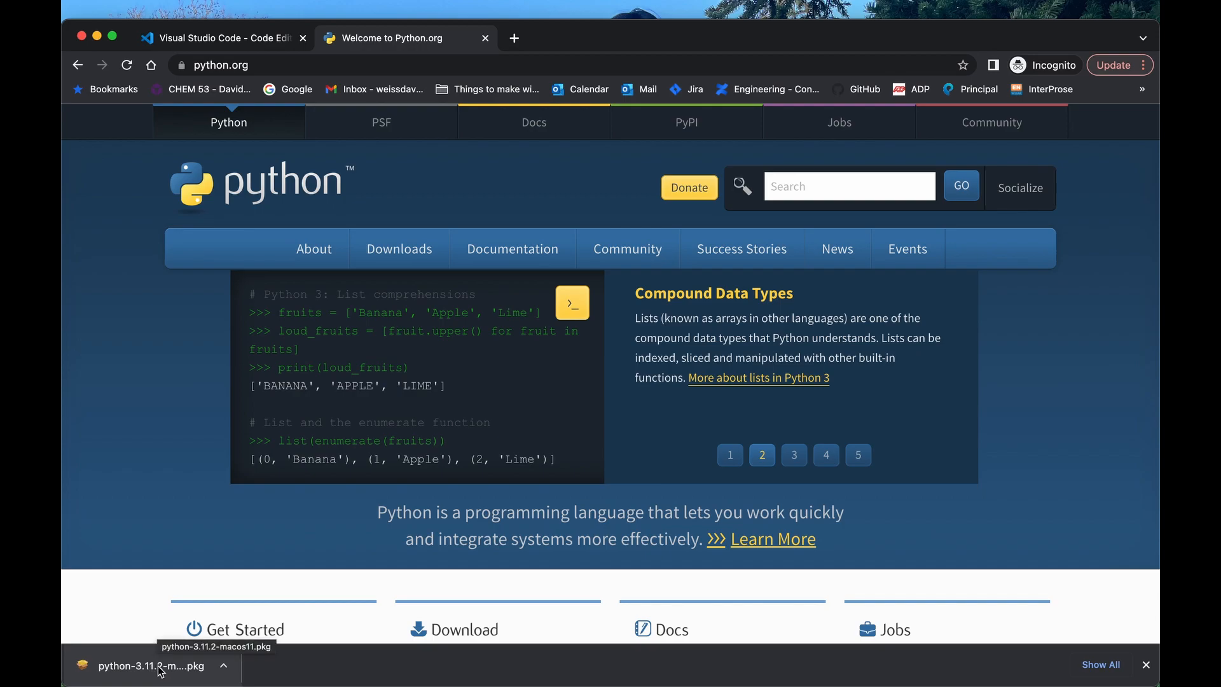
{"action": "left_click", "coordinate": [148, 665]}
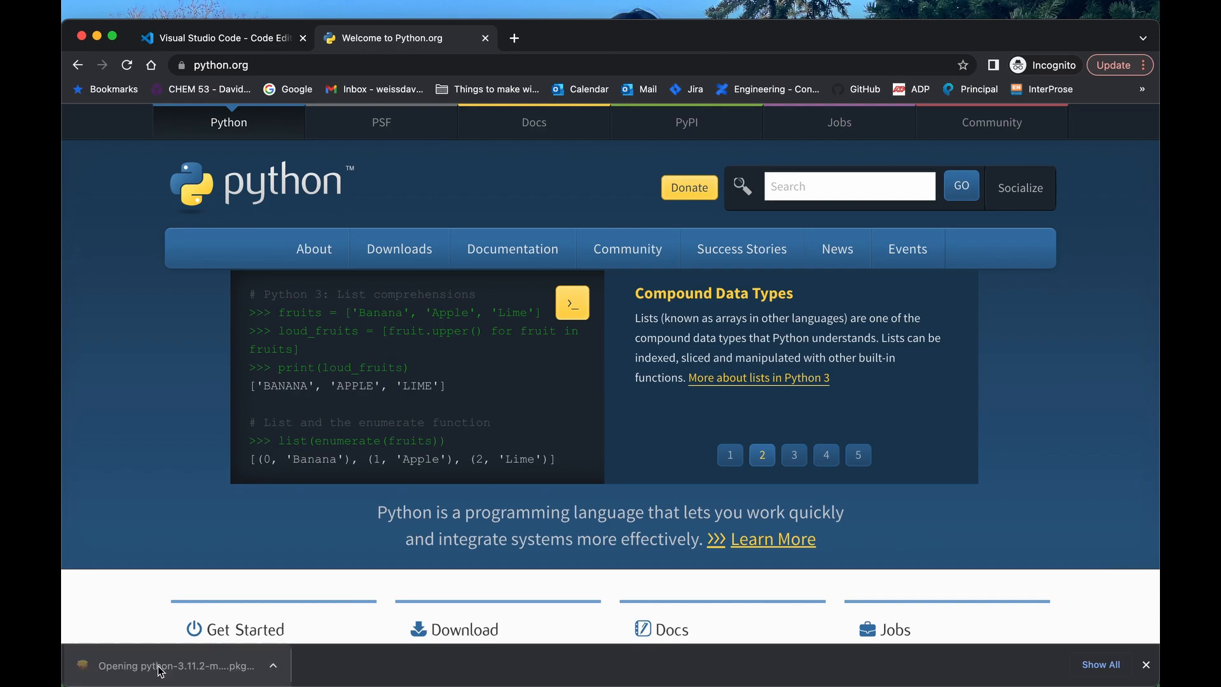
Step: Advance the Python 3.11.2 installer past its introduction to the license agreement
{"action": "left_click", "coordinate": [179, 665]}
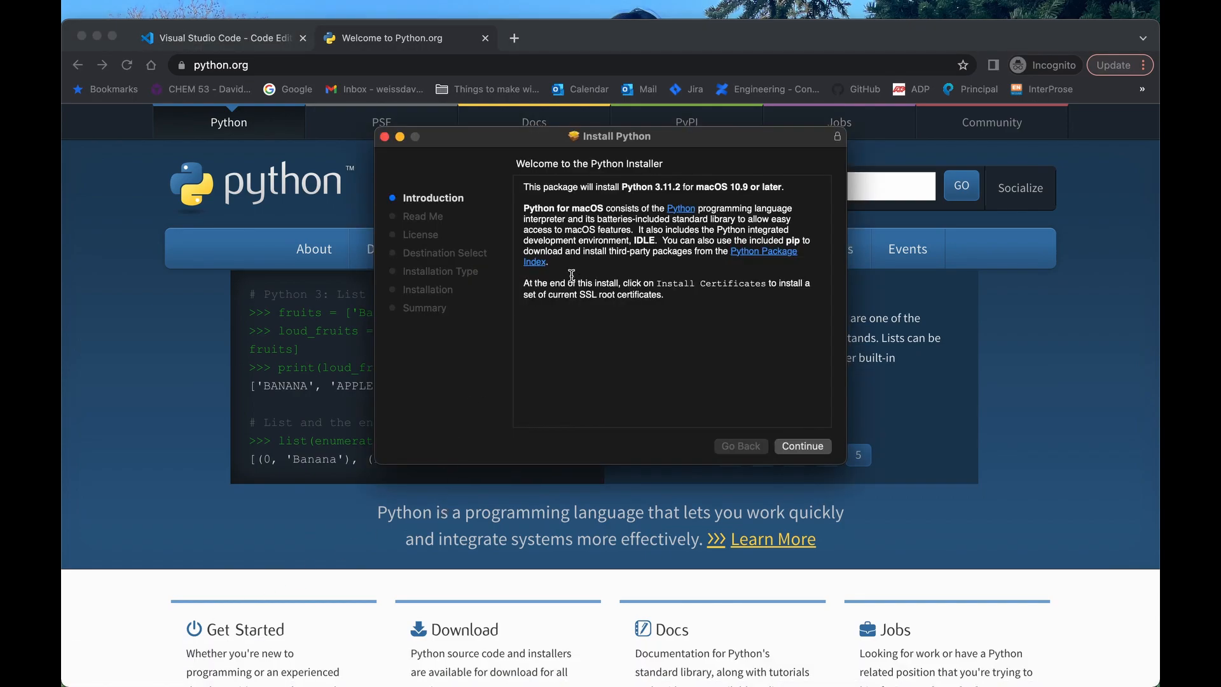
{"action": "mouse_move", "coordinate": [822, 418]}
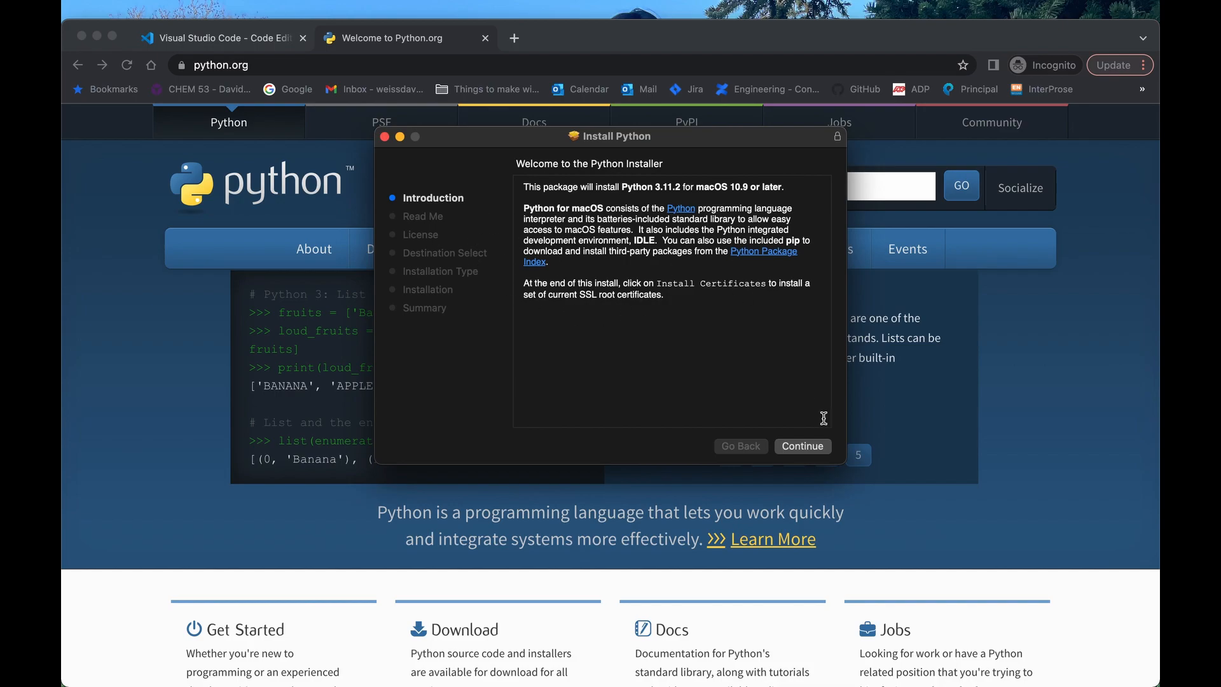
{"action": "left_click", "coordinate": [803, 447]}
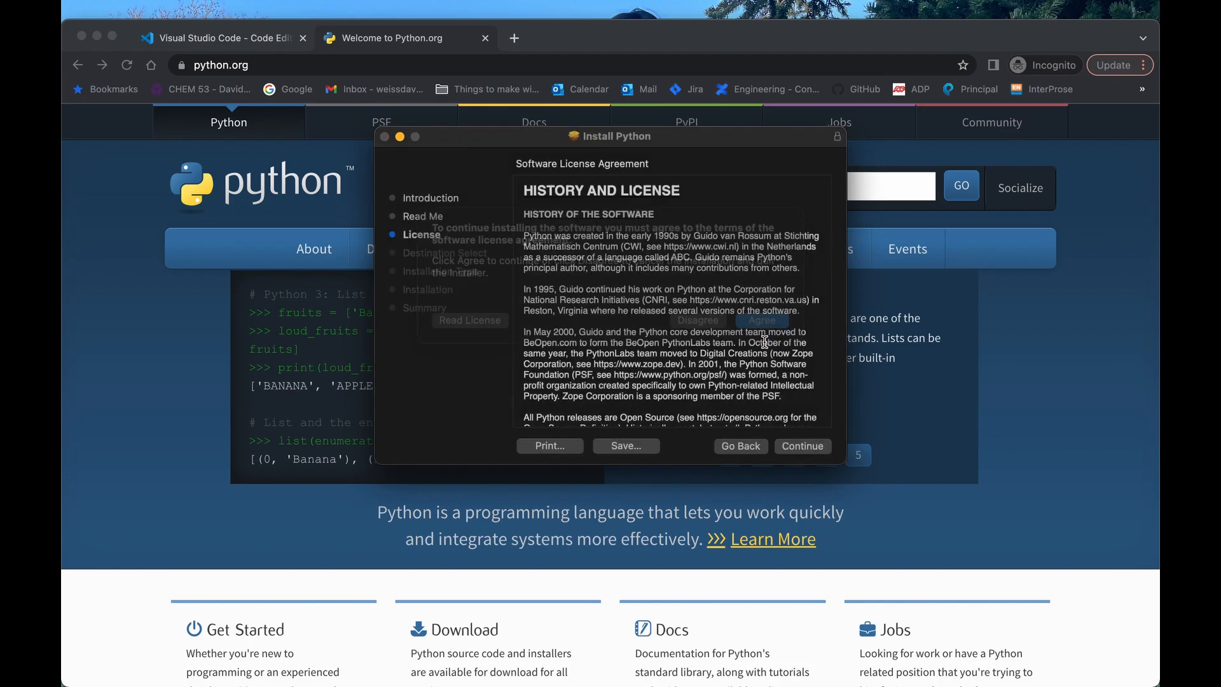
{"action": "left_click", "coordinate": [762, 320]}
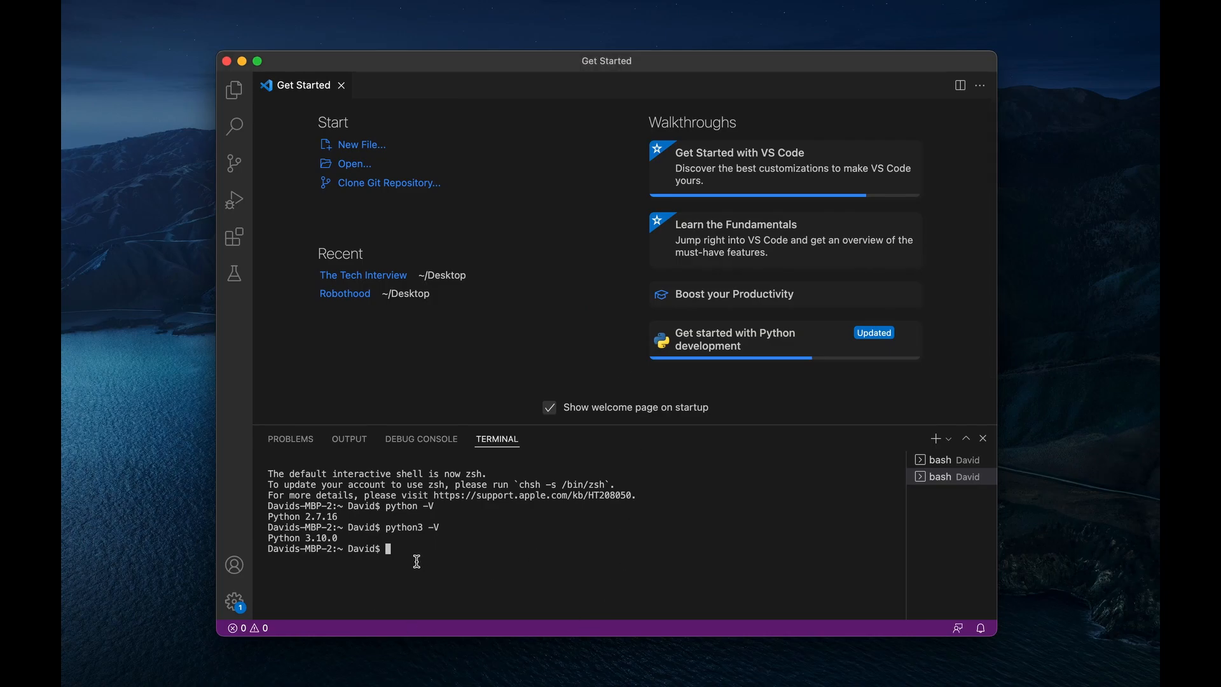
Step: Run python3 -V in the old terminal, then close that terminal panel
{"action": "type", "text": "python"}
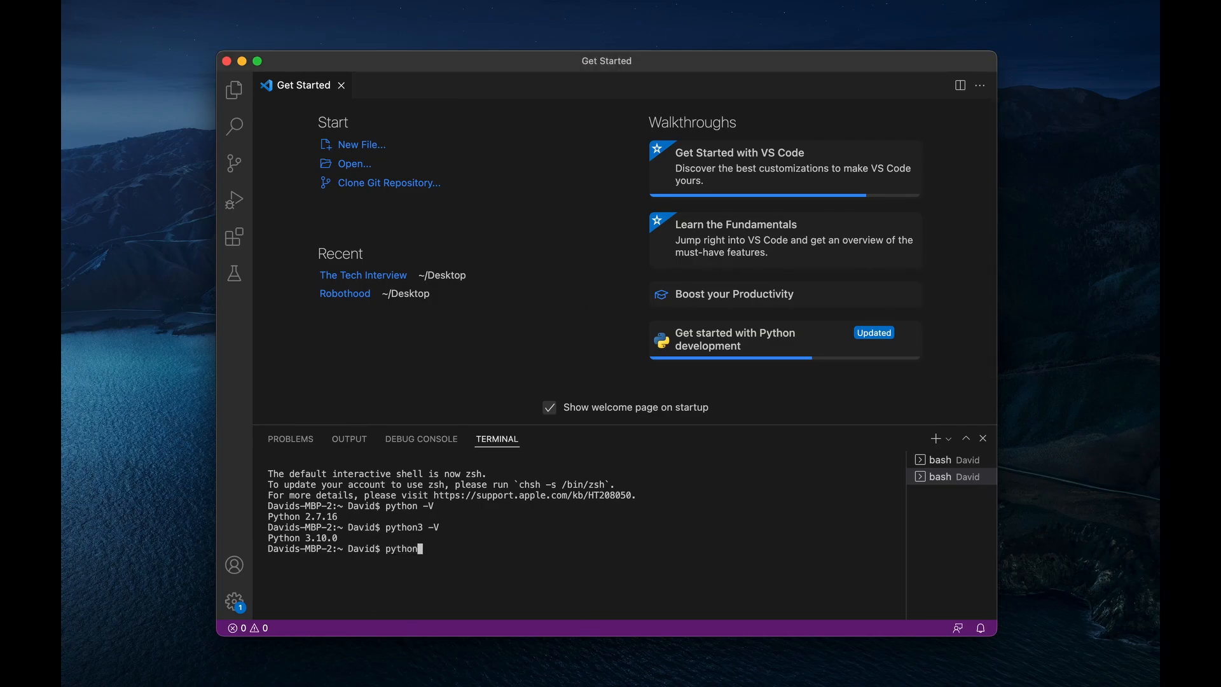
{"action": "type", "text": "3 -V"}
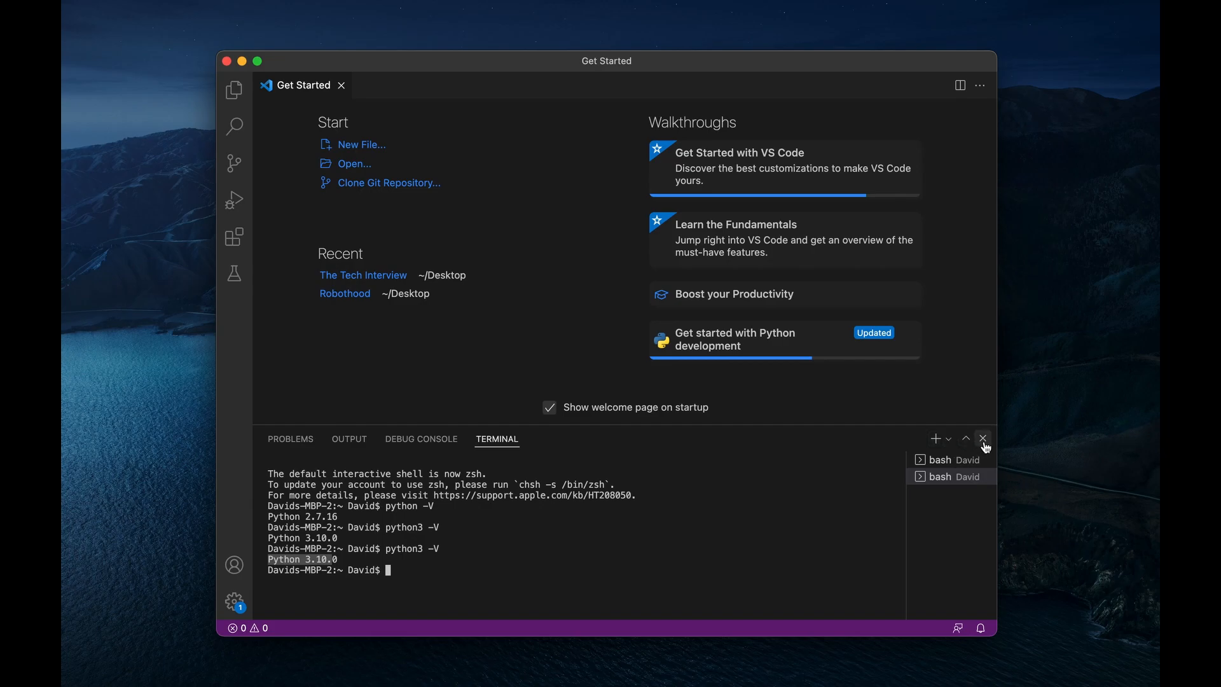
{"action": "left_click", "coordinate": [983, 439]}
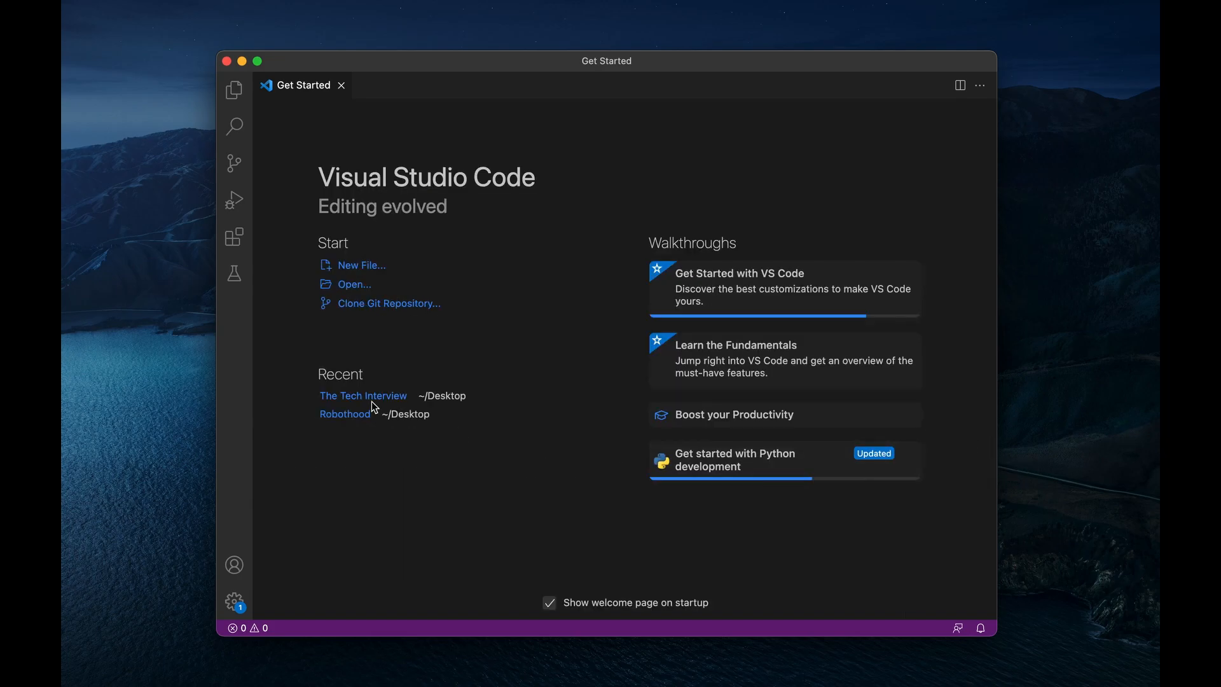
Step: Start a new terminal and run python3 -V, now reporting Python 3.11.2
{"action": "left_click", "coordinate": [390, 9]}
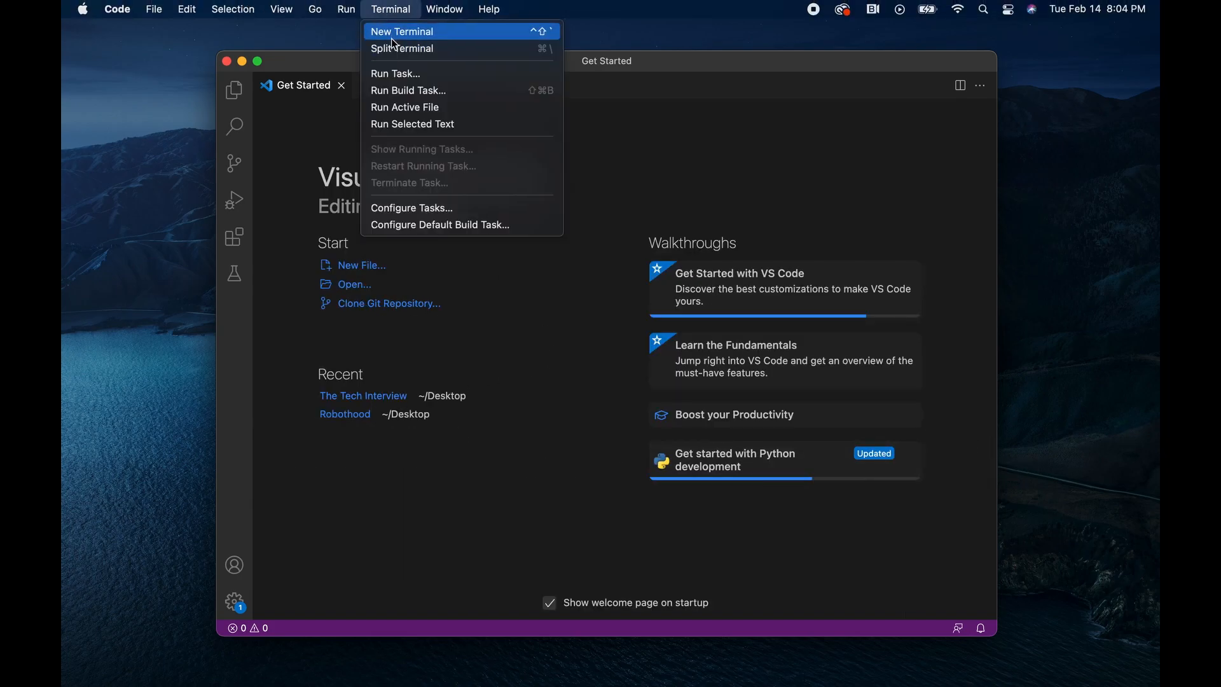
{"action": "left_click", "coordinate": [403, 30]}
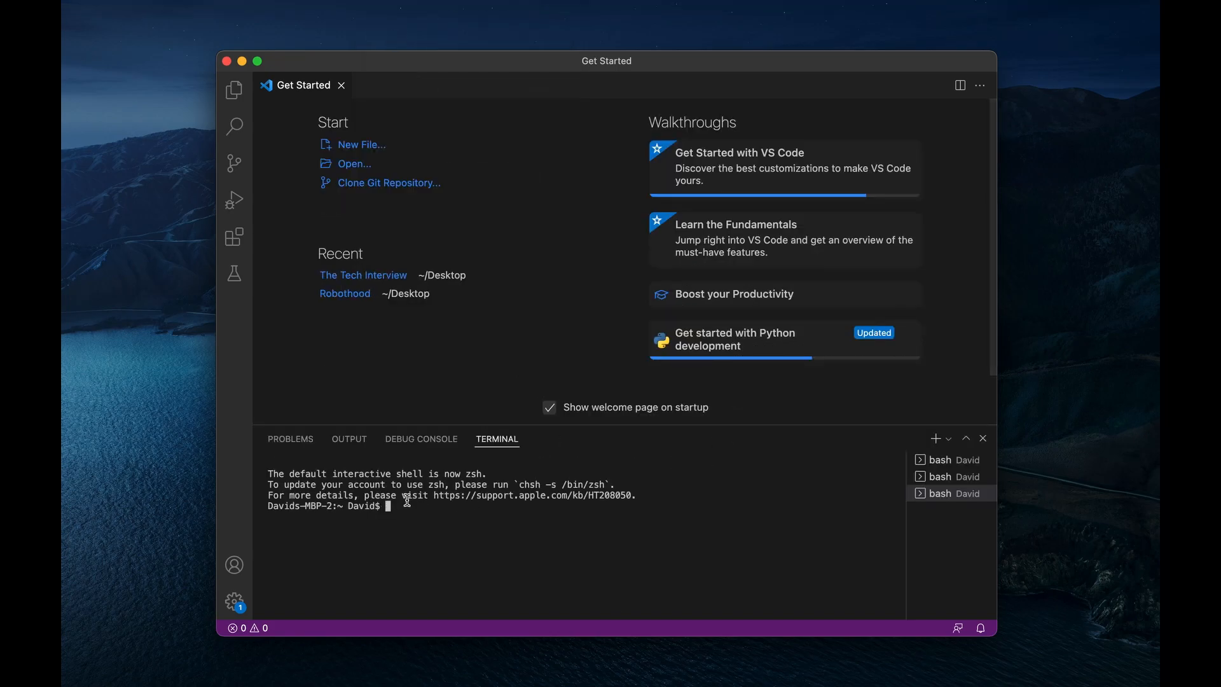
{"action": "type", "text": "python"}
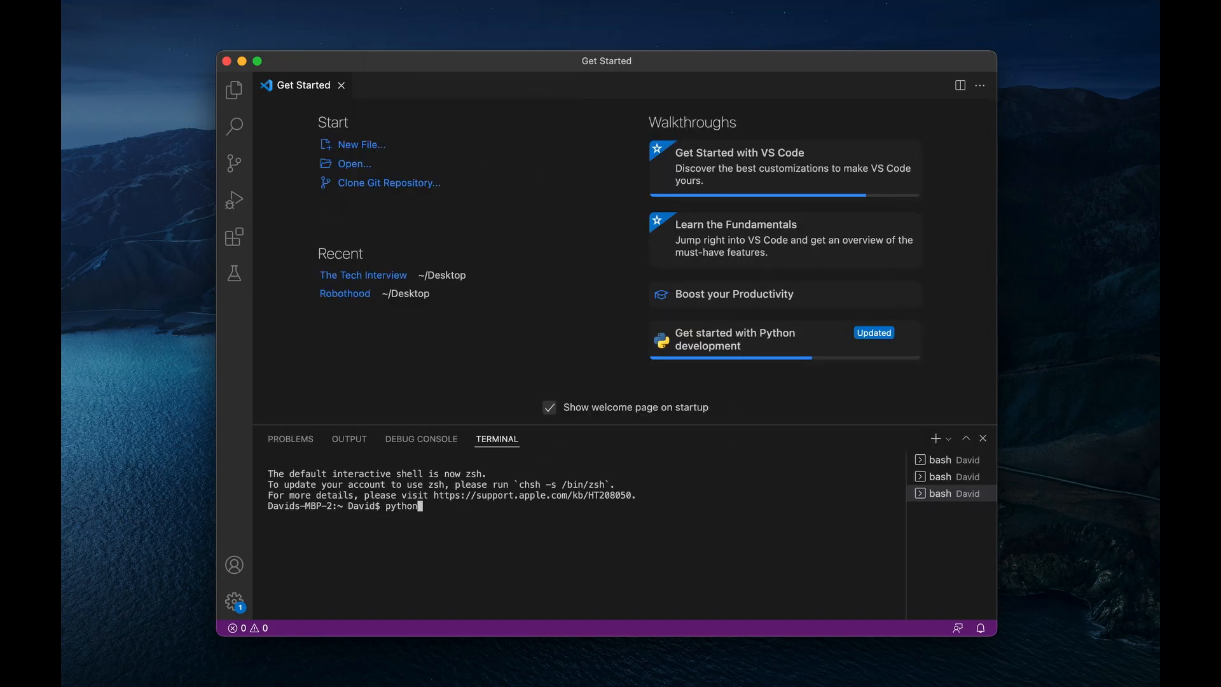
{"action": "type", "text": "3 -V"}
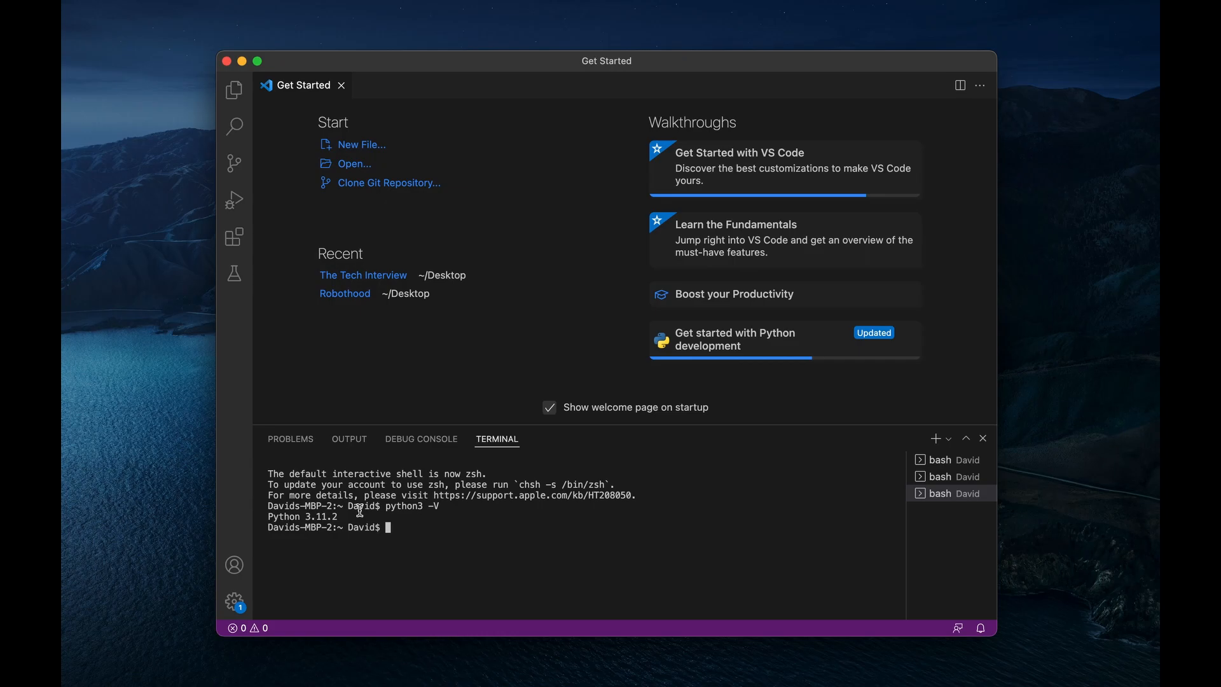
{"action": "mouse_move", "coordinate": [263, 549]}
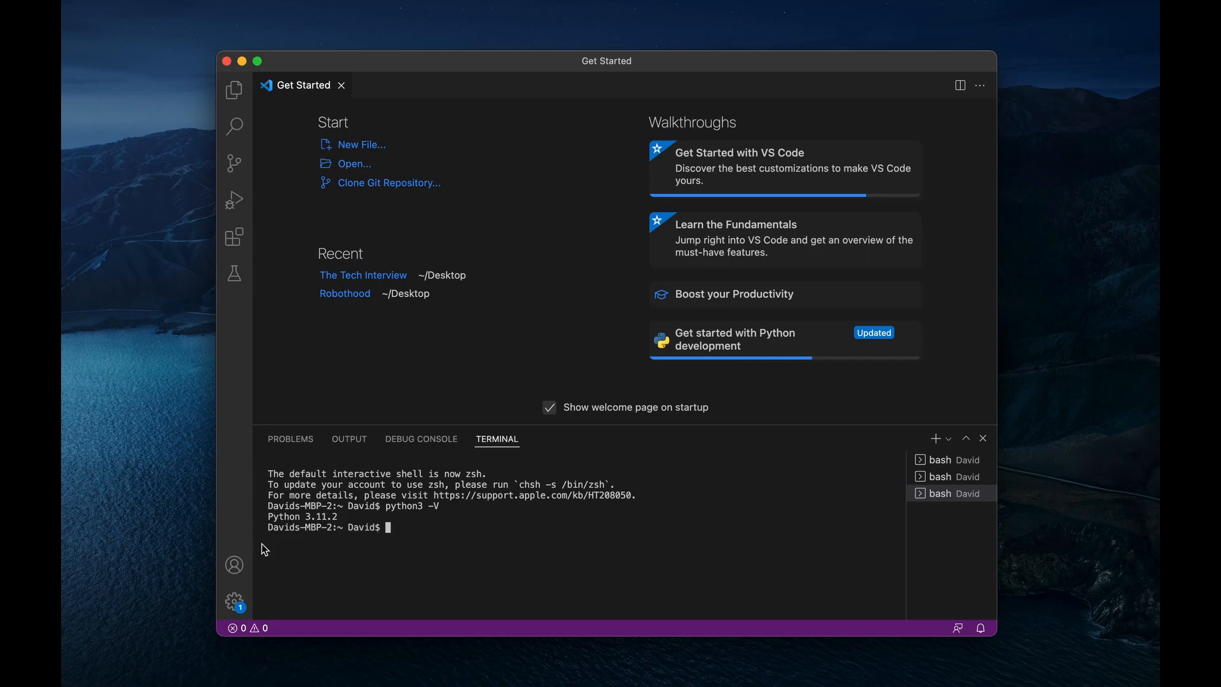
{"action": "mouse_move", "coordinate": [345, 527]}
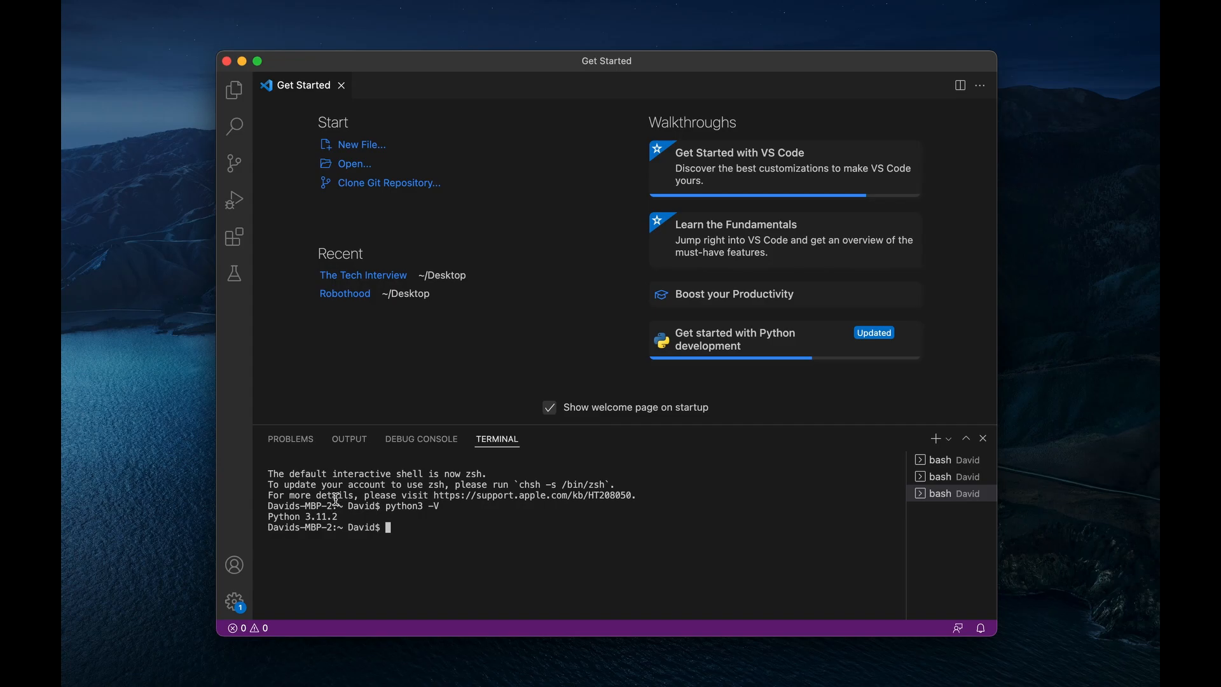
{"action": "mouse_move", "coordinate": [384, 529]}
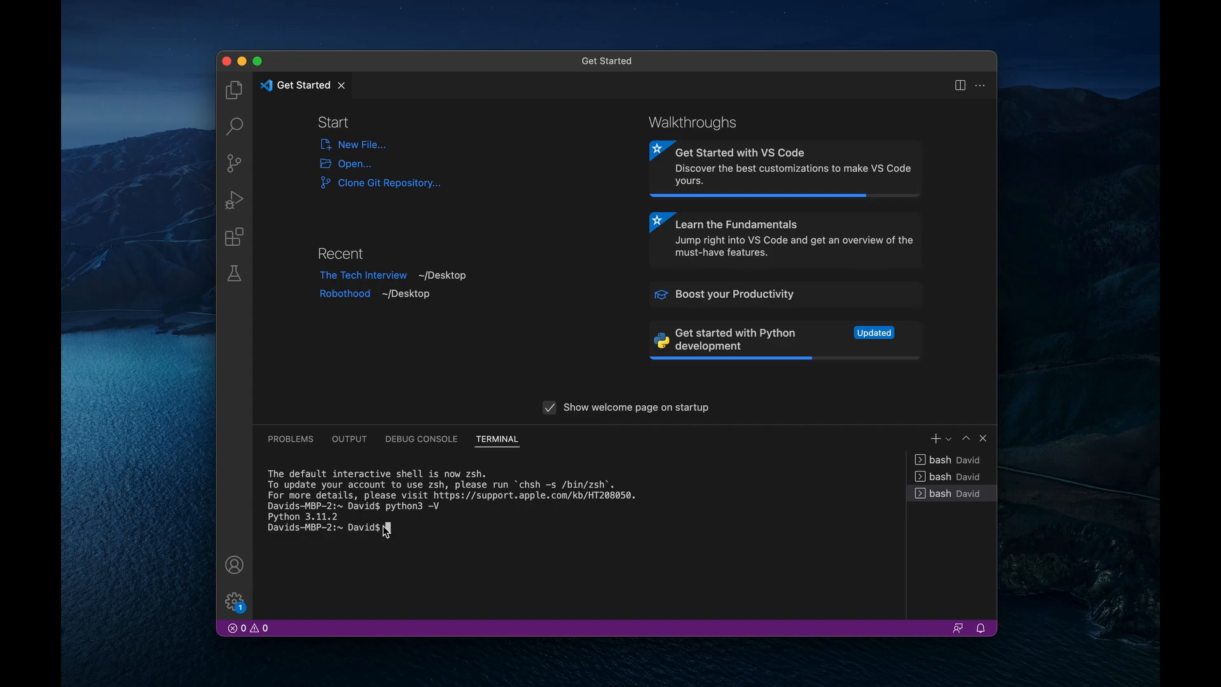
Step: Launch the python3 interactive shell and run print("Hello World")
{"action": "type", "text": "pytho"}
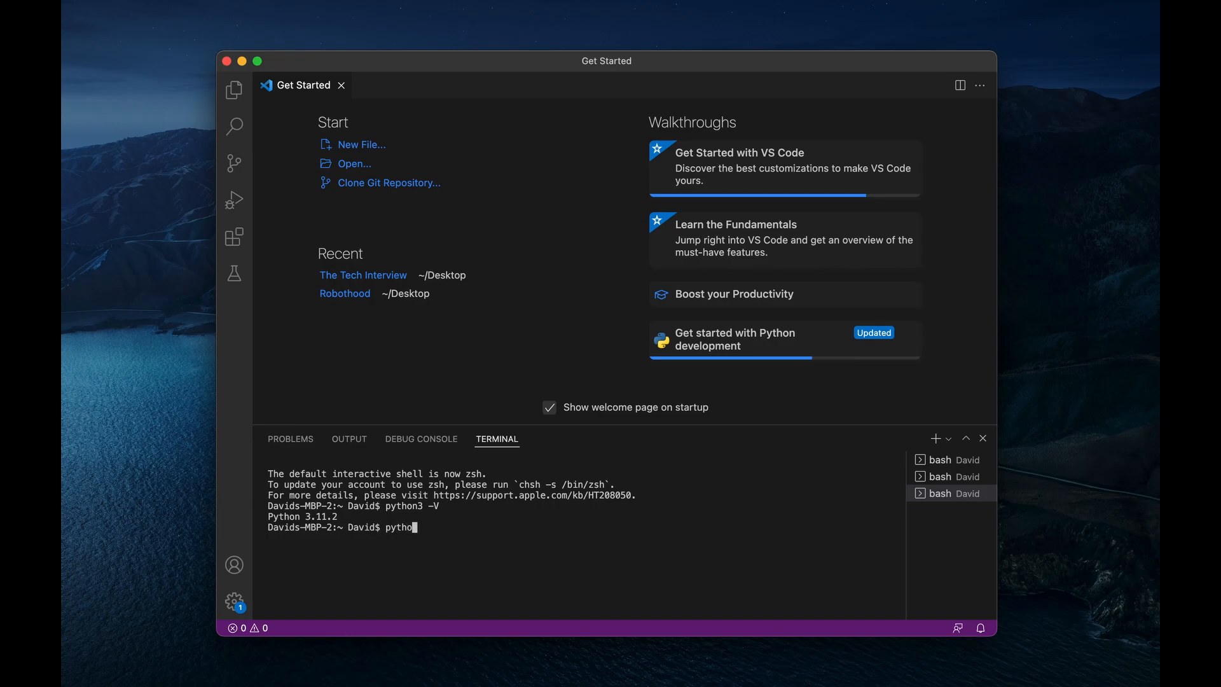
{"action": "type", "text": "n3"}
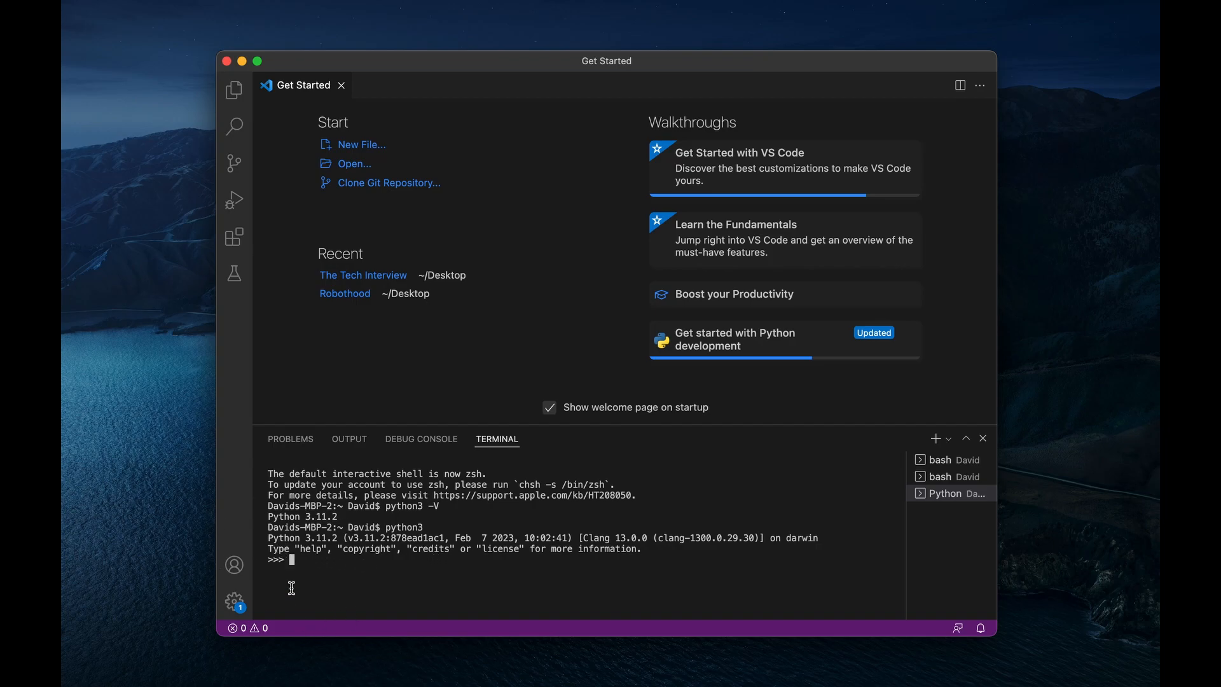
{"action": "mouse_move", "coordinate": [306, 572]}
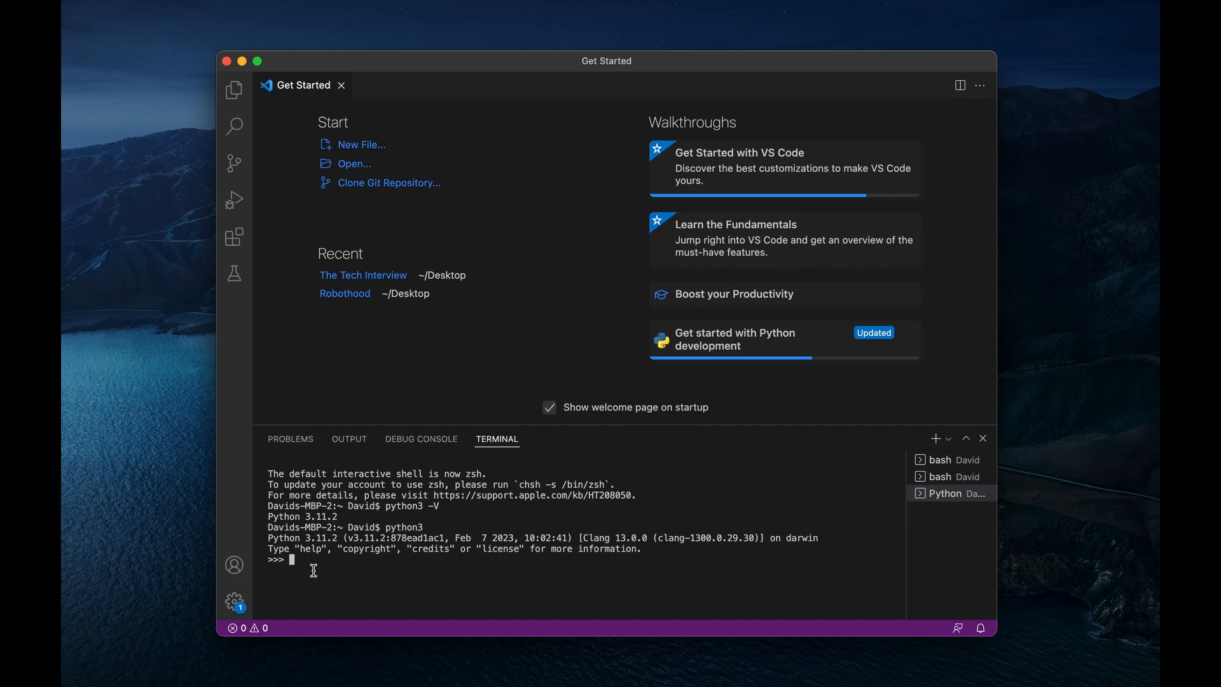
{"action": "type", "text": "print"}
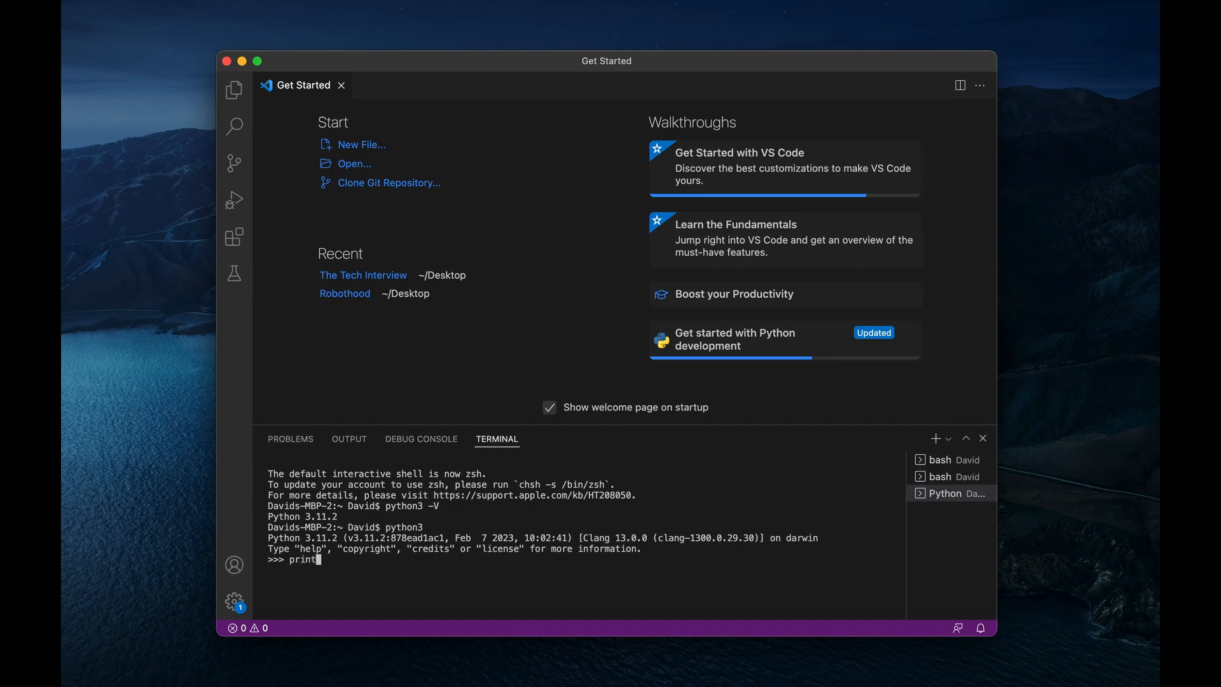
{"action": "type", "text": "(\"Hello World"}
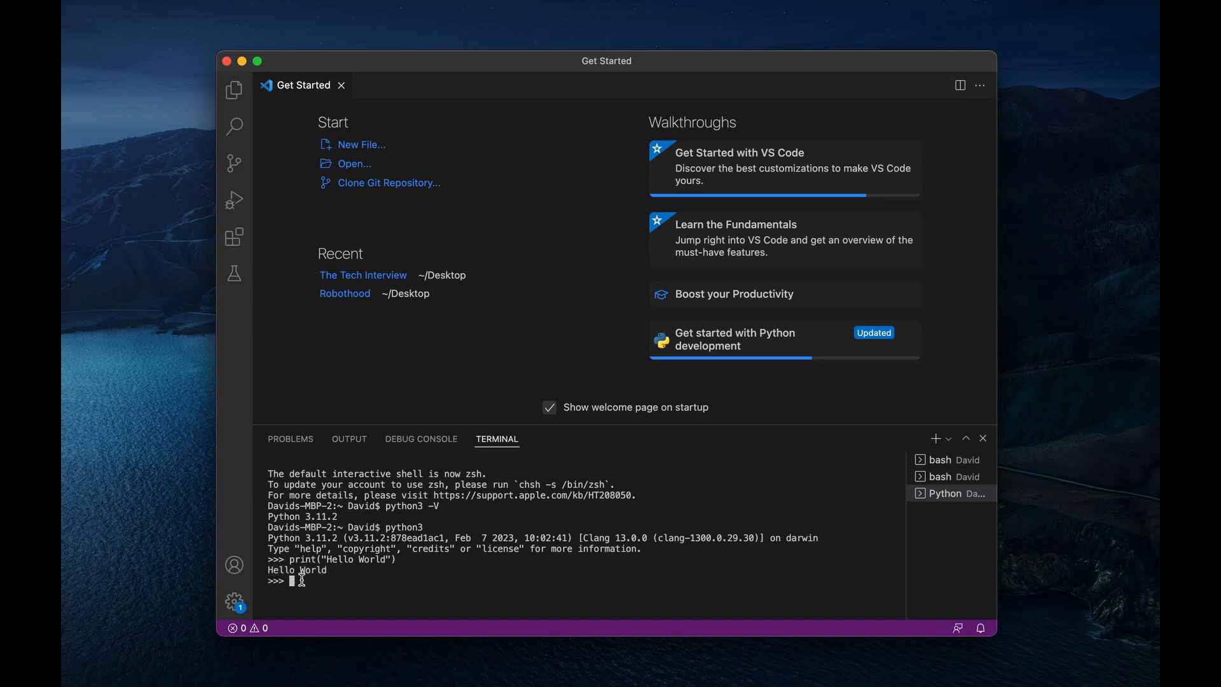
Step: Leave the interpreter with quit(), returning to the shell prompt
{"action": "type", "text": "quit()"}
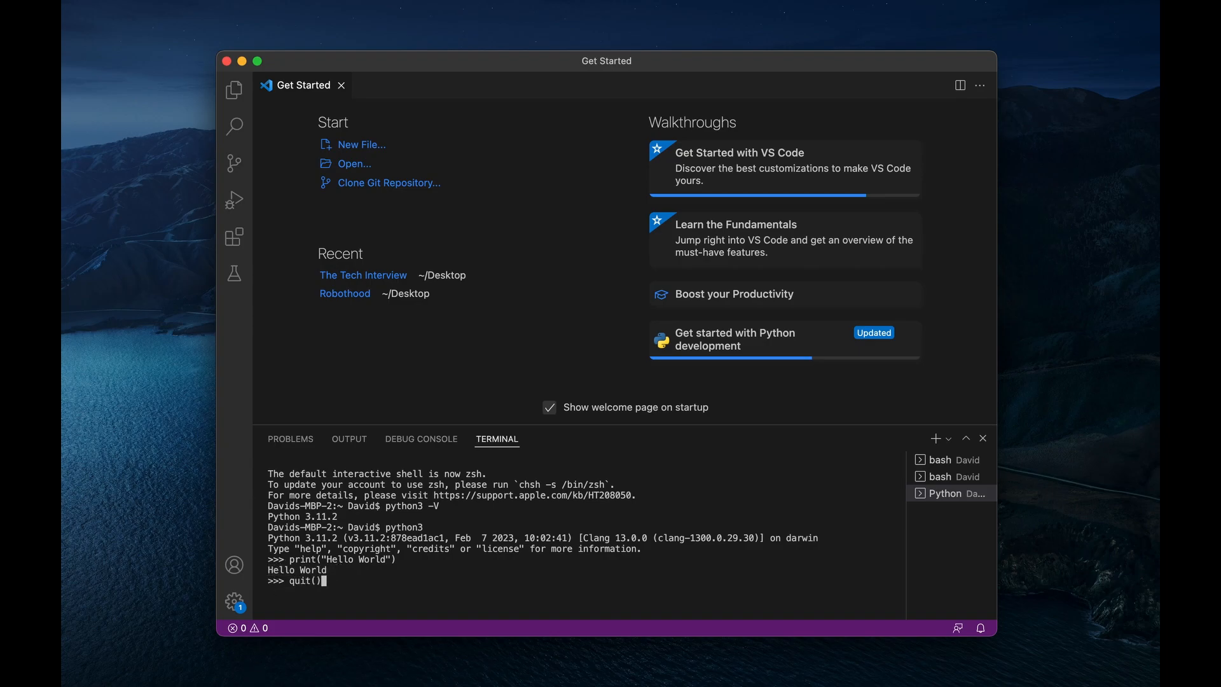
{"action": "key", "text": "Return"}
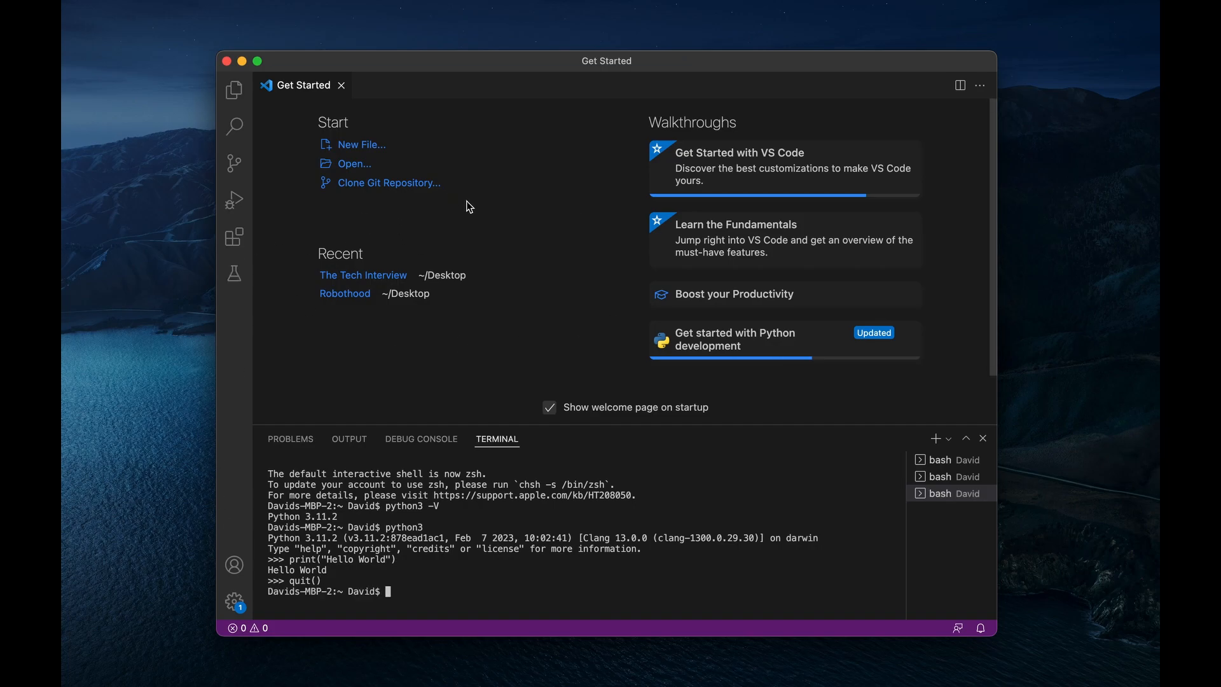
{"action": "mouse_move", "coordinate": [665, 438]}
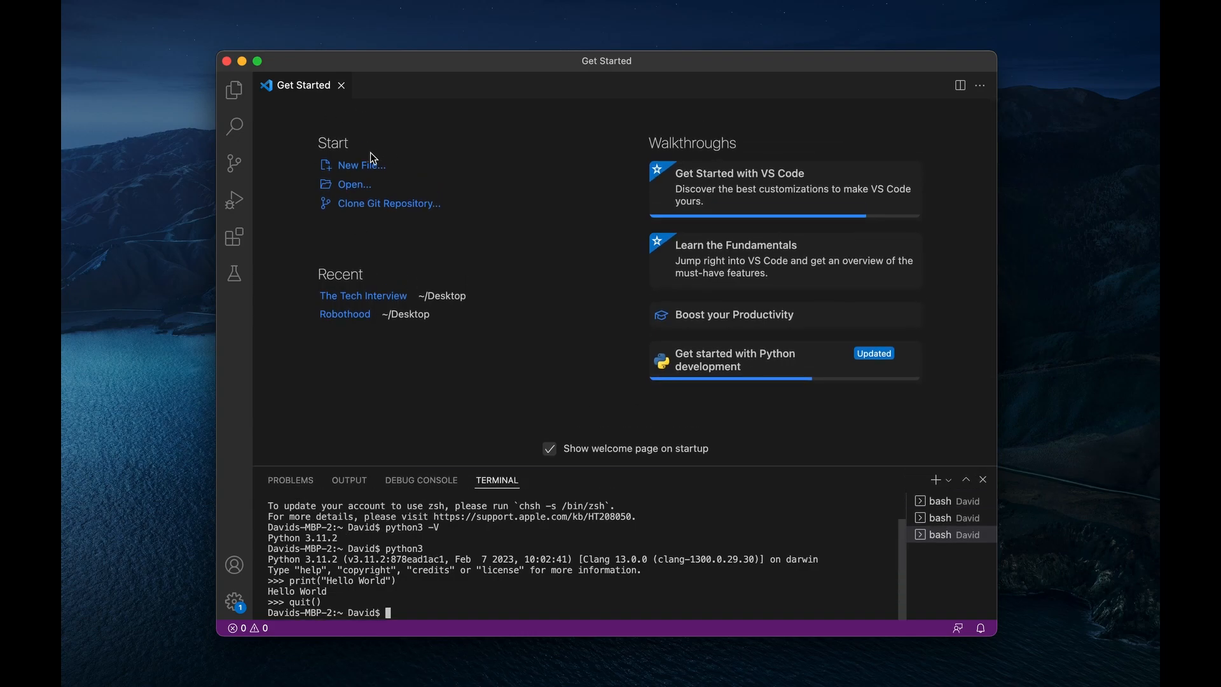
{"action": "left_click", "coordinate": [359, 164]}
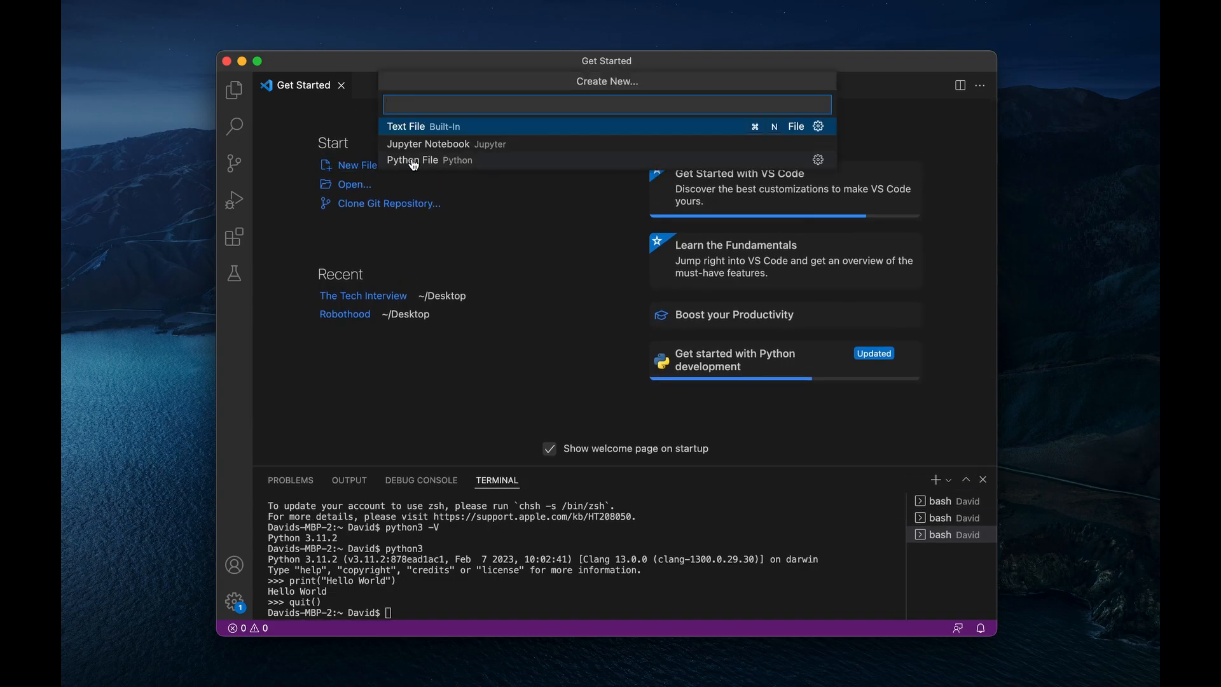
{"action": "left_click", "coordinate": [406, 126]}
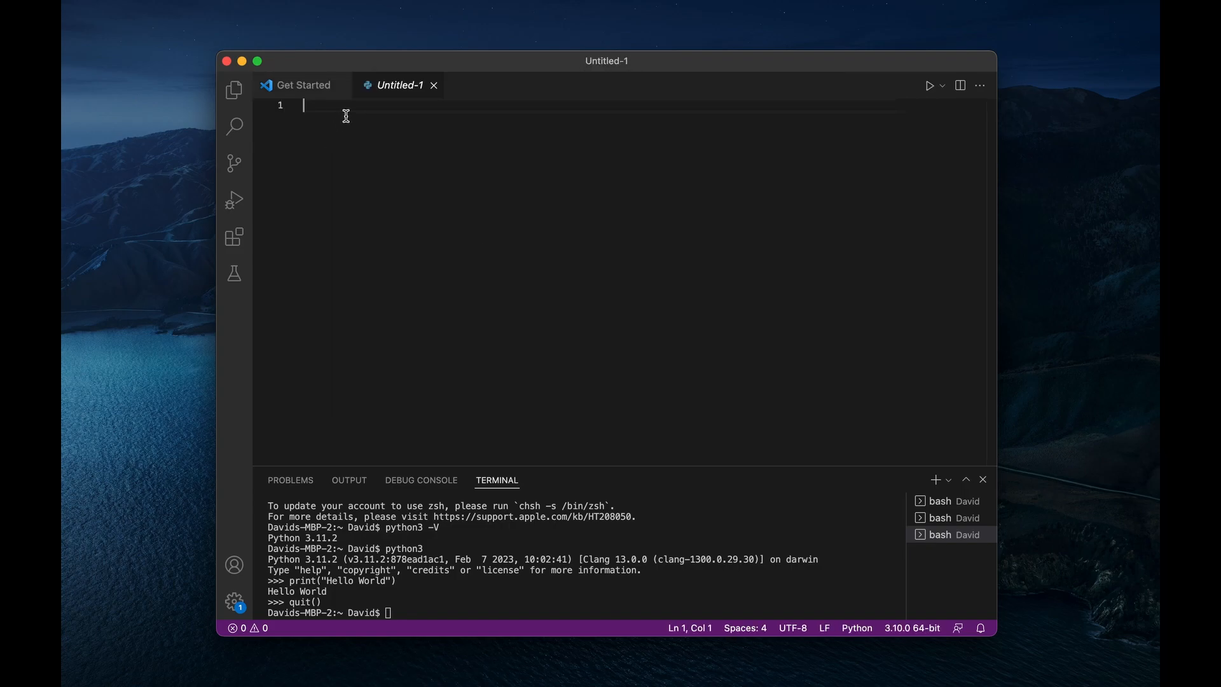
{"action": "type", "text": "print()"}
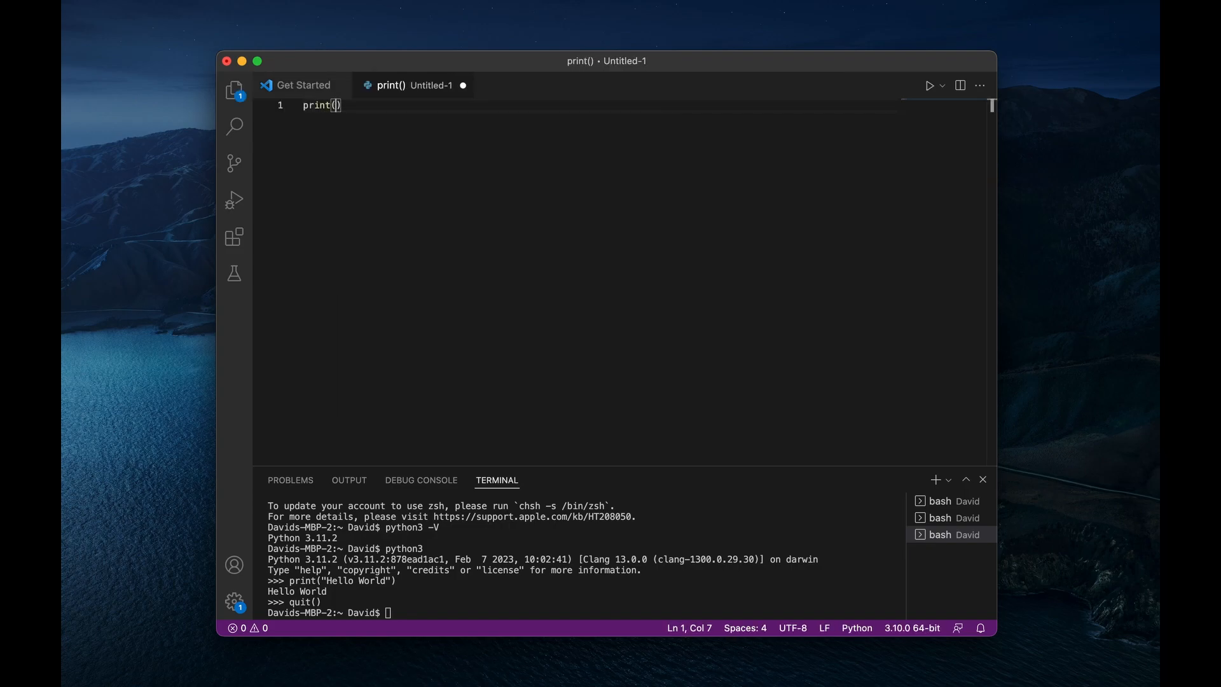
{"action": "type", "text": "\"Hell\""}
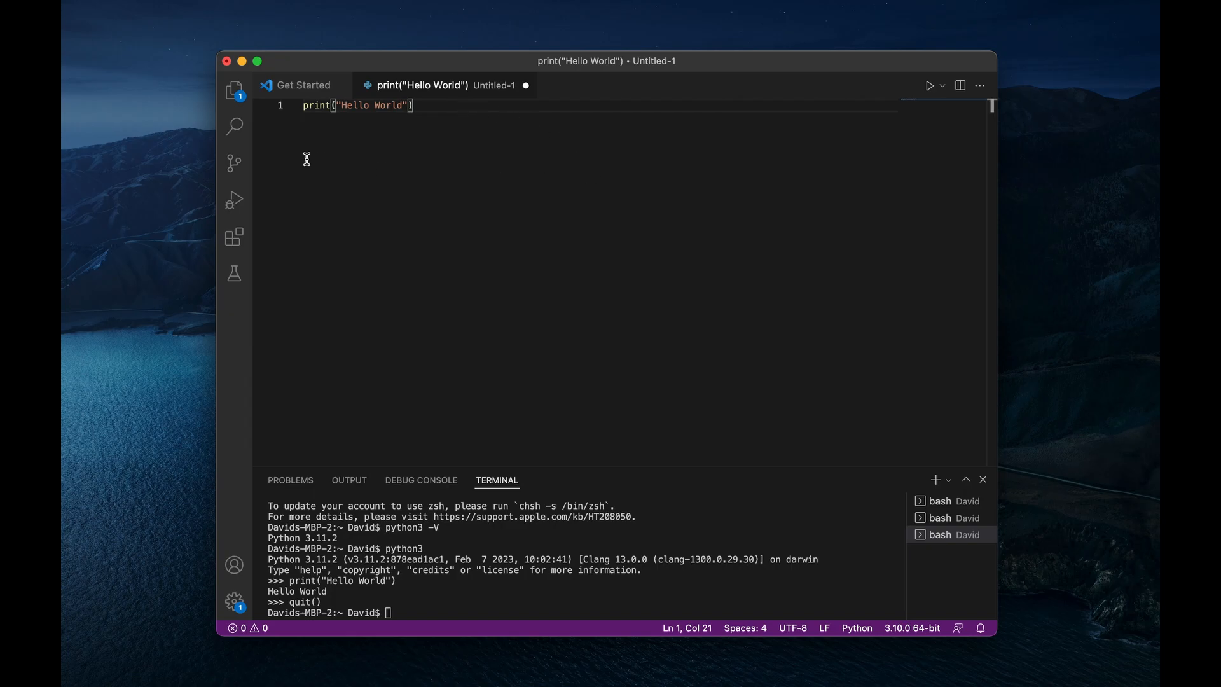
{"action": "mouse_move", "coordinate": [851, 310]}
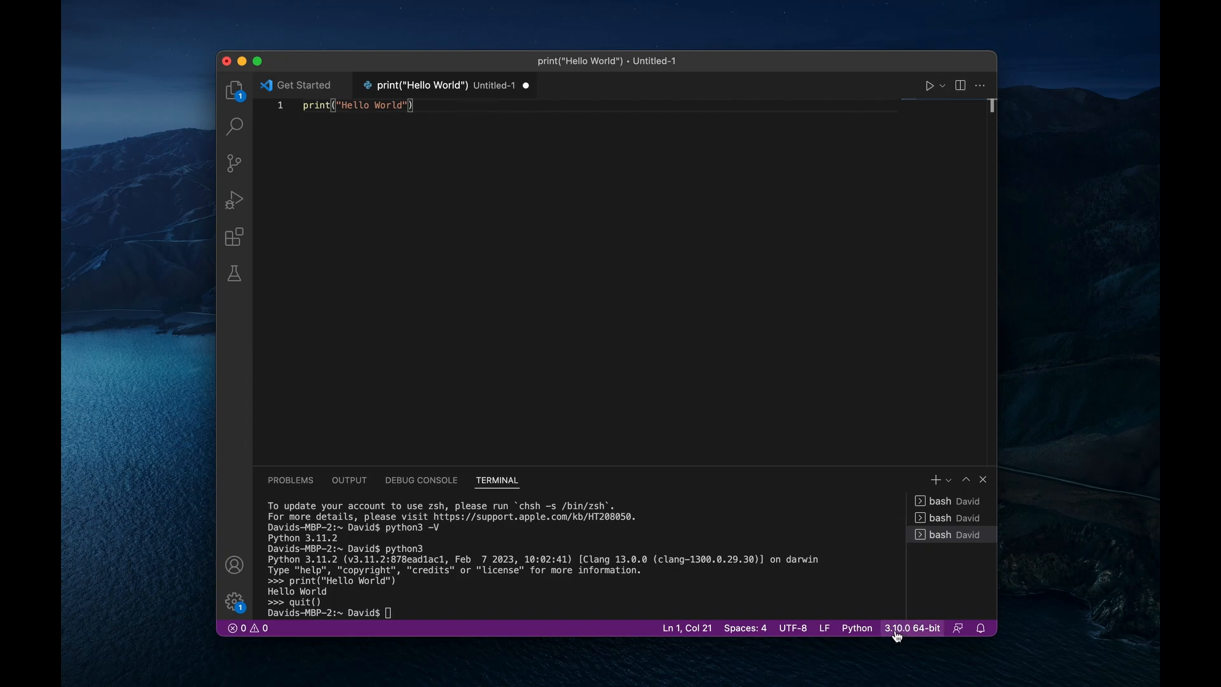
{"action": "mouse_move", "coordinate": [910, 627]}
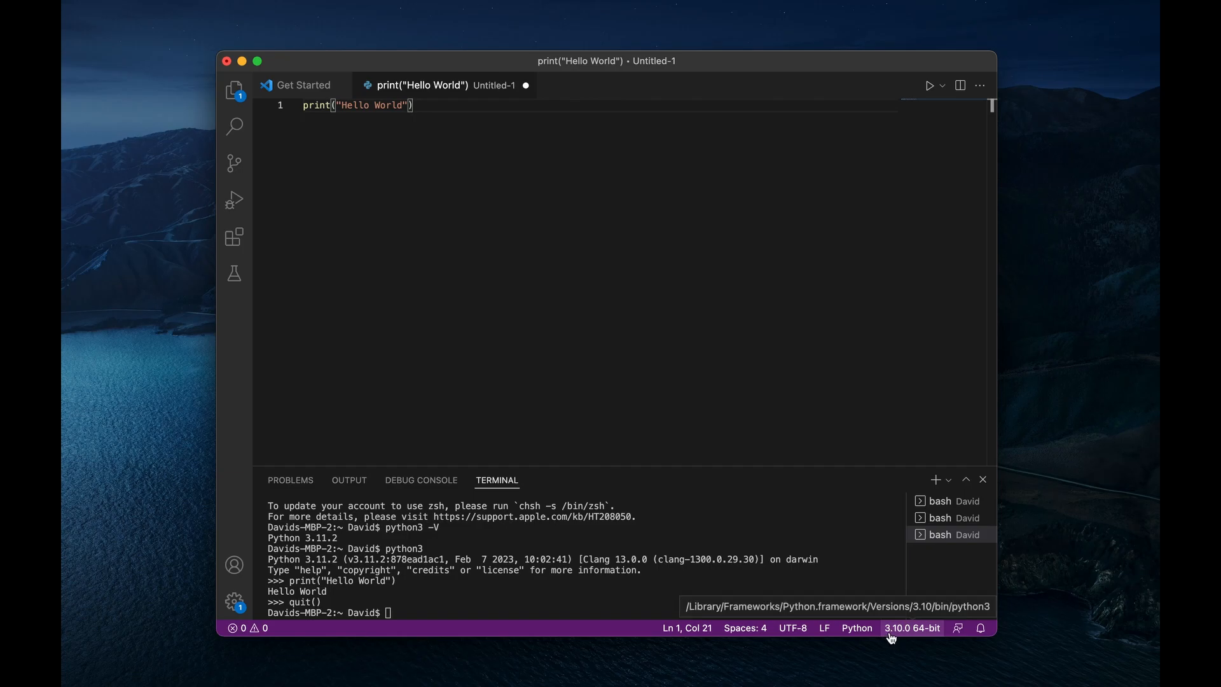
{"action": "mouse_move", "coordinate": [904, 632]}
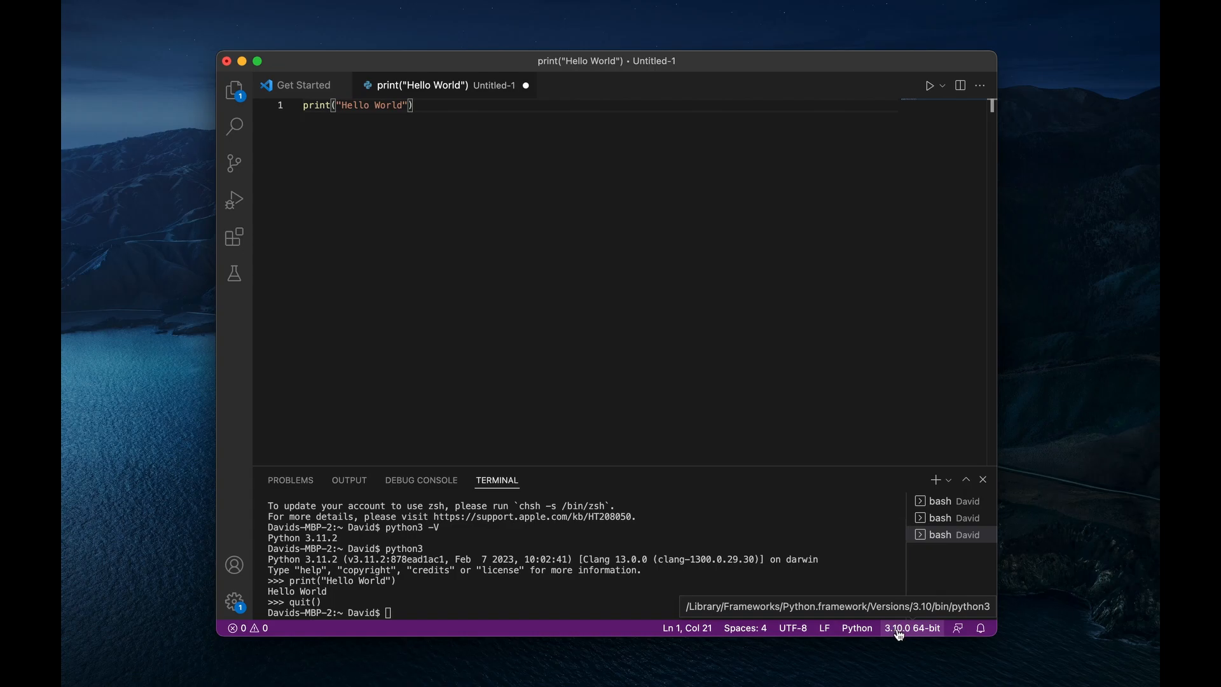
{"action": "triple_click", "coordinate": [356, 105]}
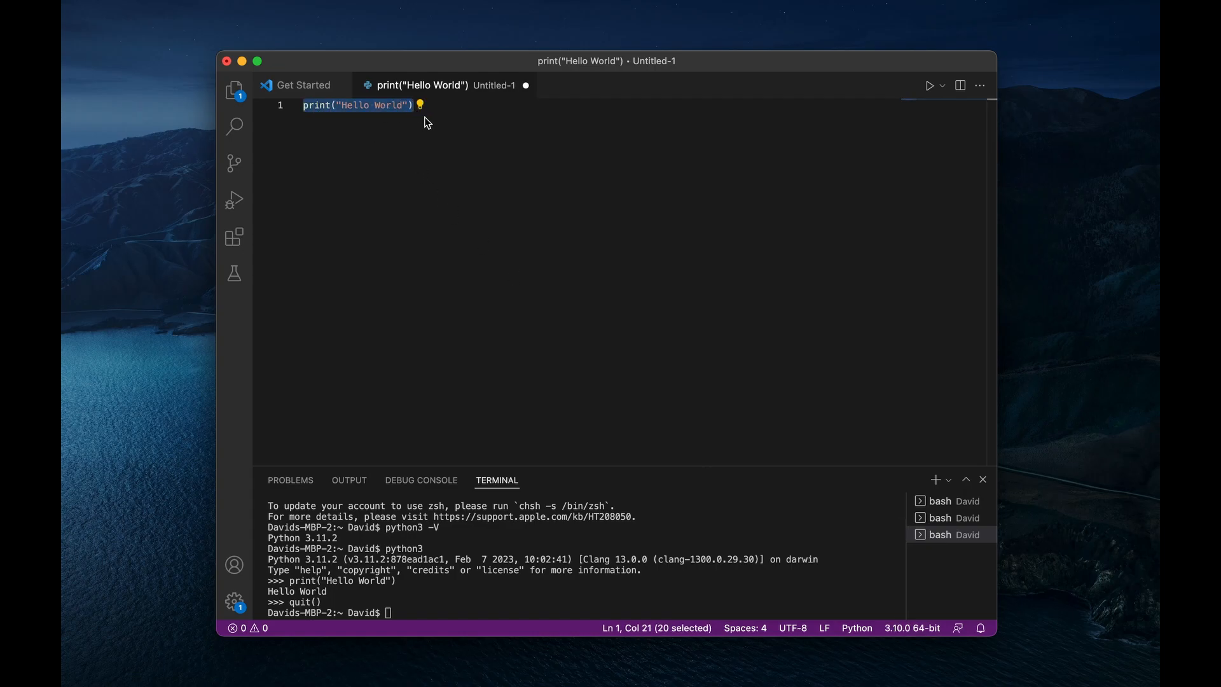
{"action": "mouse_move", "coordinate": [594, 356]}
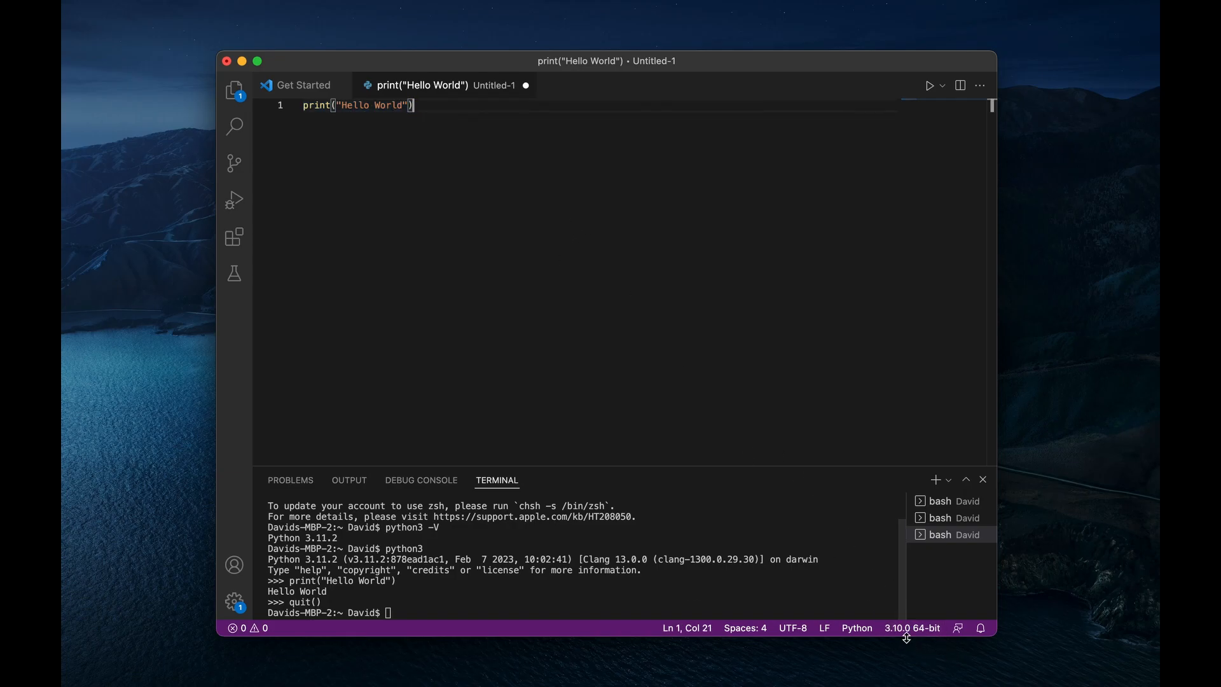
{"action": "mouse_move", "coordinate": [910, 627]}
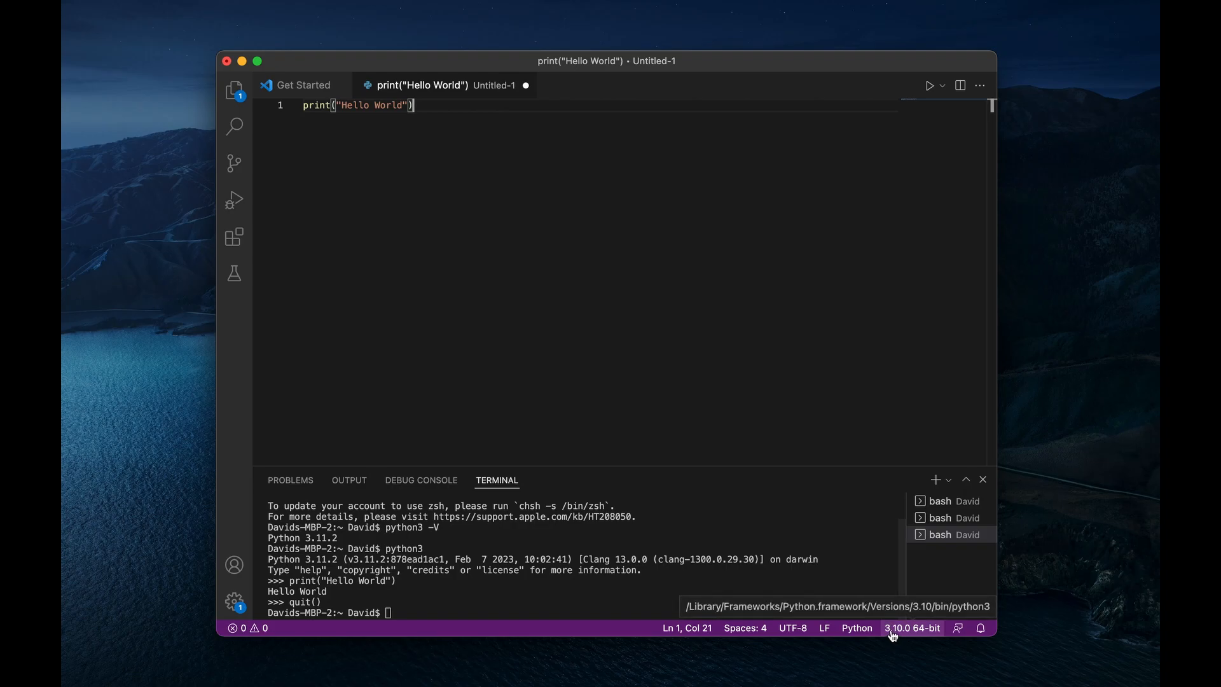
{"action": "mouse_move", "coordinate": [429, 499]}
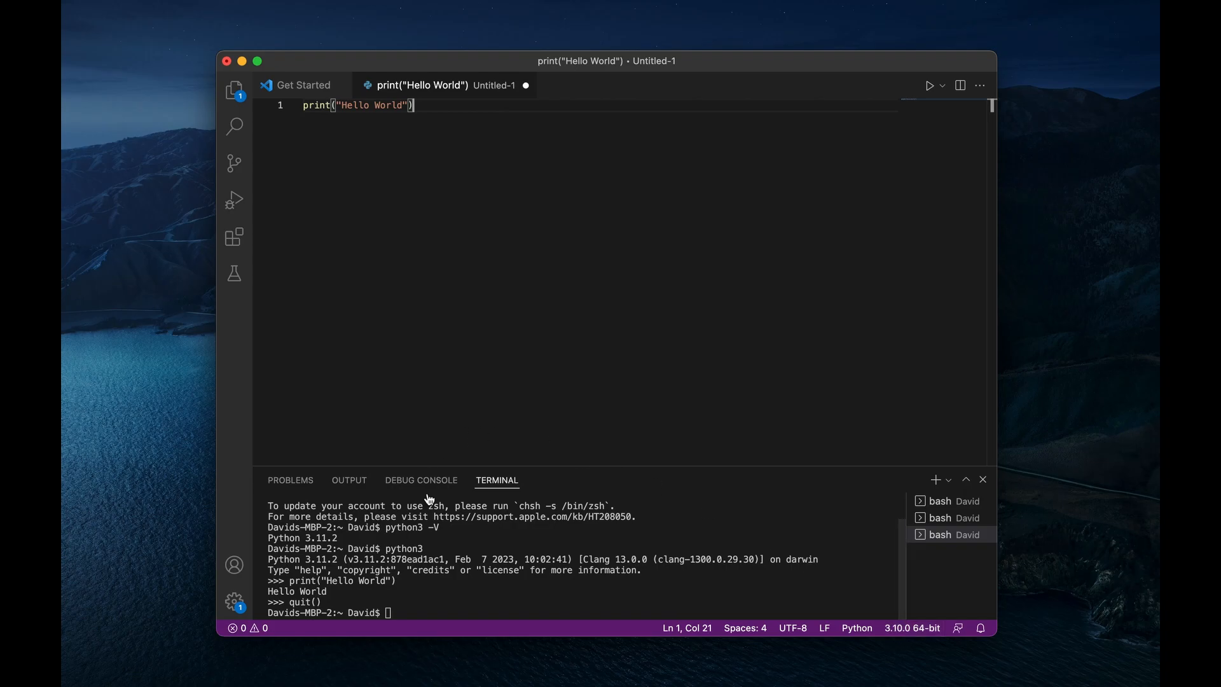
Step: Run which python3 to find the Python 3.11 executable's path
{"action": "type", "text": "which"}
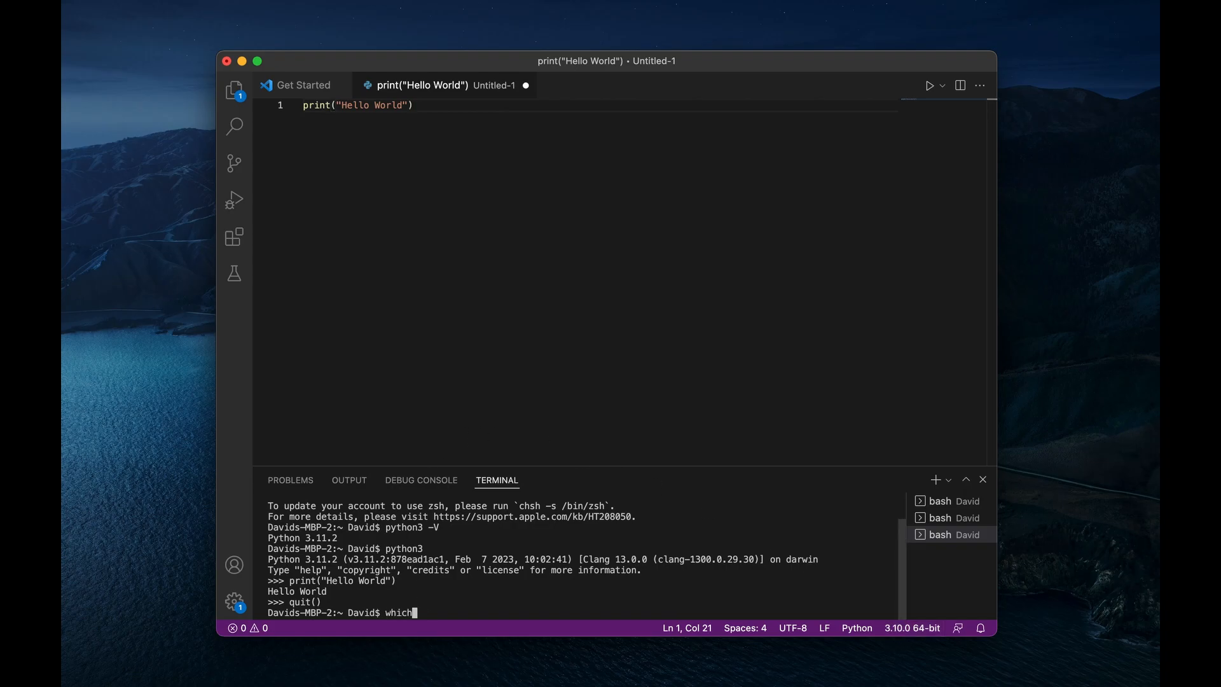
{"action": "type", "text": "python3"}
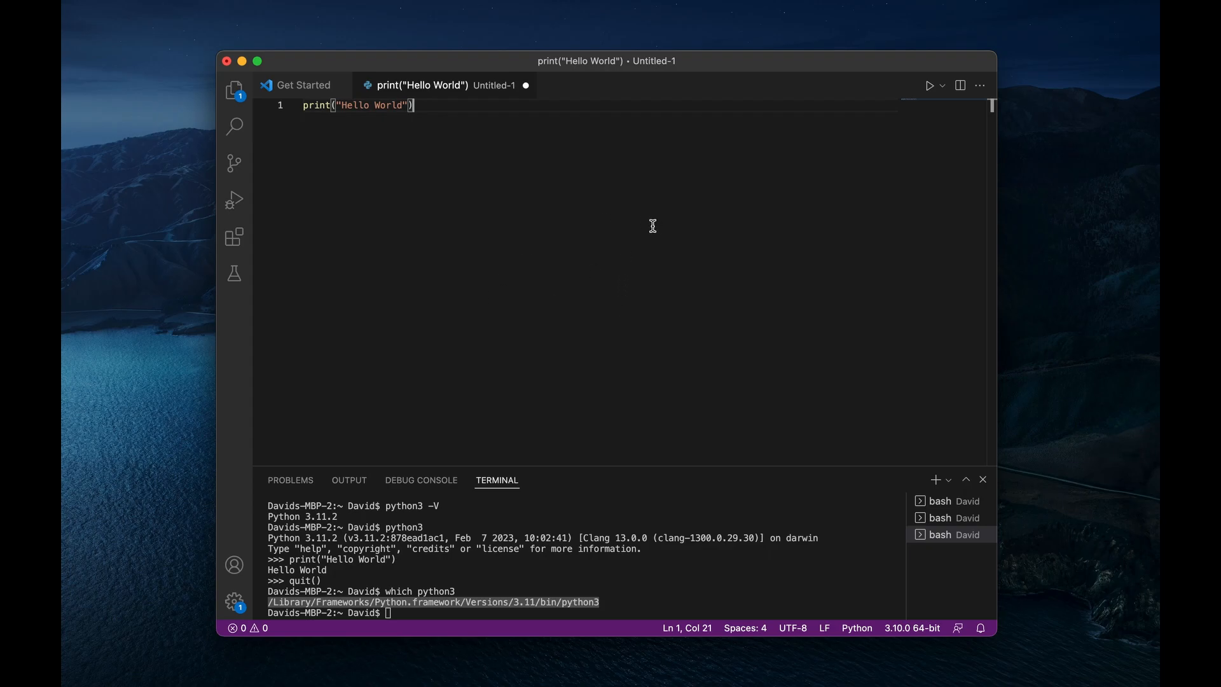
Step: Via Python: Select Interpreter, set /Library/Frameworks/Python.framework/Versions/3.11/bin/python3 as interpreter
{"action": "key", "text": "cmd+shift+p"}
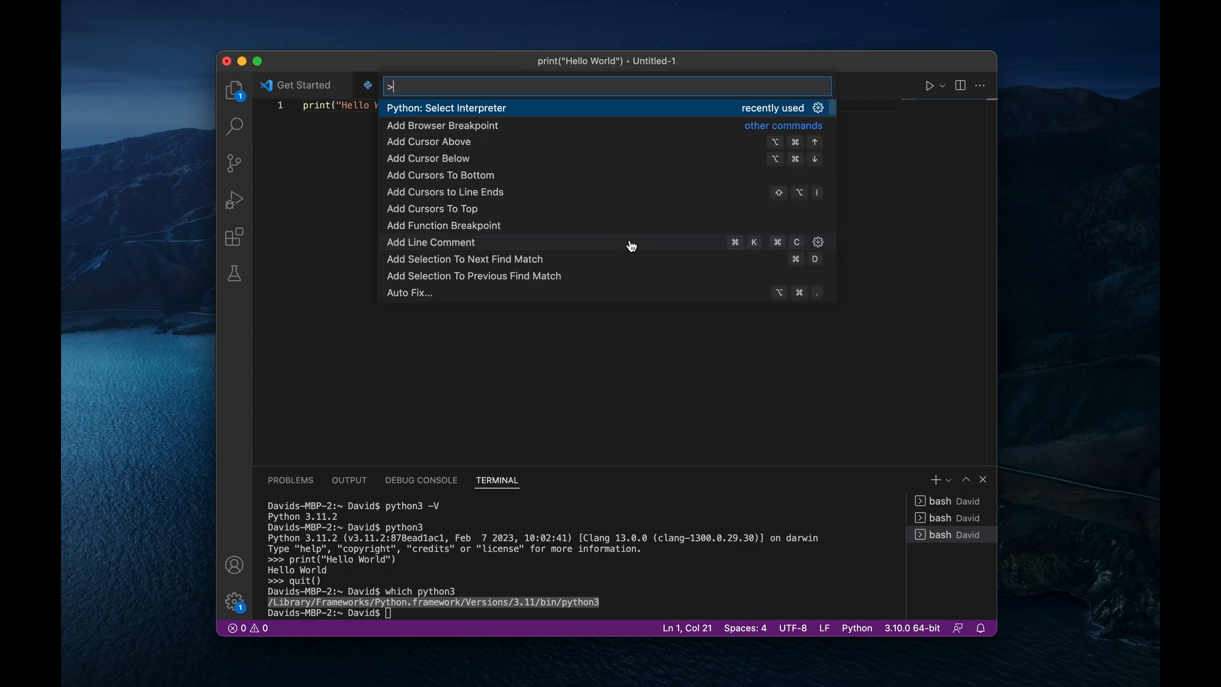
{"action": "left_click", "coordinate": [447, 107]}
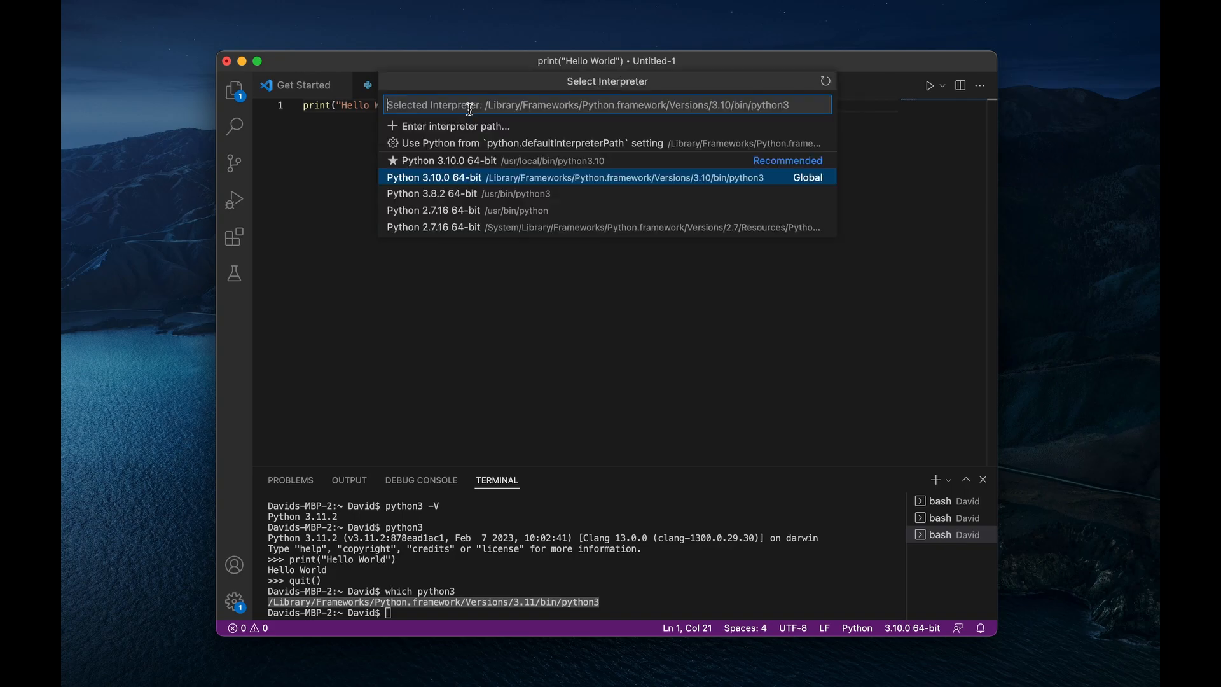
{"action": "type", "text": "/Library/Frameworks/Python.framework/Versions/3.11/bin/python3"}
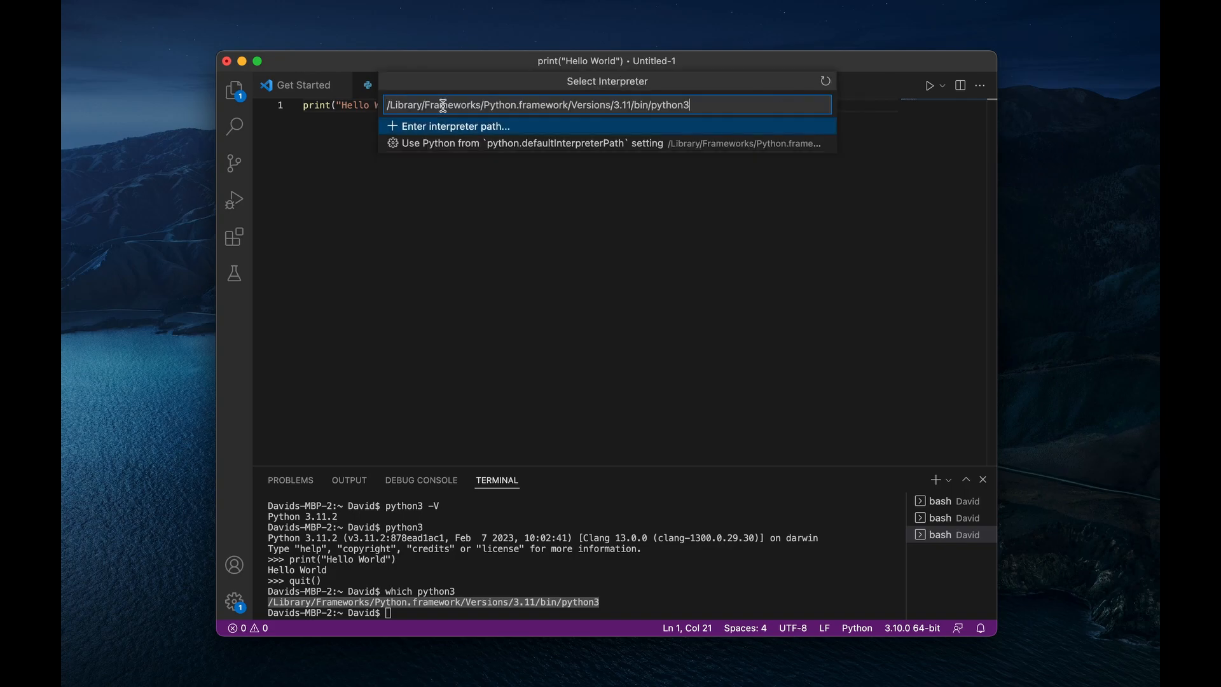
{"action": "mouse_move", "coordinate": [646, 120]}
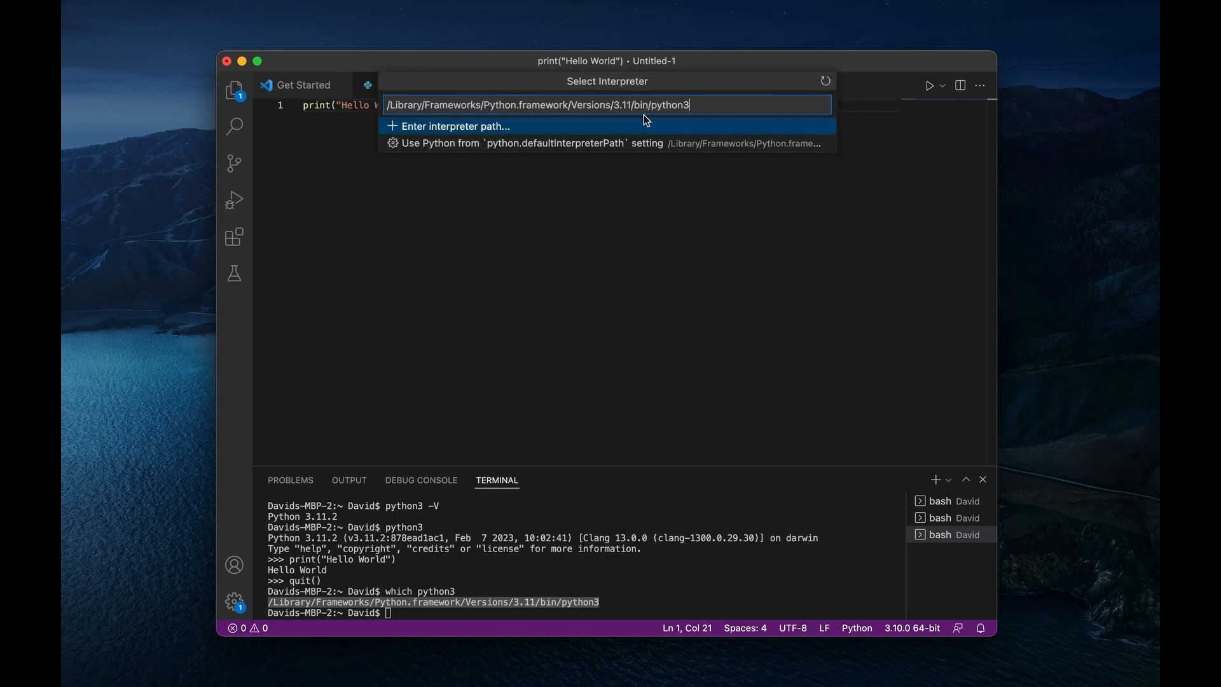
{"action": "left_click", "coordinate": [454, 126]}
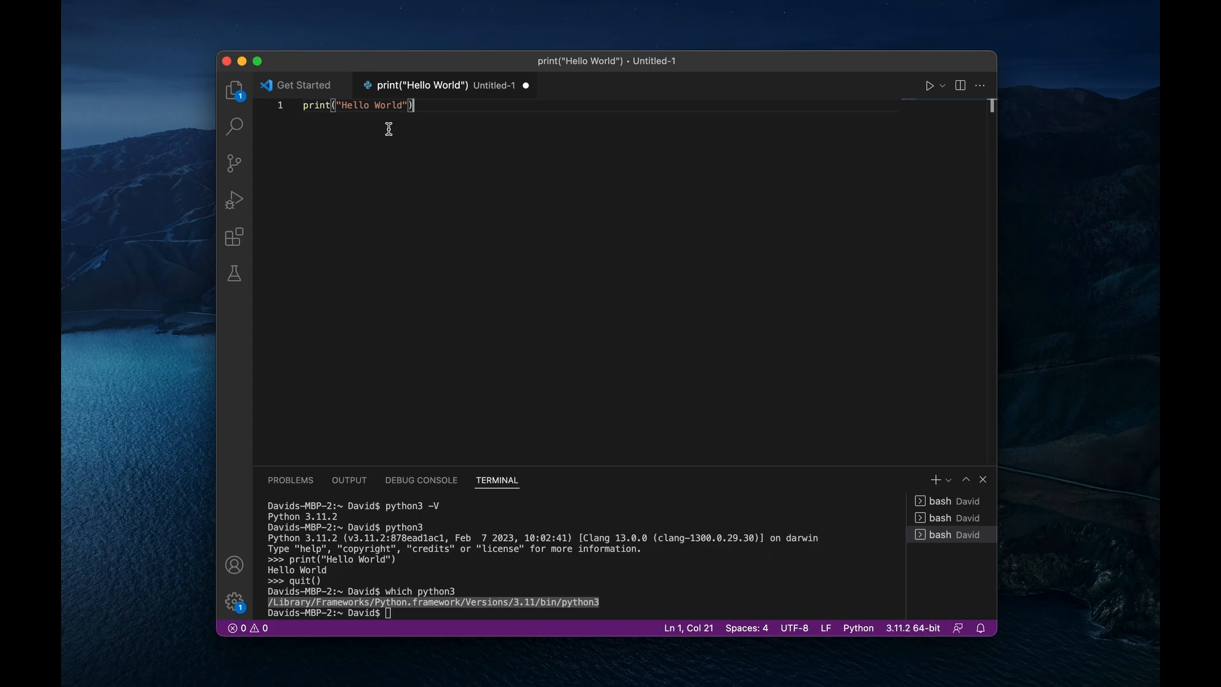
{"action": "mouse_move", "coordinate": [511, 128]}
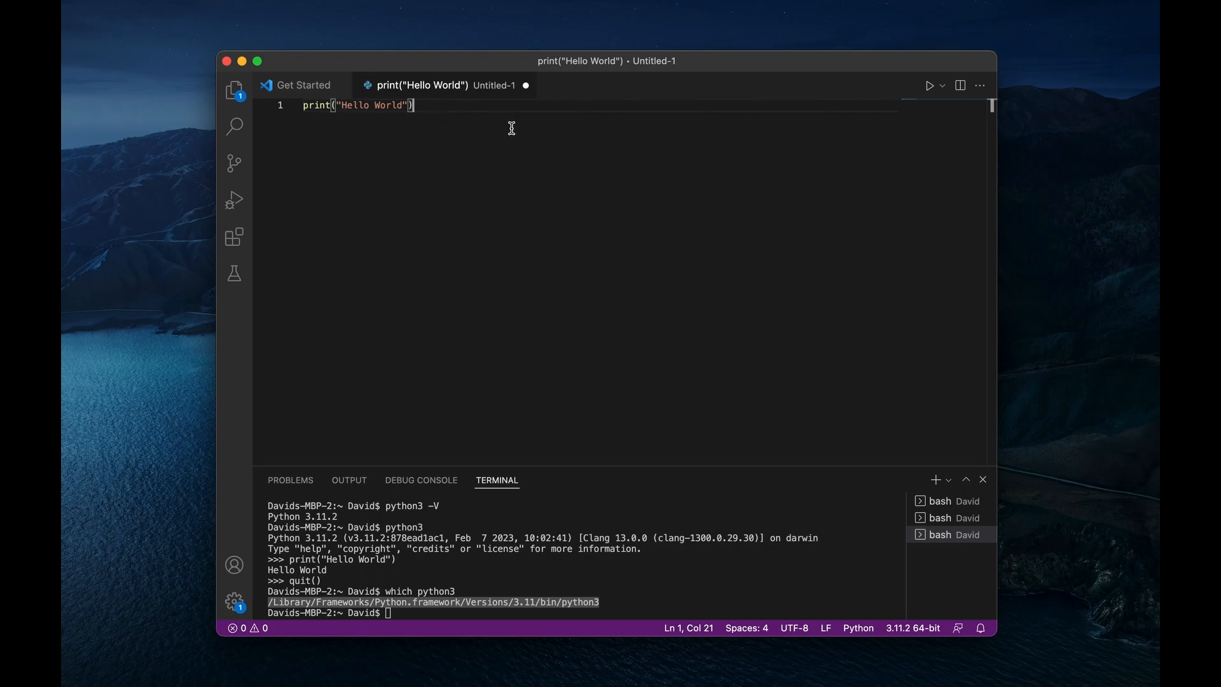
Step: Save the untitled script as episode02.py in the David folder
{"action": "key", "text": "cmd+s"}
{"action": "type", "text": "episode02.py"}
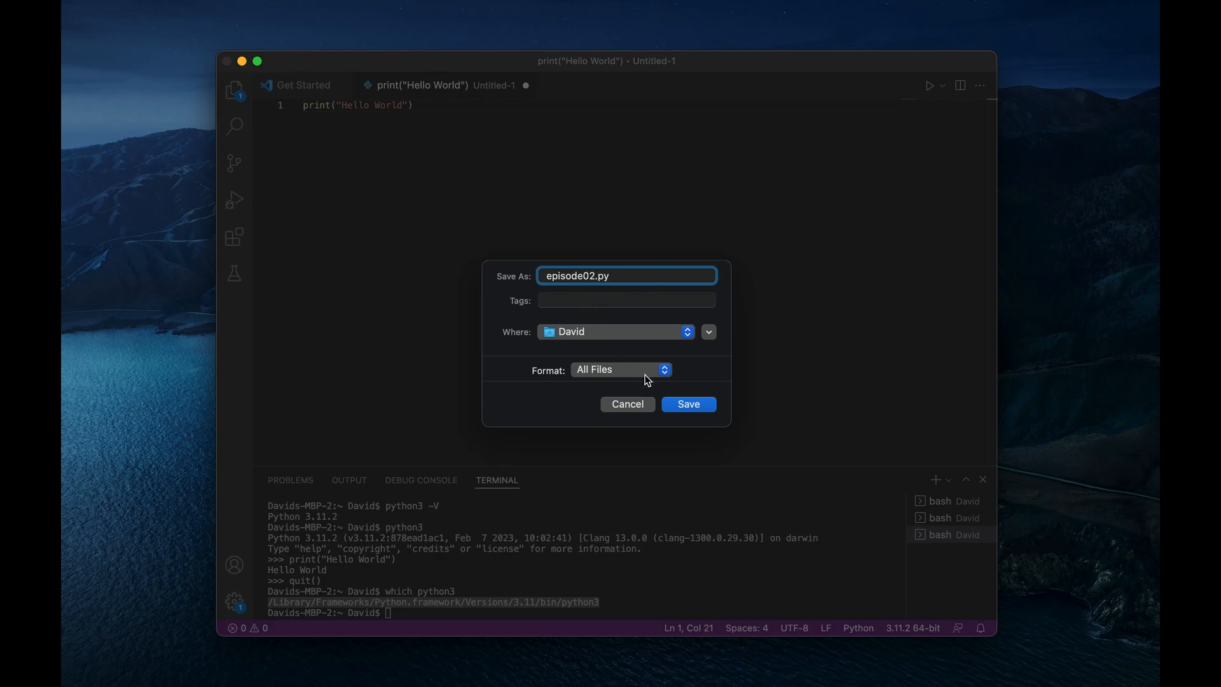
{"action": "mouse_move", "coordinate": [695, 339]}
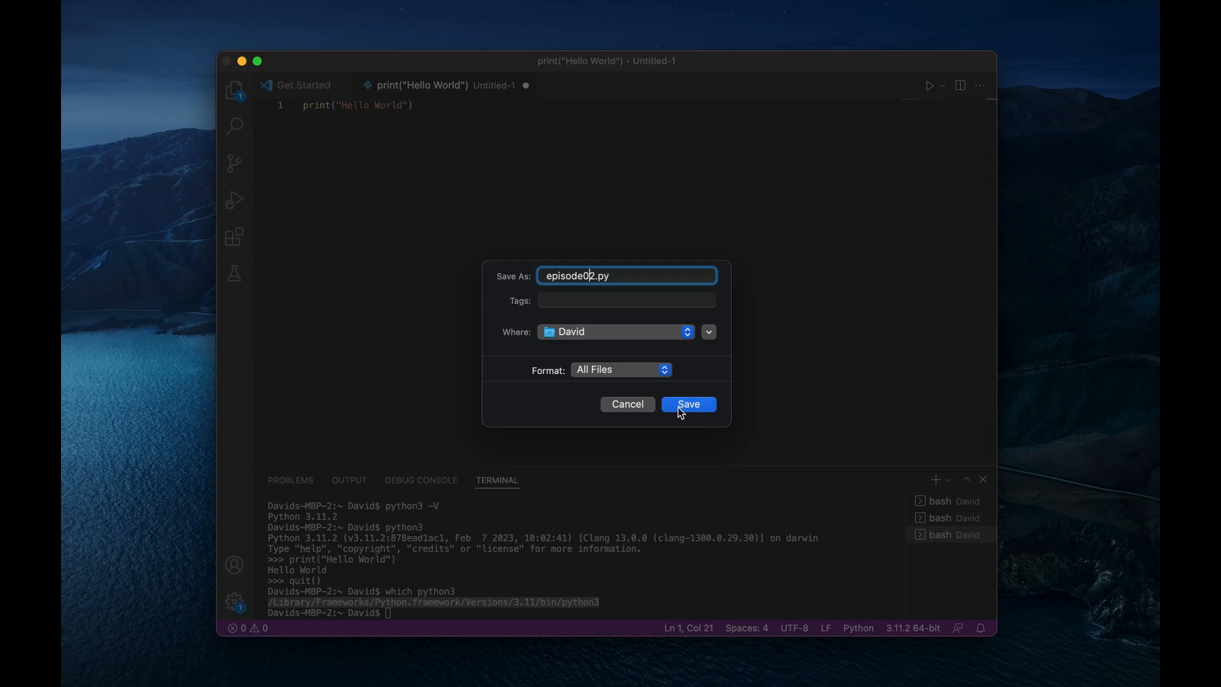
{"action": "left_click", "coordinate": [687, 403]}
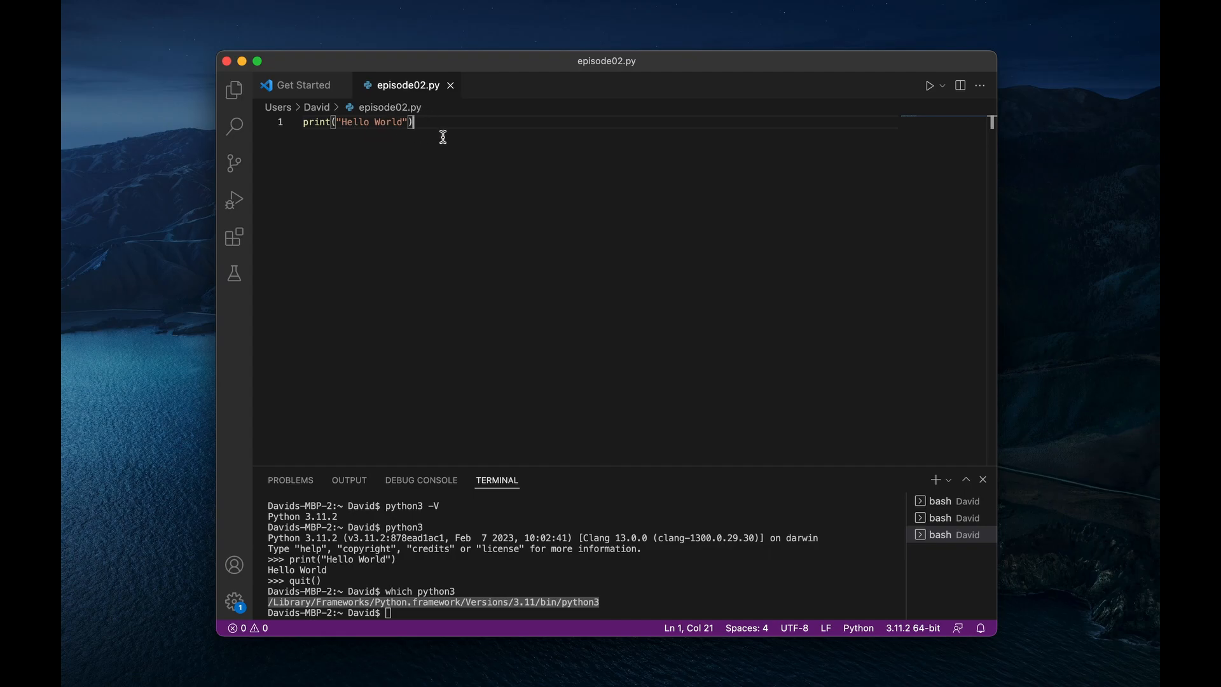
{"action": "mouse_move", "coordinate": [356, 129]}
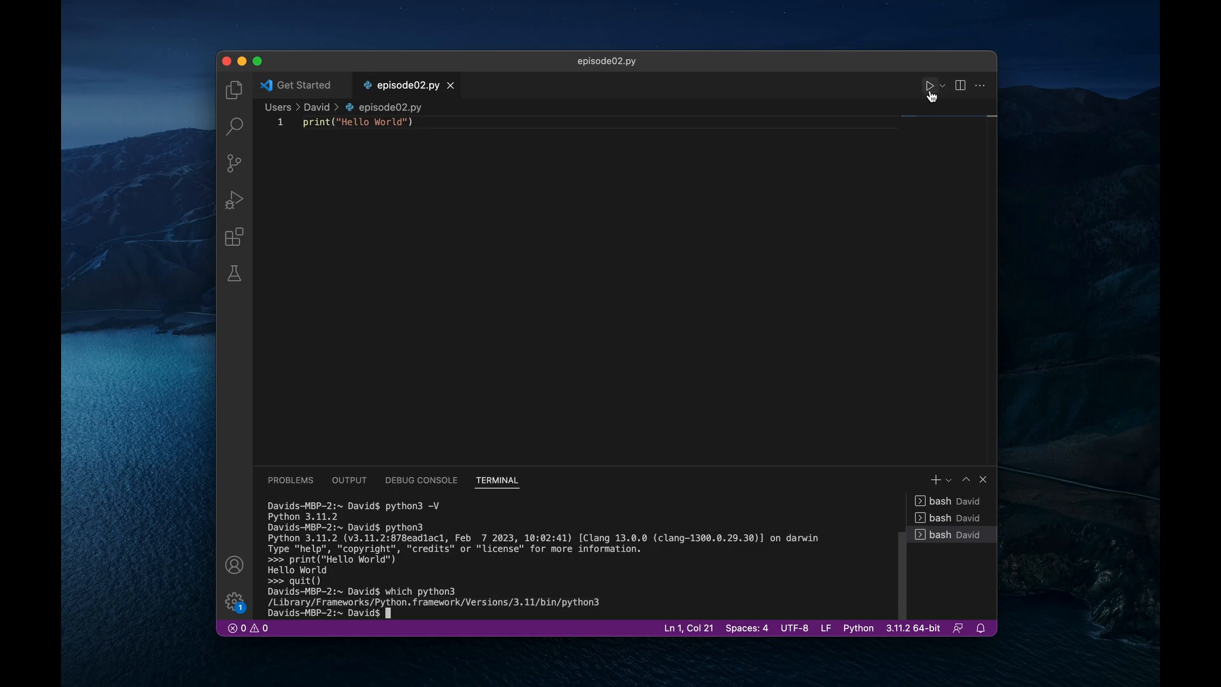
{"action": "mouse_move", "coordinate": [928, 85]}
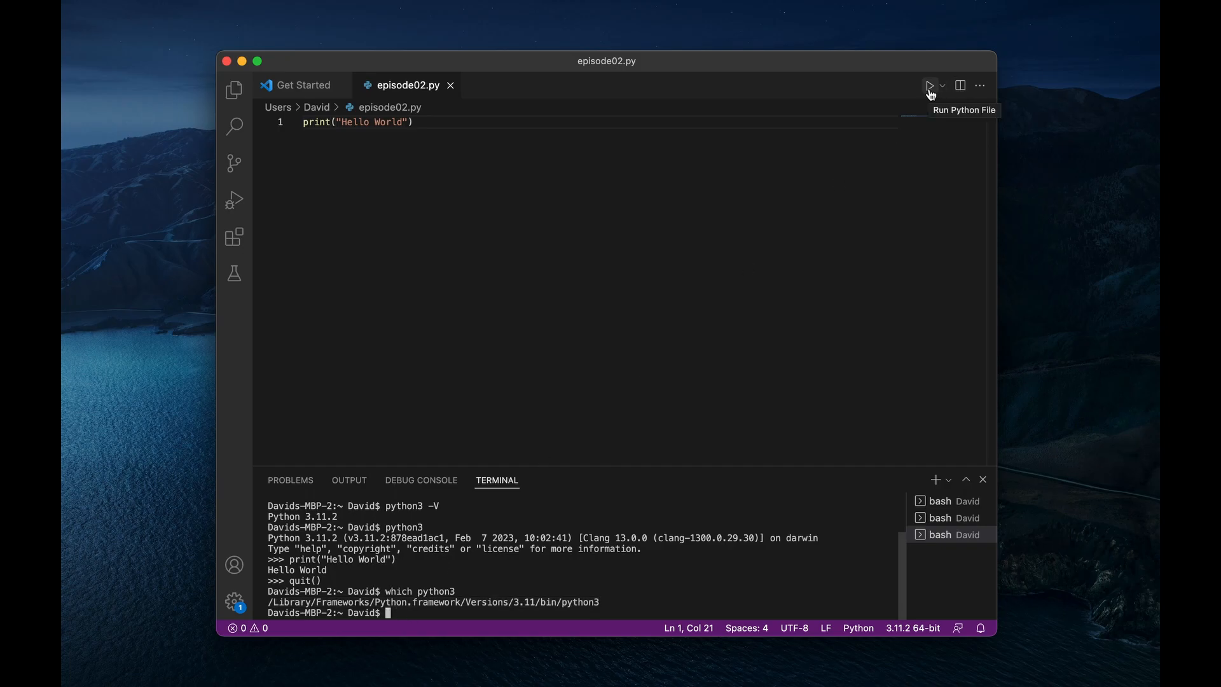
Step: Run episode02.py with the Run Python File play button
{"action": "left_click", "coordinate": [934, 480]}
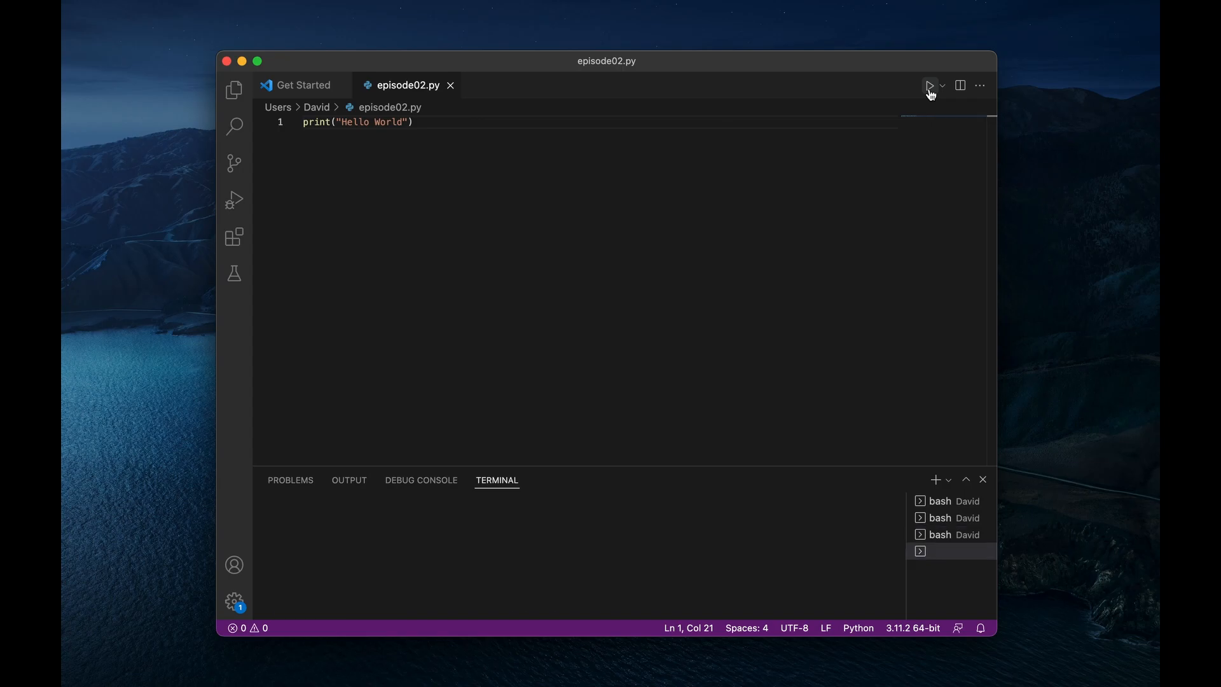
Step: Let the script print Hello World, then place the cursor in the print line
{"action": "left_click", "coordinate": [928, 85]}
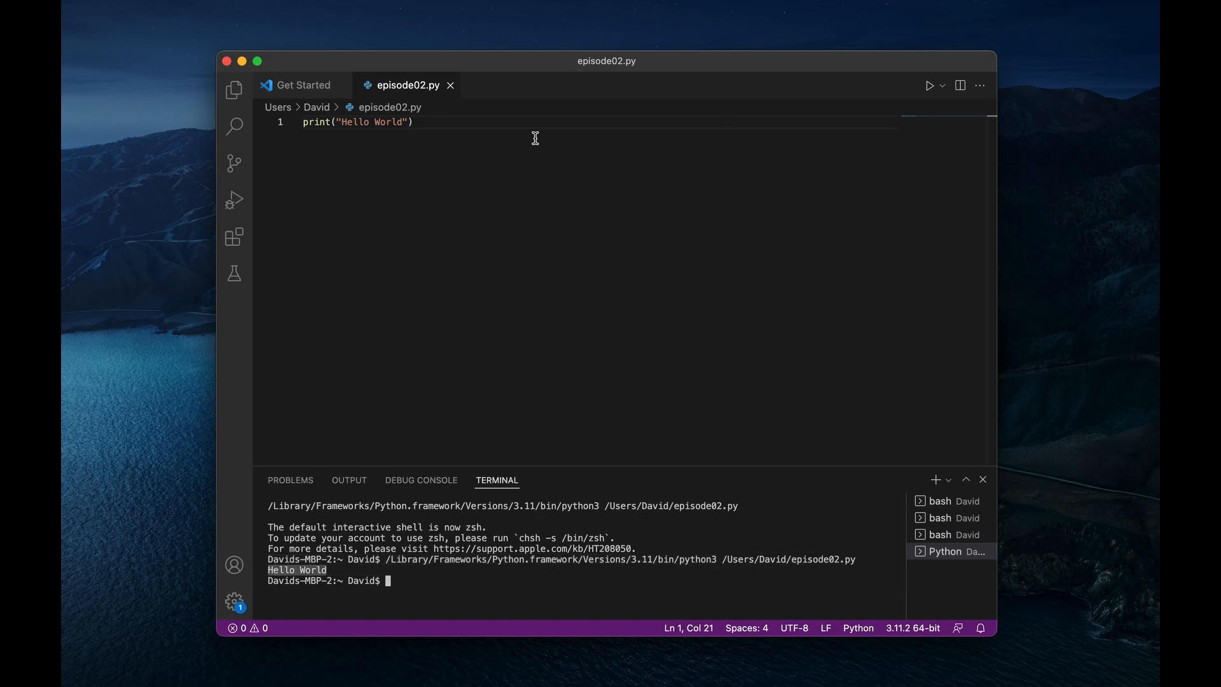
{"action": "mouse_move", "coordinate": [482, 235]}
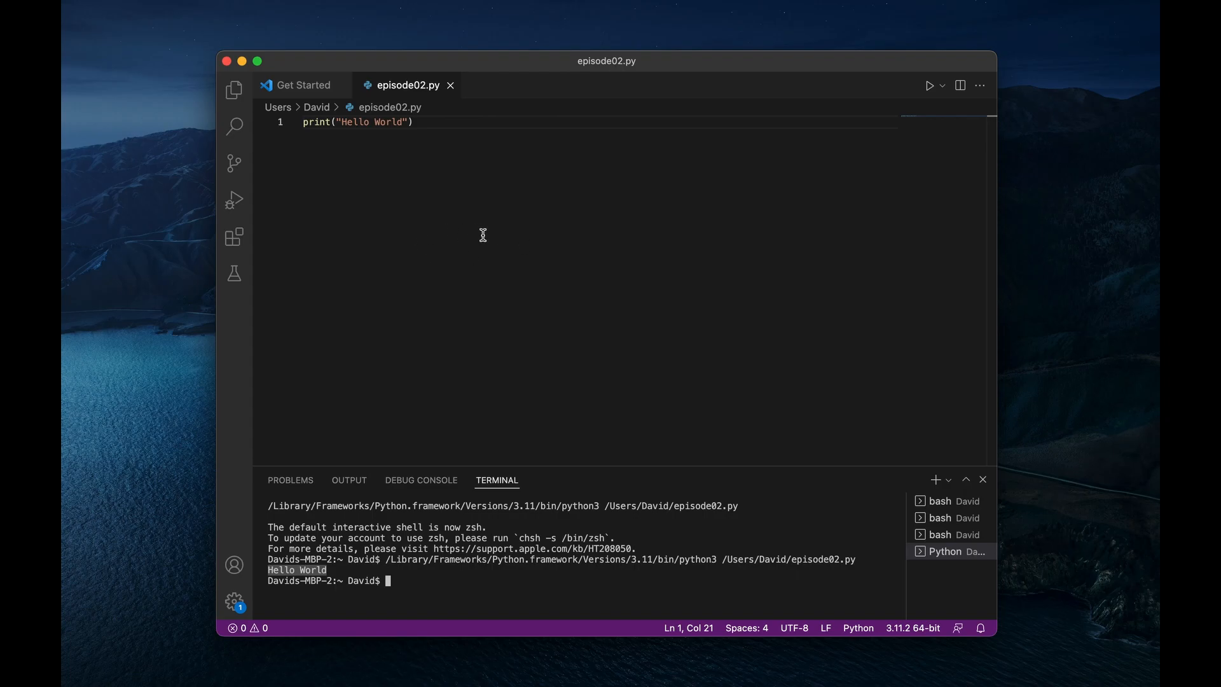
{"action": "left_click", "coordinate": [348, 123]}
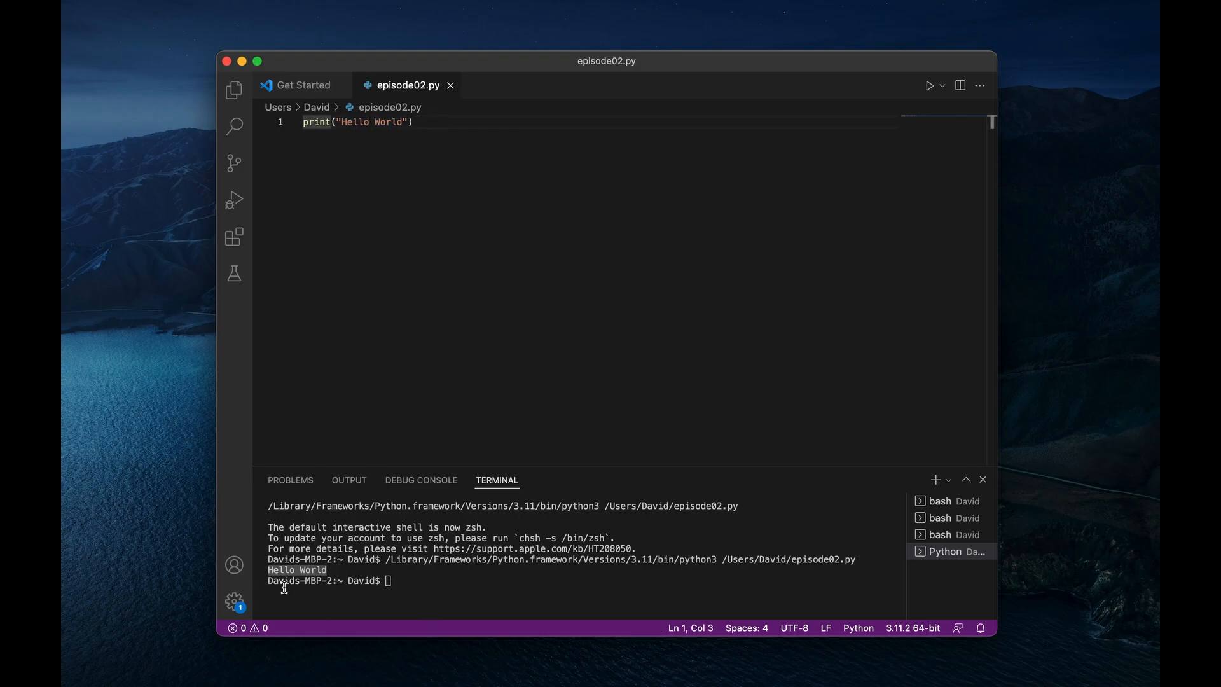
{"action": "mouse_move", "coordinate": [427, 132]}
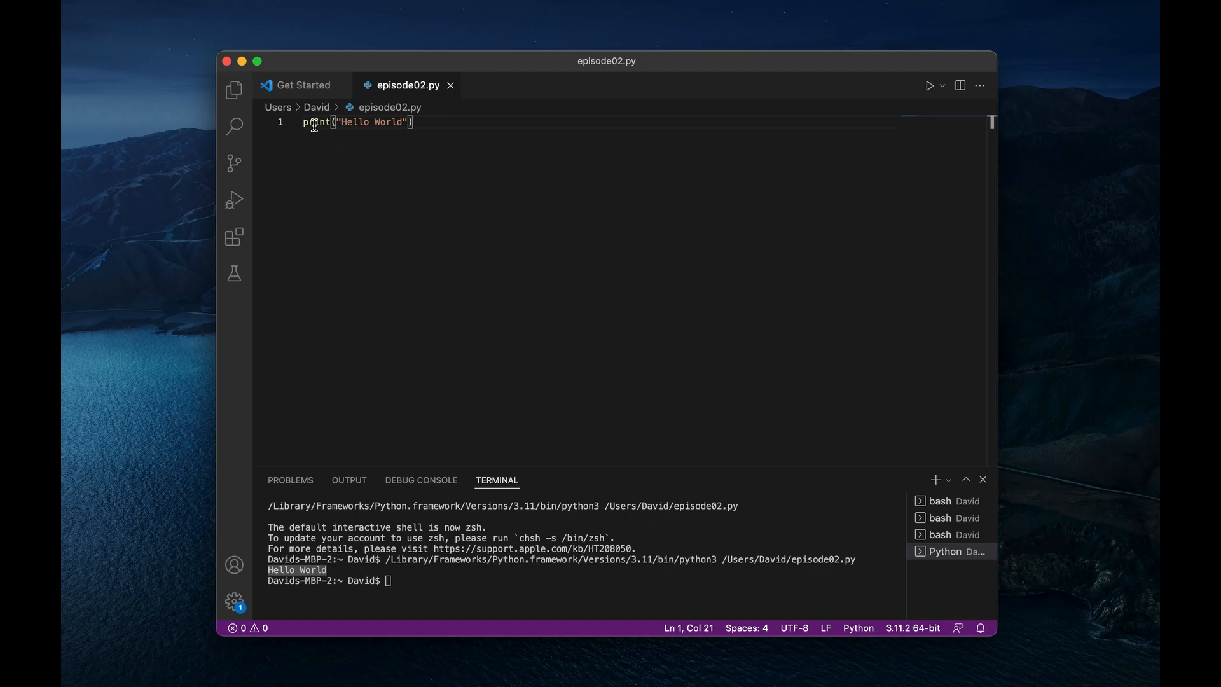
Step: Add a second print("Hello World") on line 2 and mark the stray autocomplete text
{"action": "double_click", "coordinate": [315, 122]}
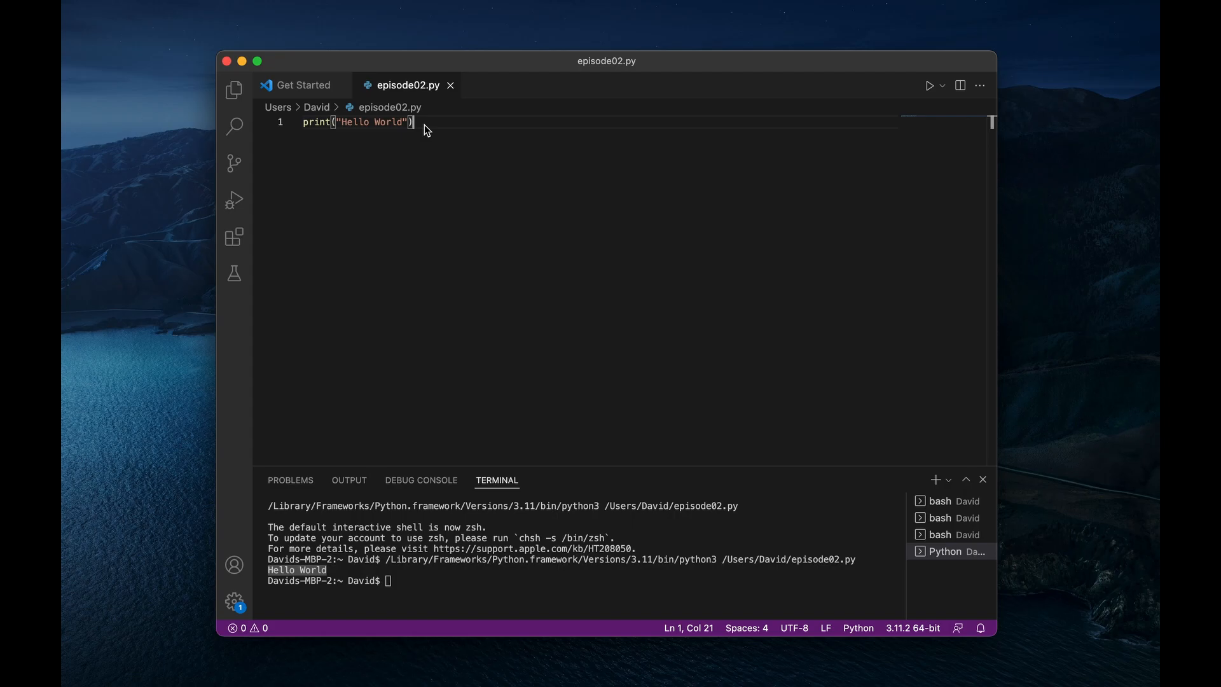
{"action": "mouse_move", "coordinate": [443, 159]}
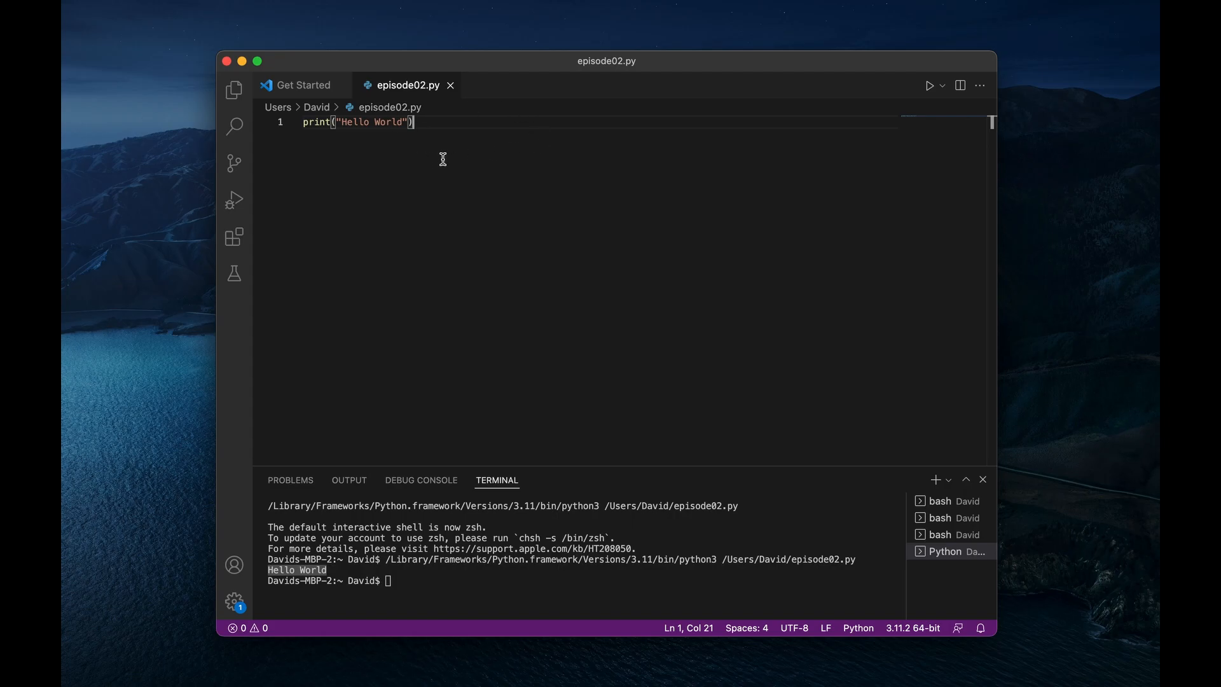
{"action": "key", "text": "enter"}
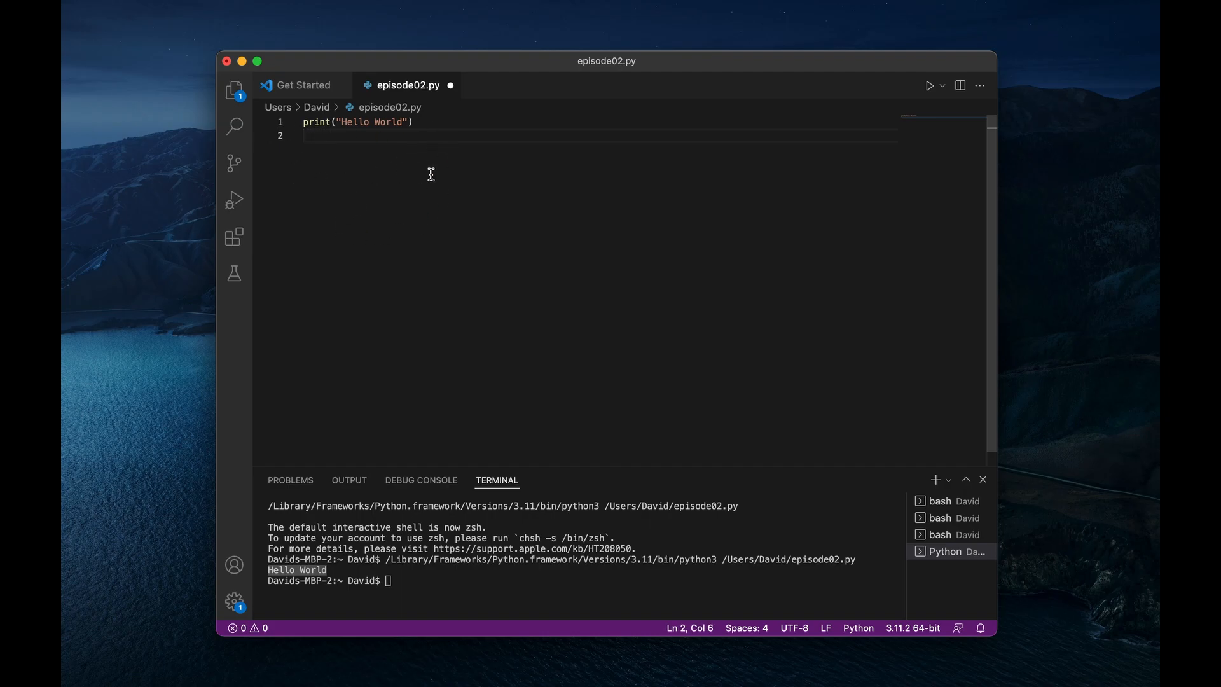
{"action": "type", "text": "print(\"Hello World"}
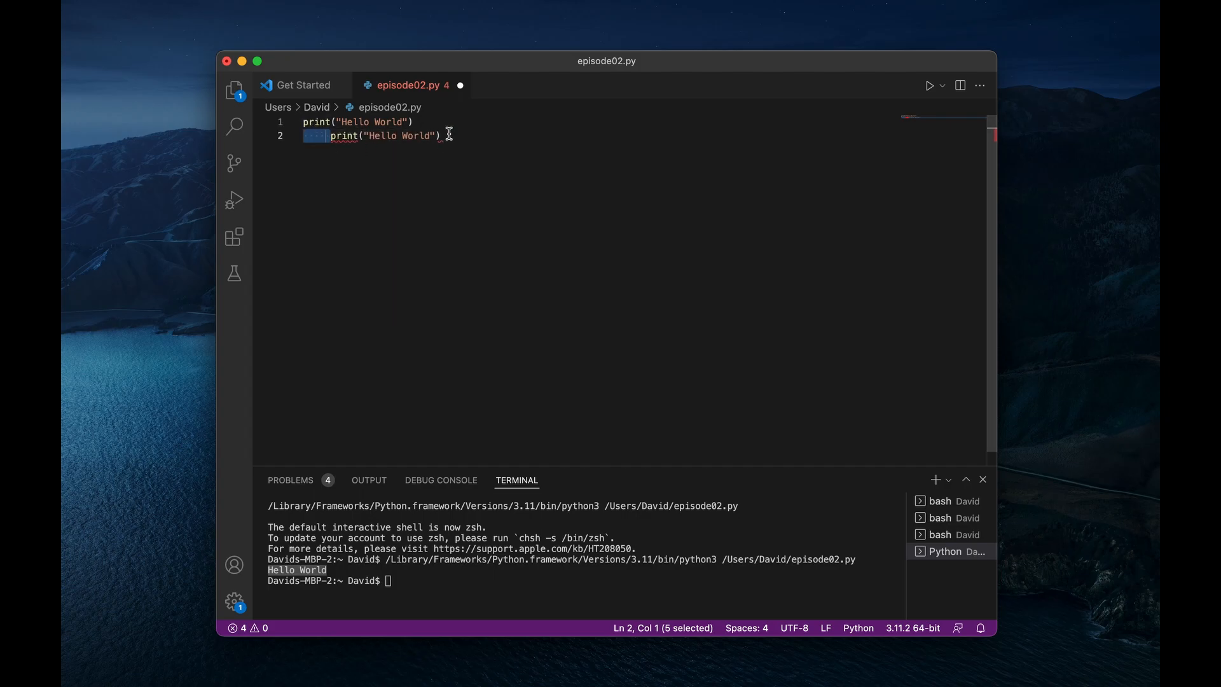
{"action": "left_click", "coordinate": [444, 136]}
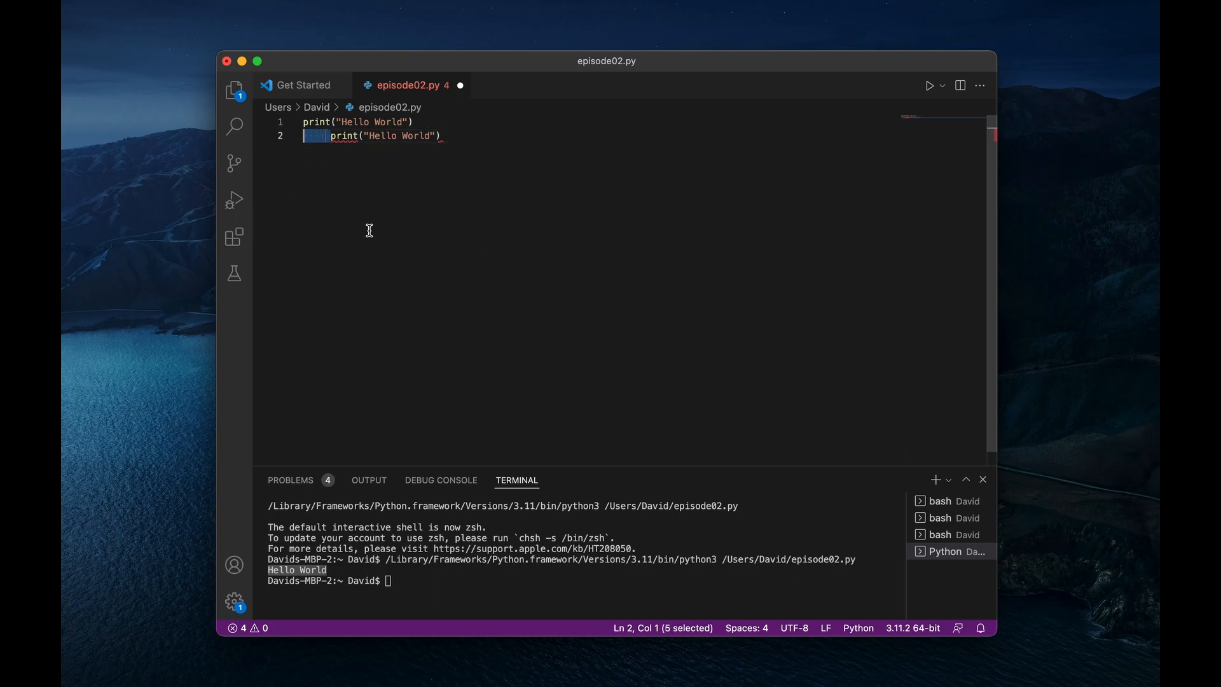
{"action": "mouse_move", "coordinate": [363, 241]}
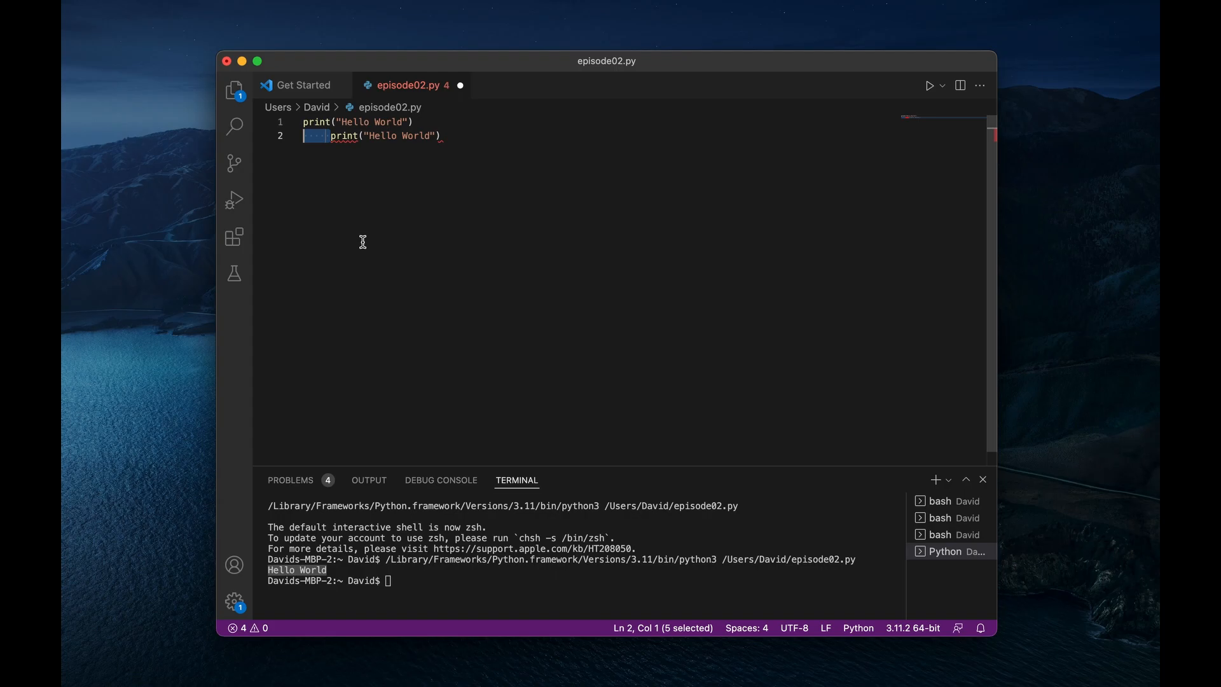
{"action": "mouse_move", "coordinate": [344, 136]}
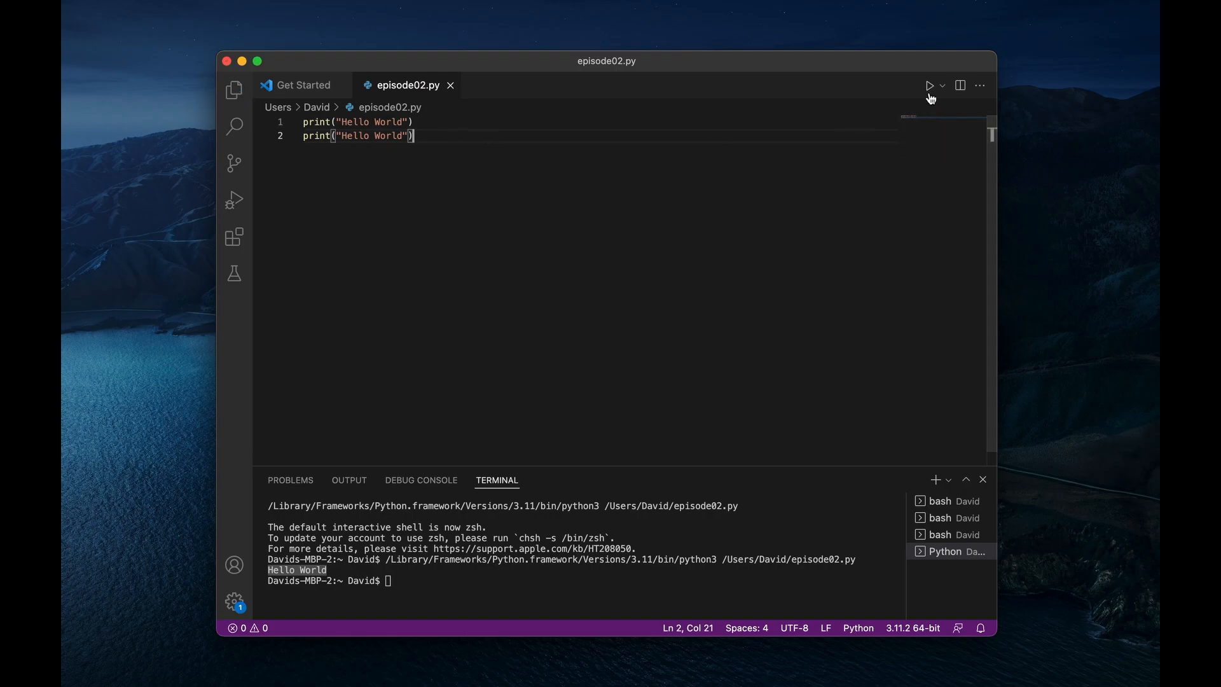
Step: Run episode02.py so the terminal prints Hello World twice
{"action": "left_click", "coordinate": [928, 86]}
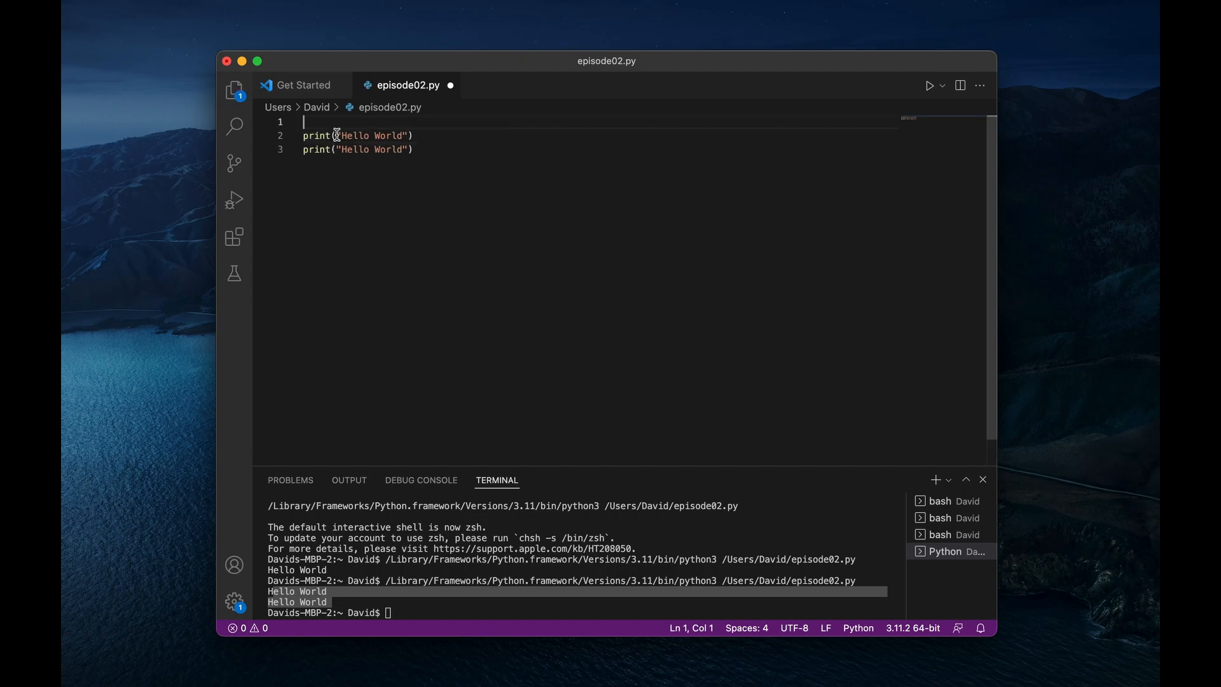
{"action": "mouse_move", "coordinate": [315, 135]}
{"action": "type", "text": "This is a comment"}
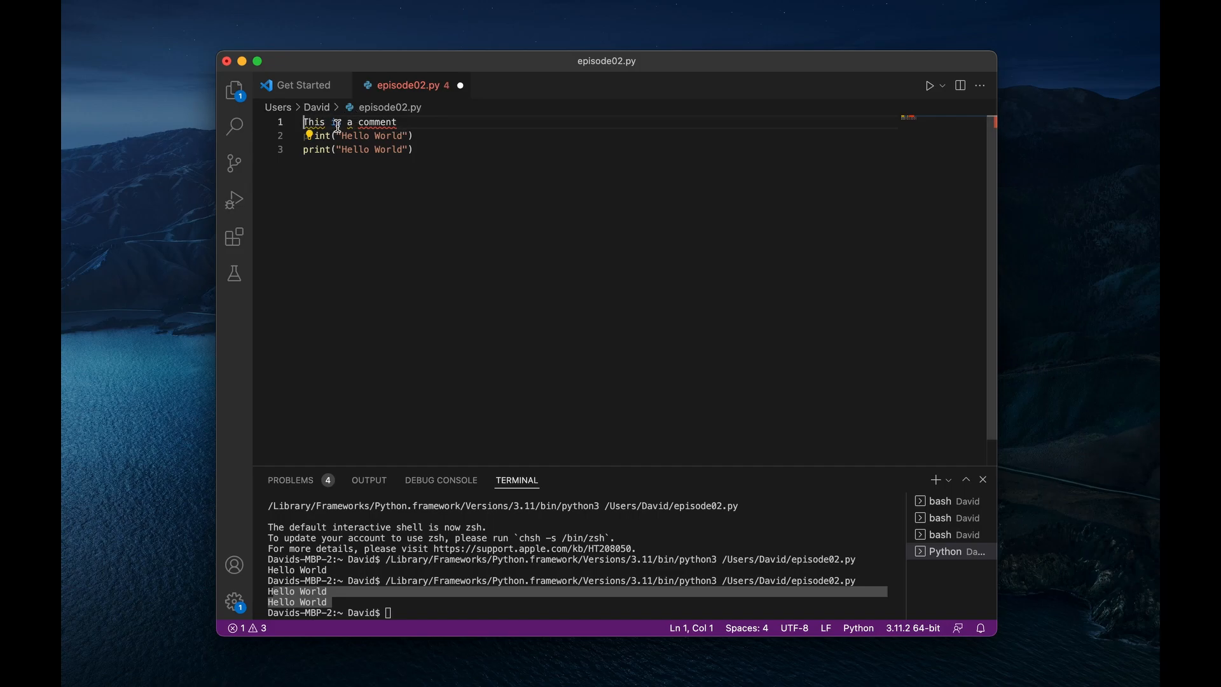
Step: Prefix line 1 with # to make it a comment and begin an inline # comment after the first print
{"action": "left_click_drag", "start_coordinate": [304, 122], "coordinate": [382, 122]}
{"action": "type", "text": "# "}
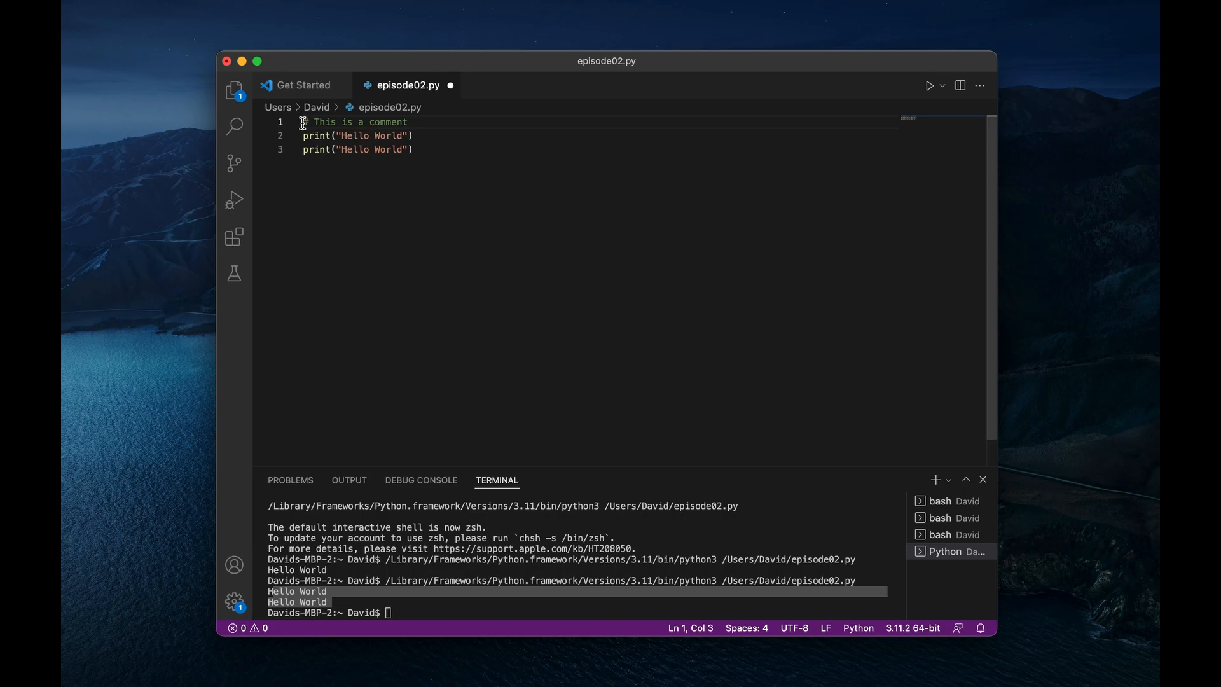
{"action": "left_click_drag", "start_coordinate": [303, 123], "coordinate": [408, 122]}
{"action": "type", "text": " # Th"}
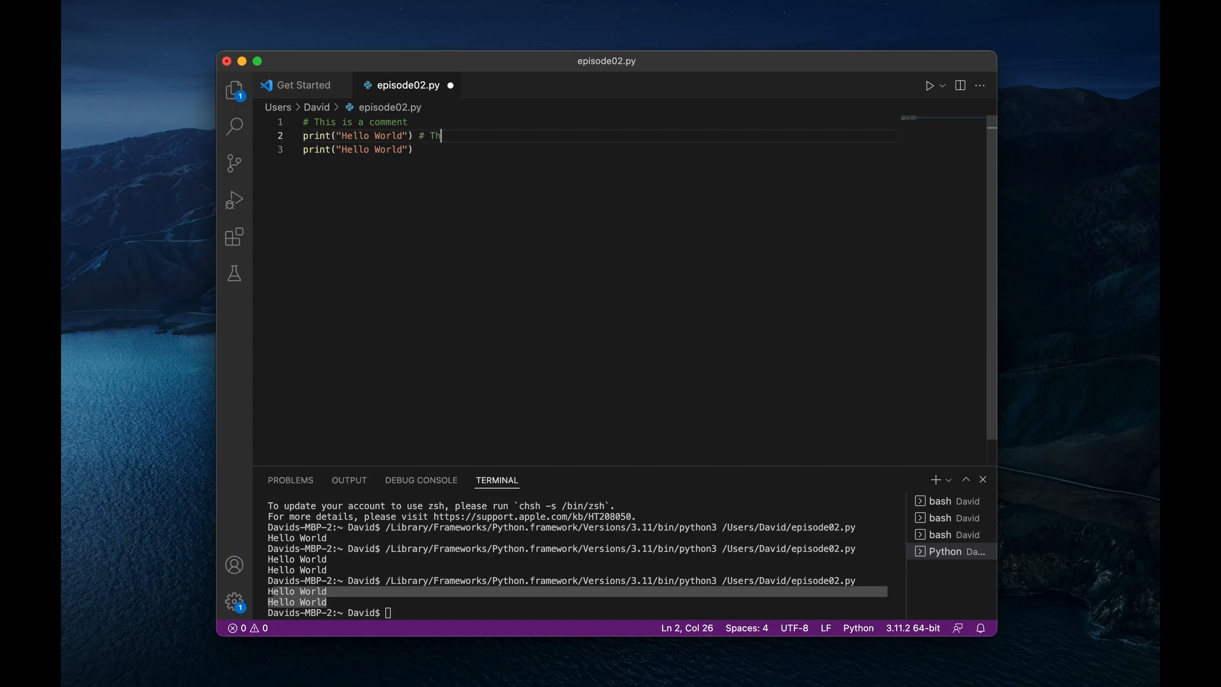
Step: Complete the inline comment so line 2 ends with # This is an in-line comment
{"action": "type", "text": "is is an"}
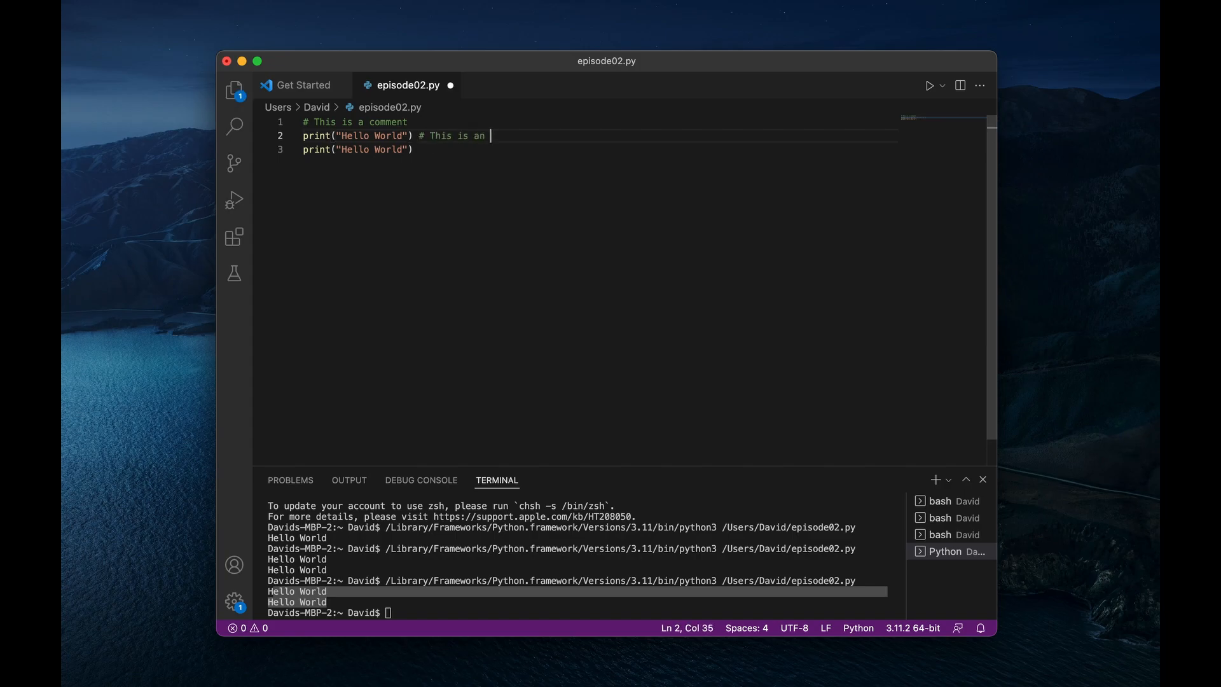
{"action": "type", "text": "in-line comment"}
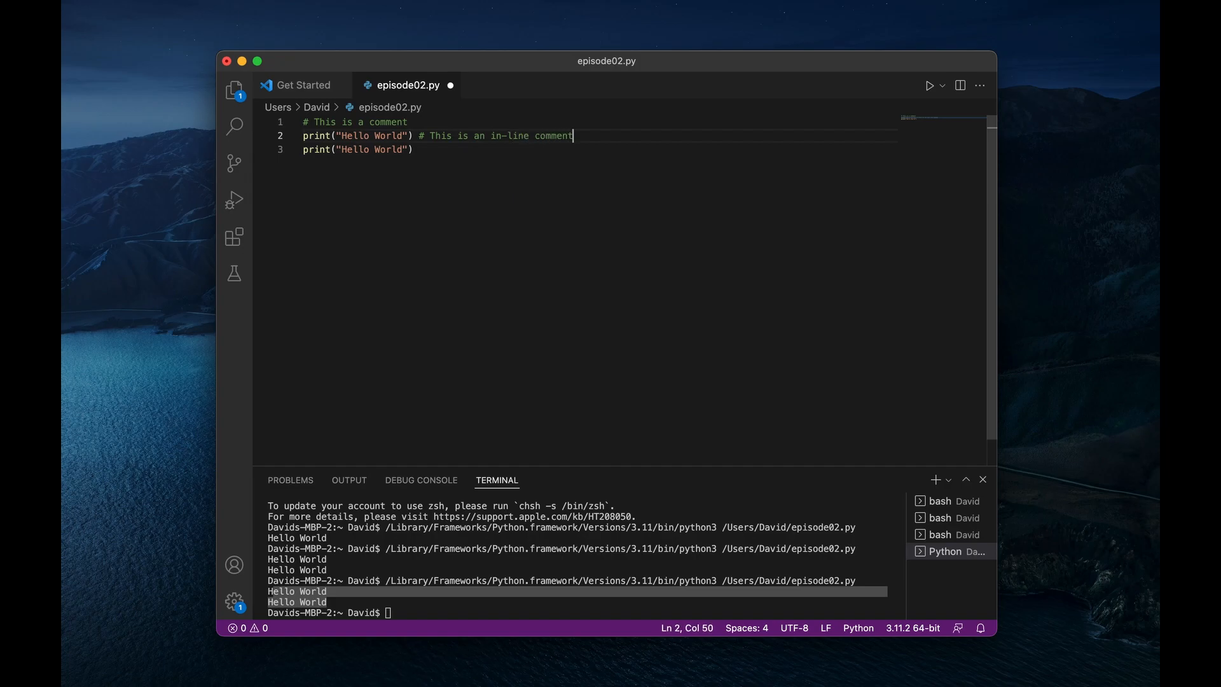
{"action": "mouse_move", "coordinate": [421, 141]}
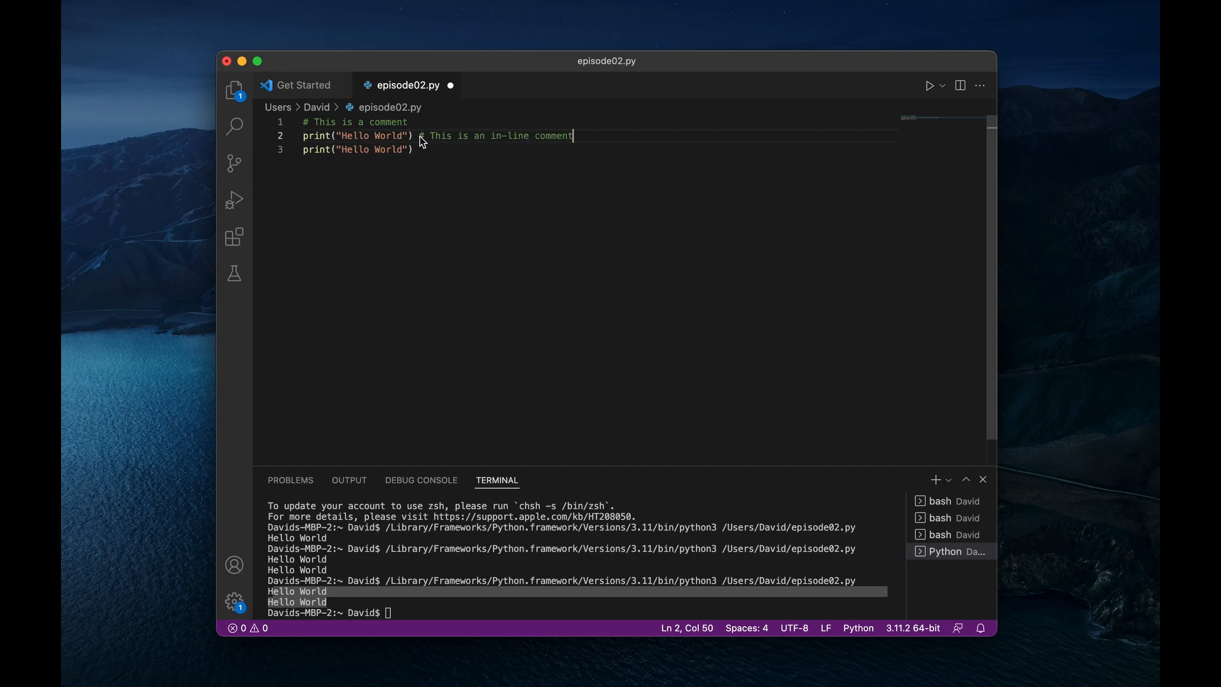
Step: Highlight the # marker on line 1 and the whole inline comment on line 2
{"action": "left_click", "coordinate": [341, 136]}
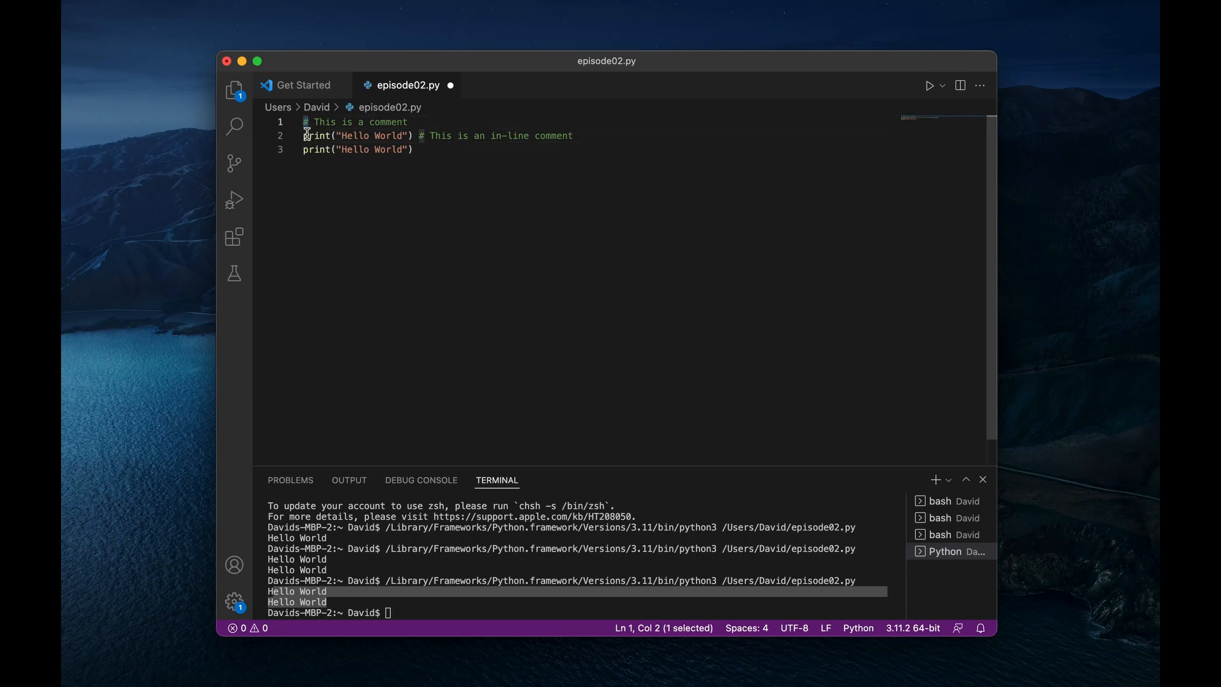
{"action": "left_click", "coordinate": [422, 136]}
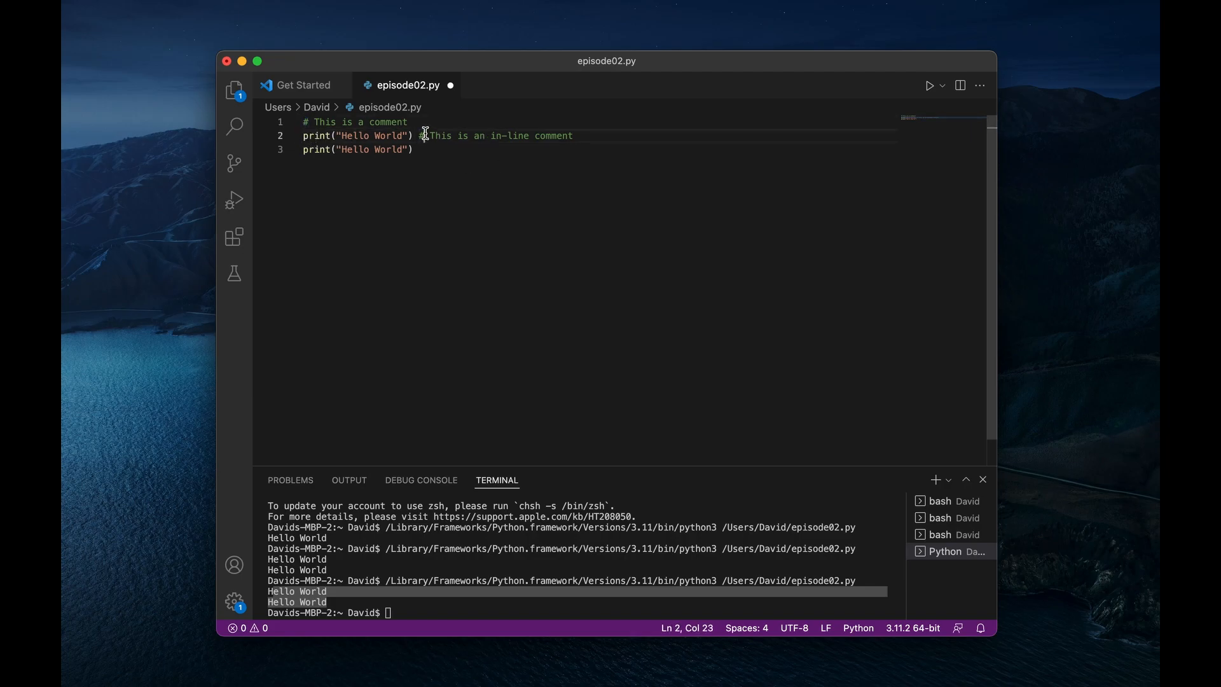
{"action": "left_click_drag", "start_coordinate": [421, 136], "coordinate": [576, 137]}
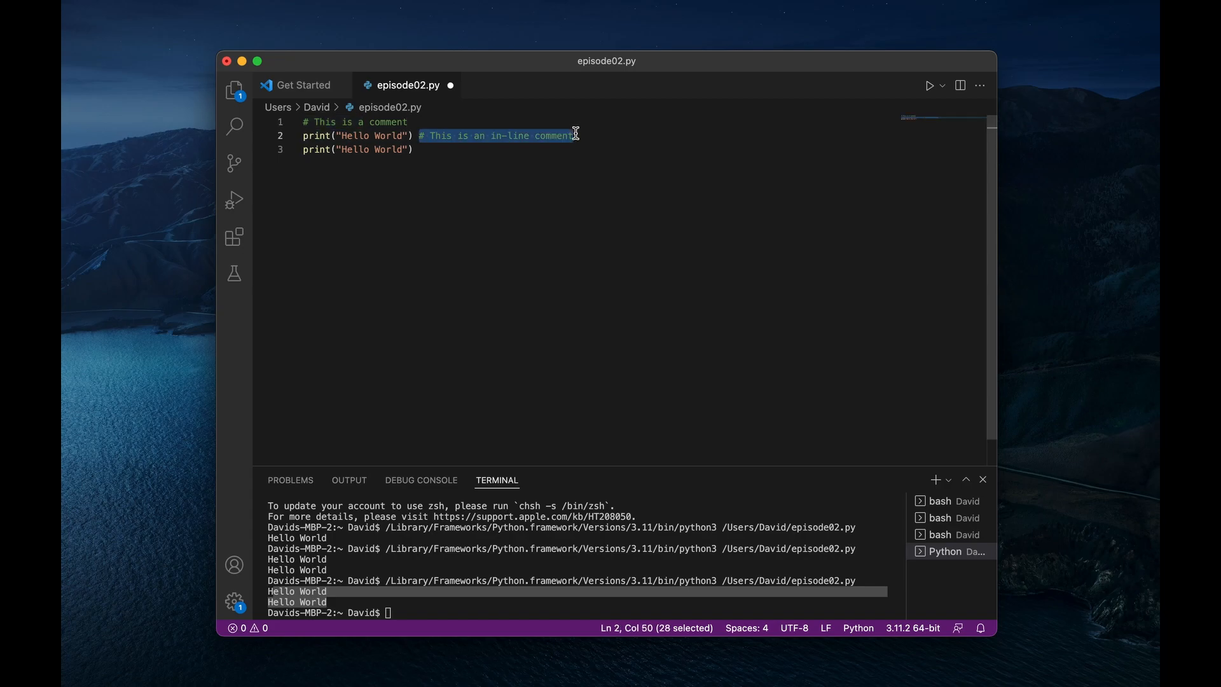
{"action": "mouse_move", "coordinate": [351, 179]}
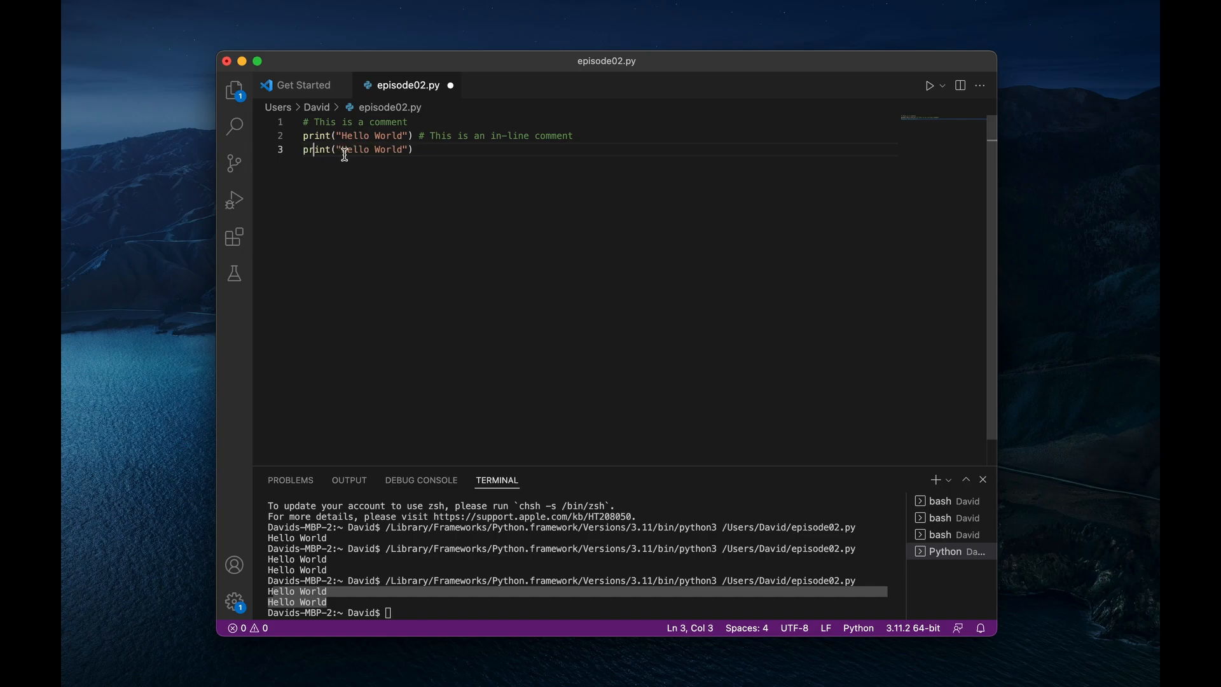
Step: Comment out the last print with Cmd+/ and run, printing Hello World once
{"action": "key", "text": "cmd+/"}
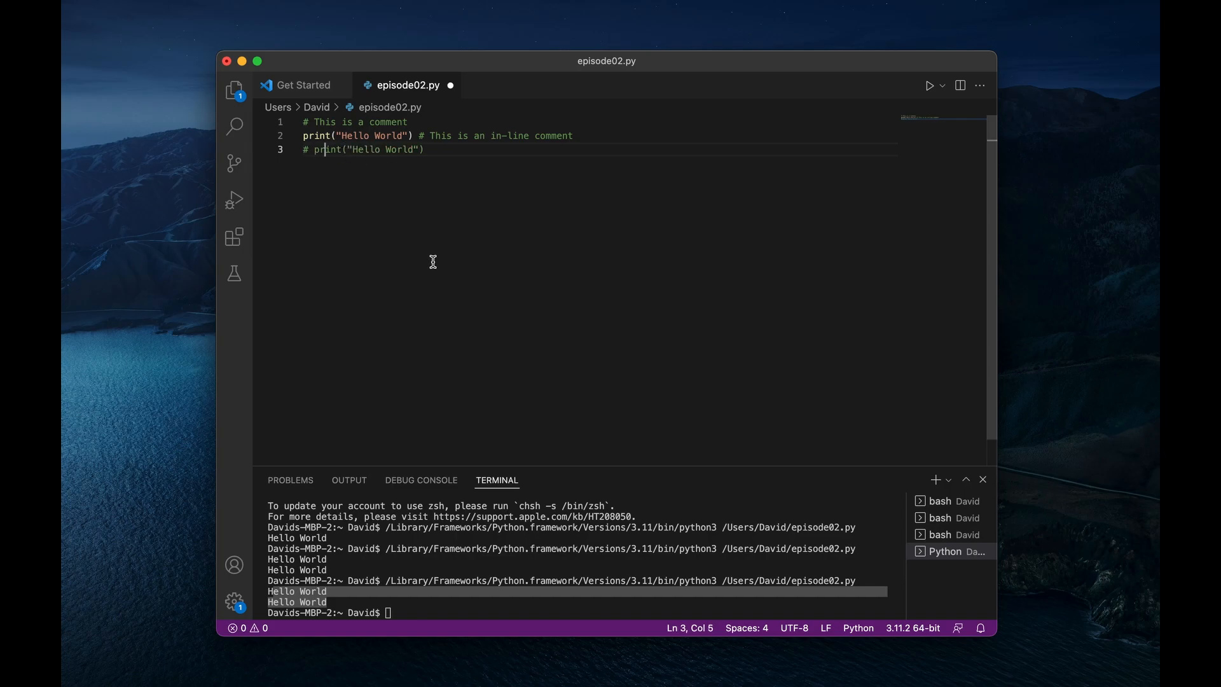
{"action": "mouse_move", "coordinate": [929, 91]}
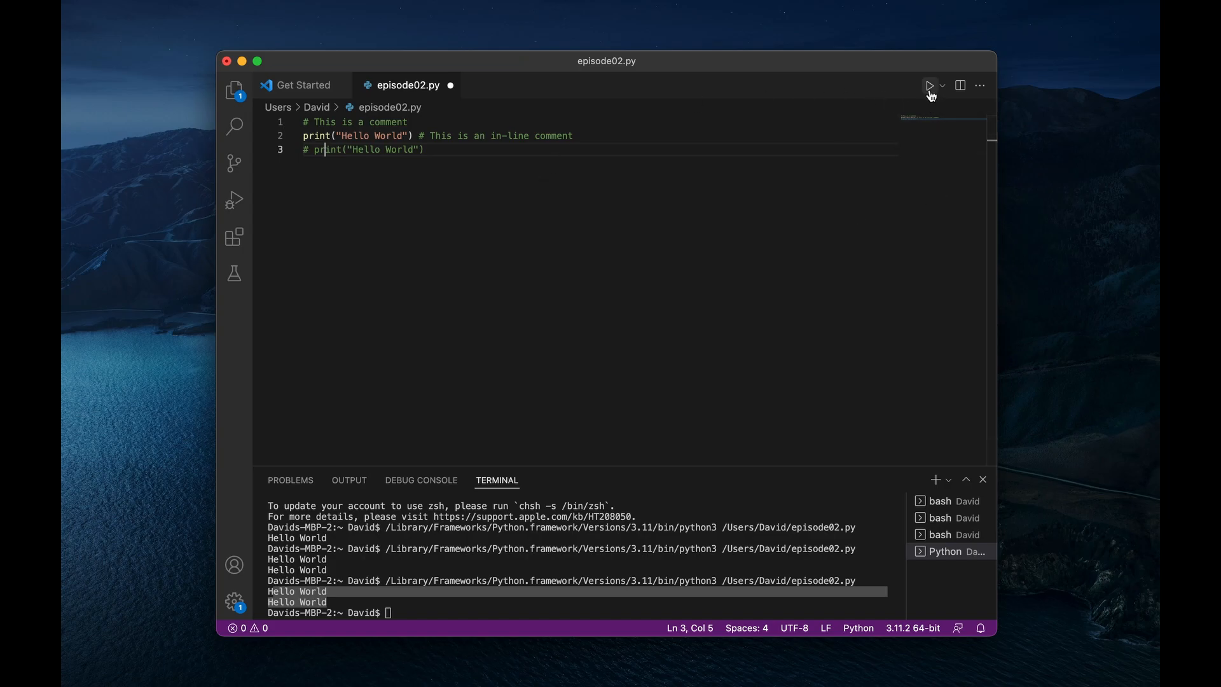
{"action": "mouse_move", "coordinate": [928, 85]}
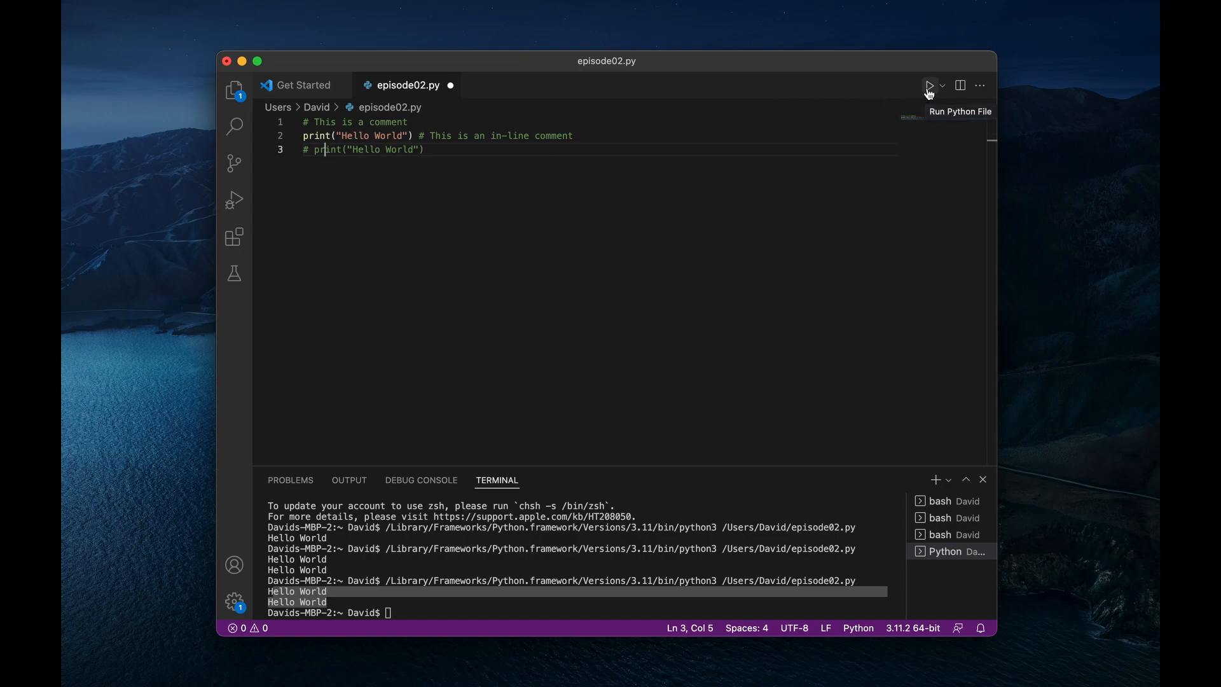
{"action": "left_click", "coordinate": [928, 85]}
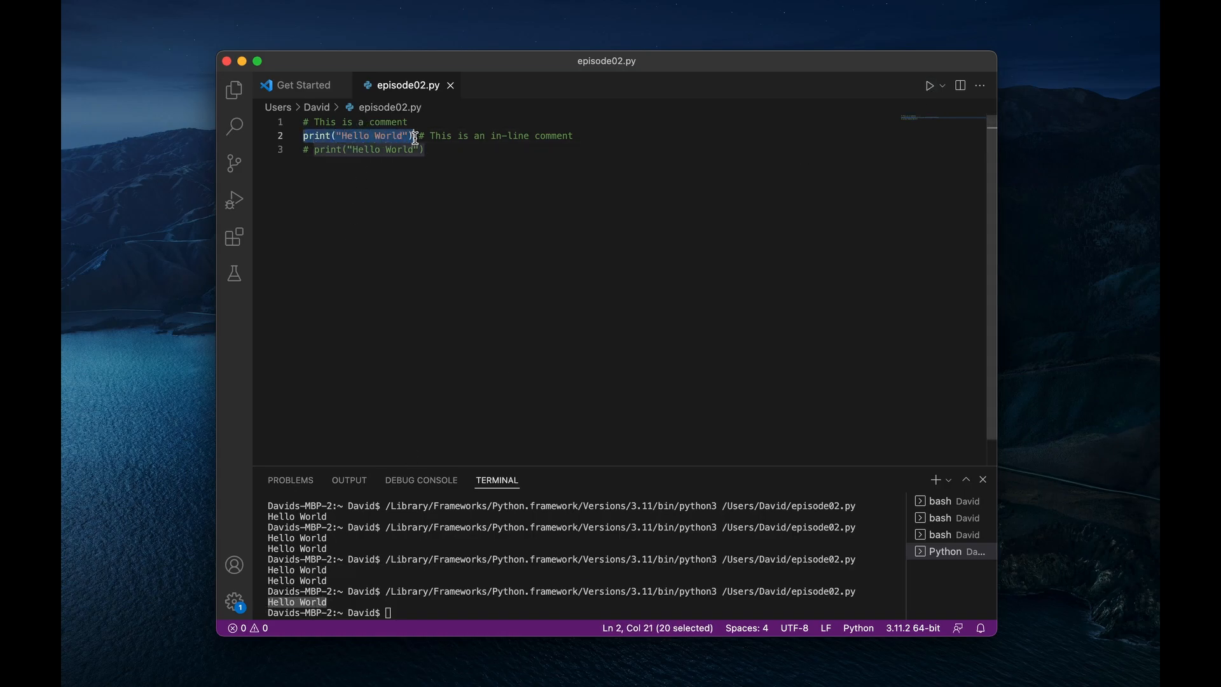
Step: Restore the last print and run again so Hello World prints twice
{"action": "left_click", "coordinate": [323, 150]}
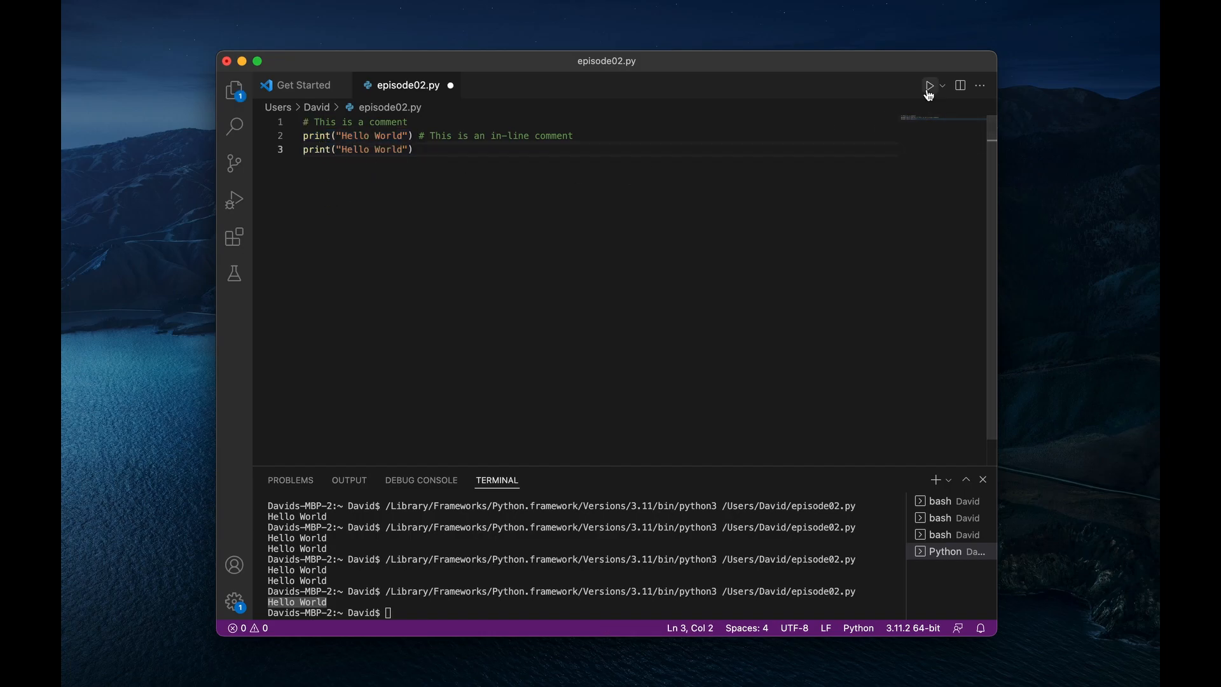
{"action": "left_click", "coordinate": [928, 85]}
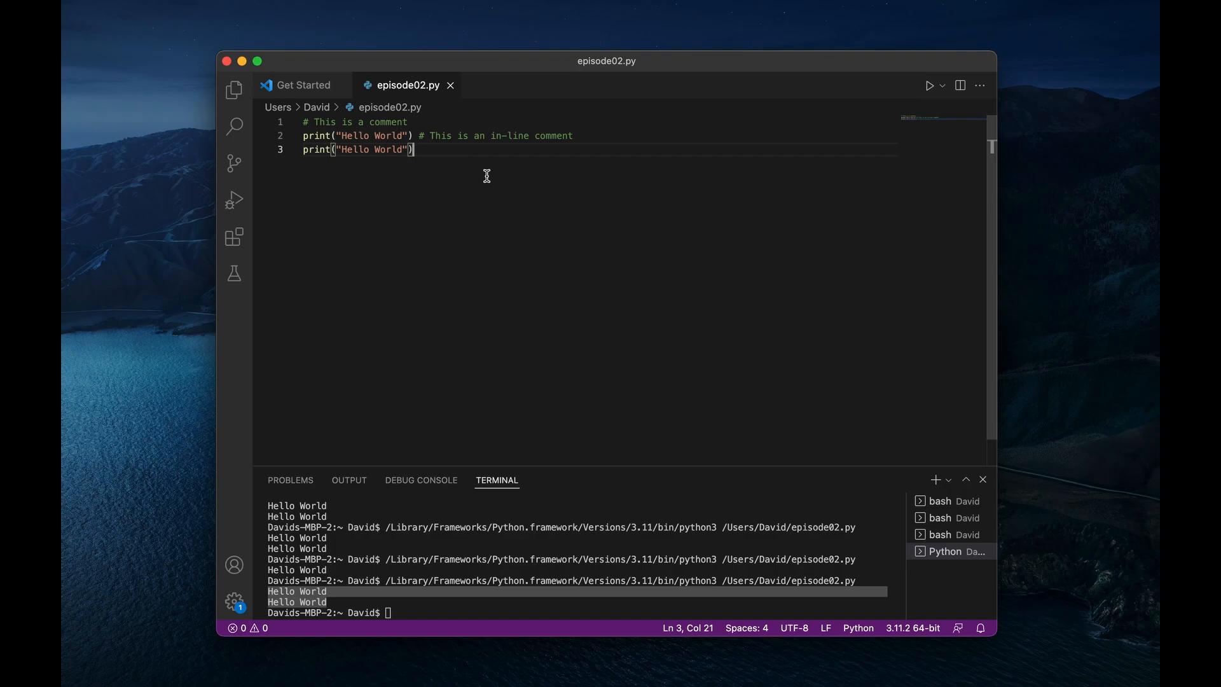
{"action": "mouse_move", "coordinate": [488, 180]}
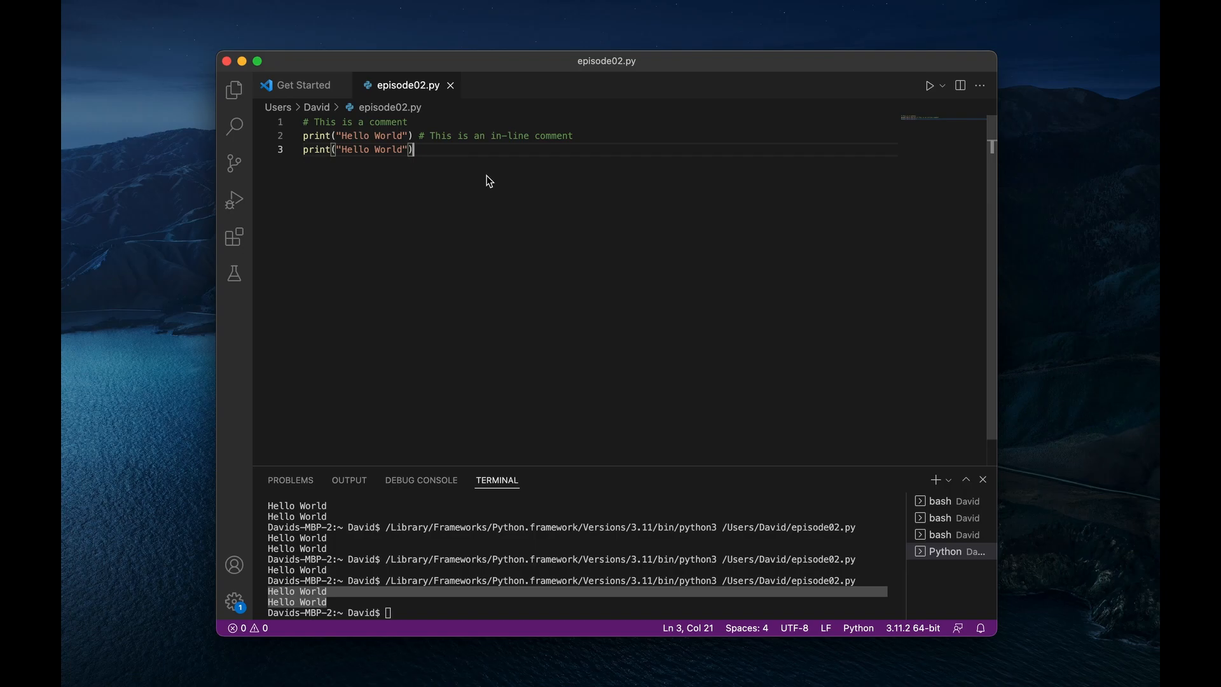